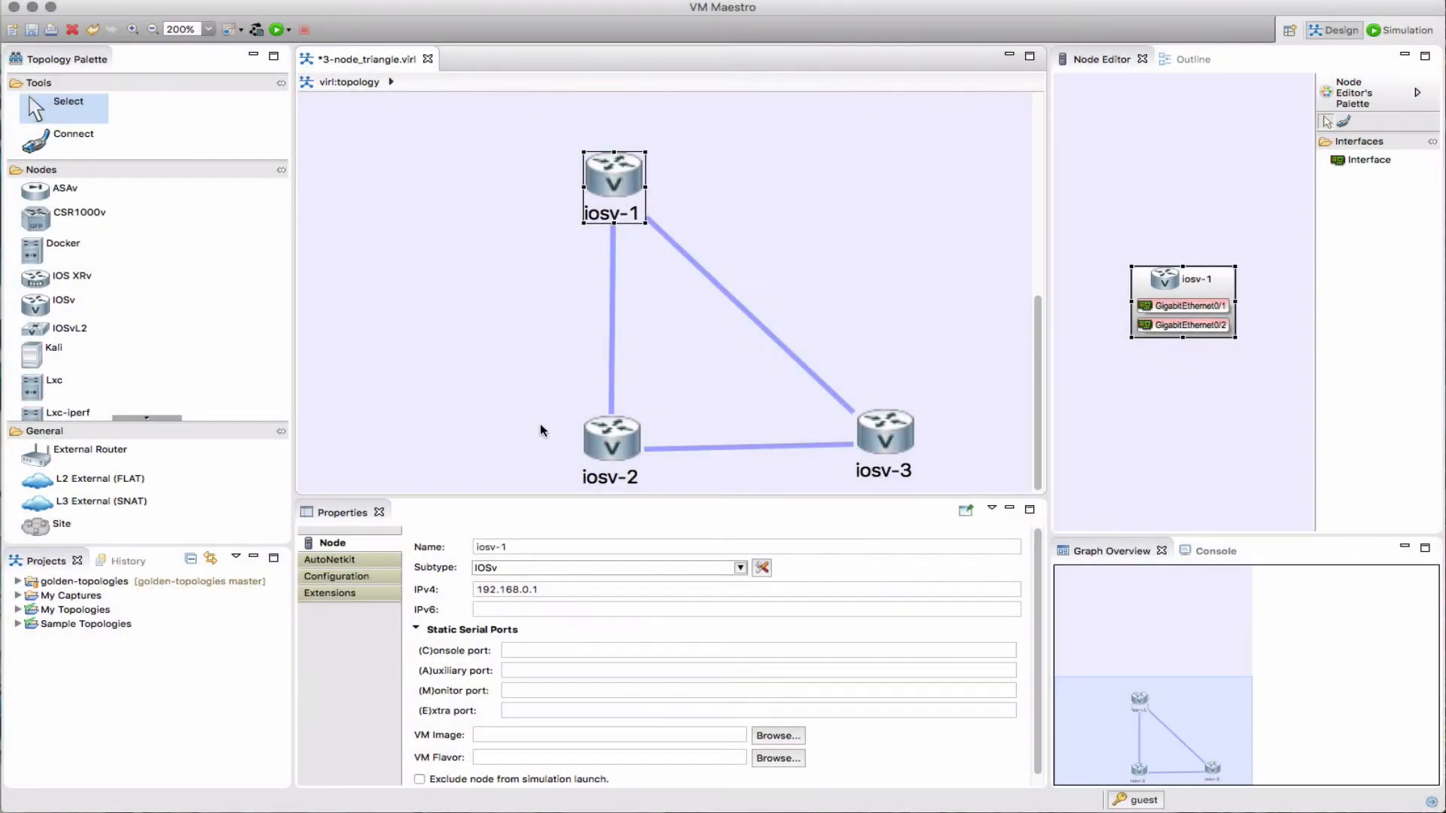
mouse_move(475, 317)
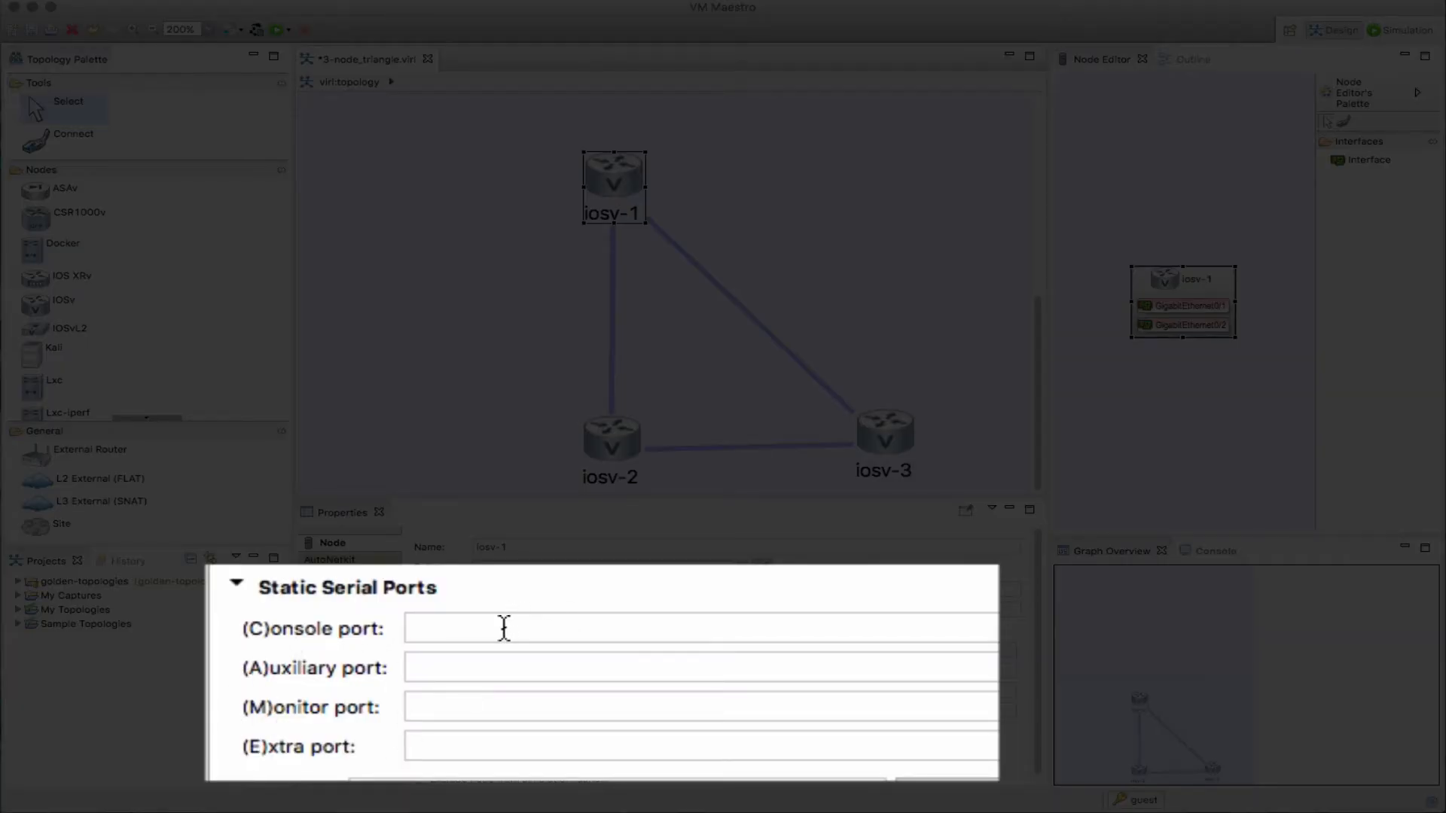
mouse_move(505, 629)
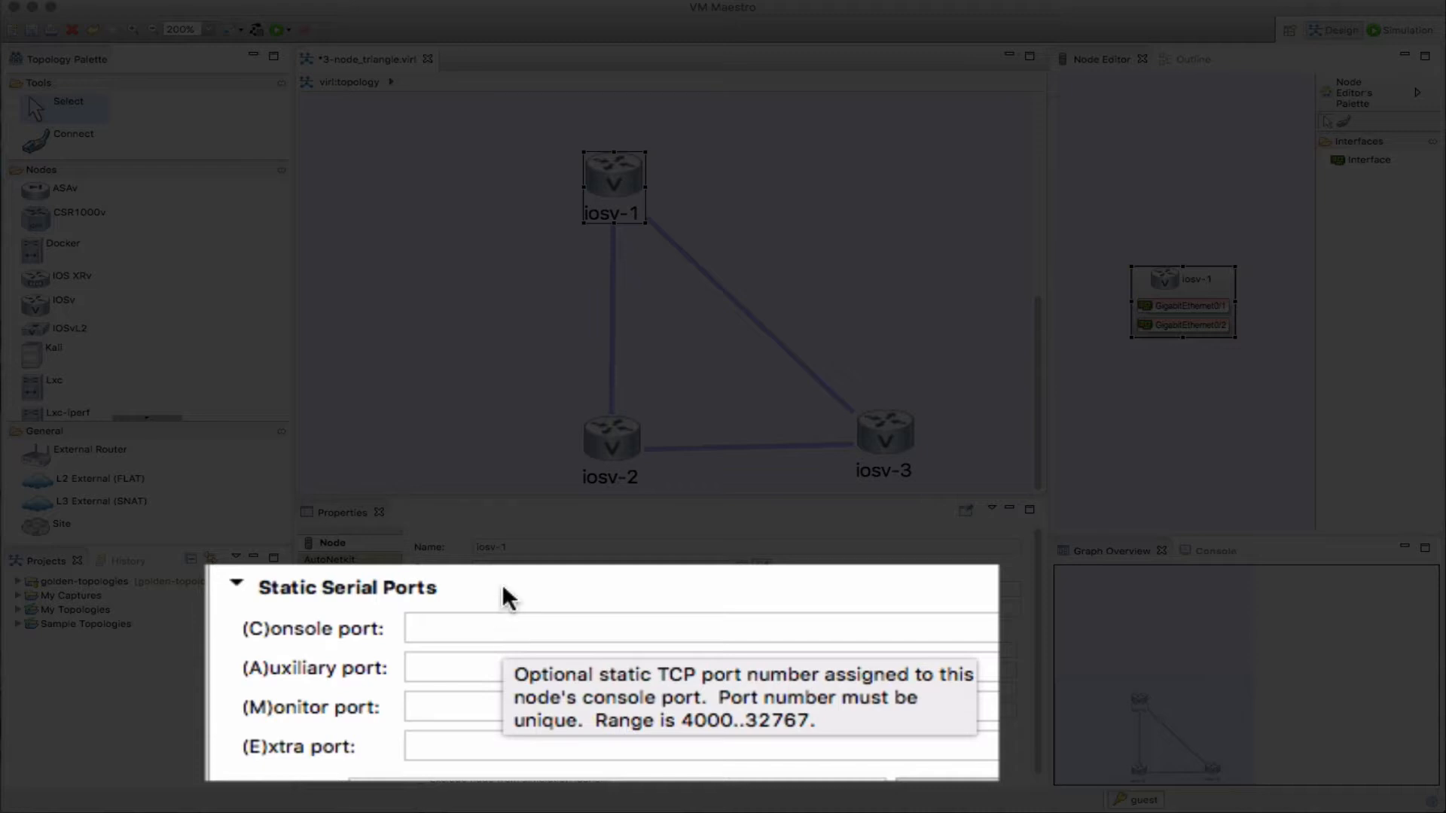
Give iosv-1 console port 9000, auxiliary port 9001 and monitor port 9002
left_click(647, 629)
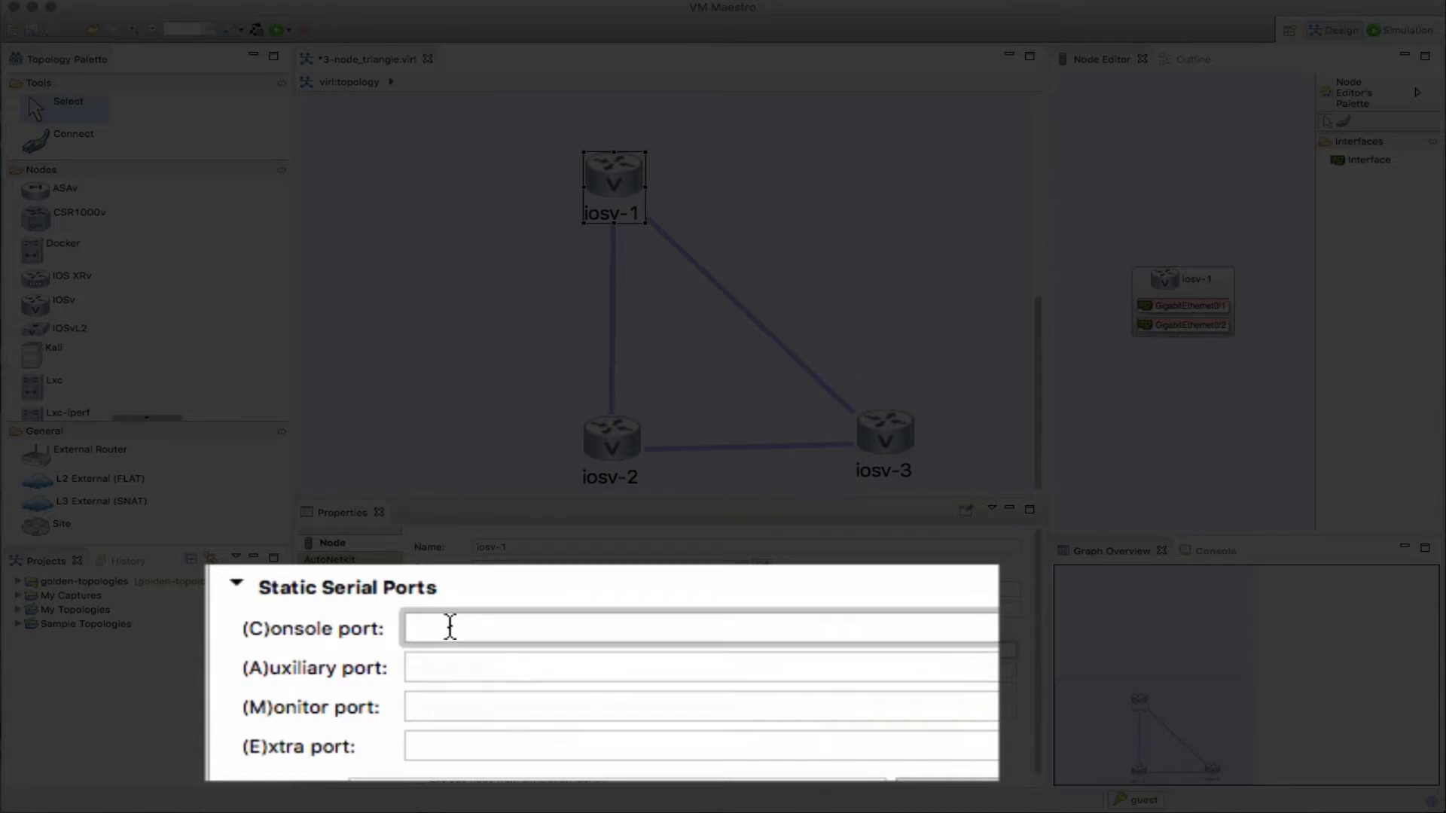
type("9000")
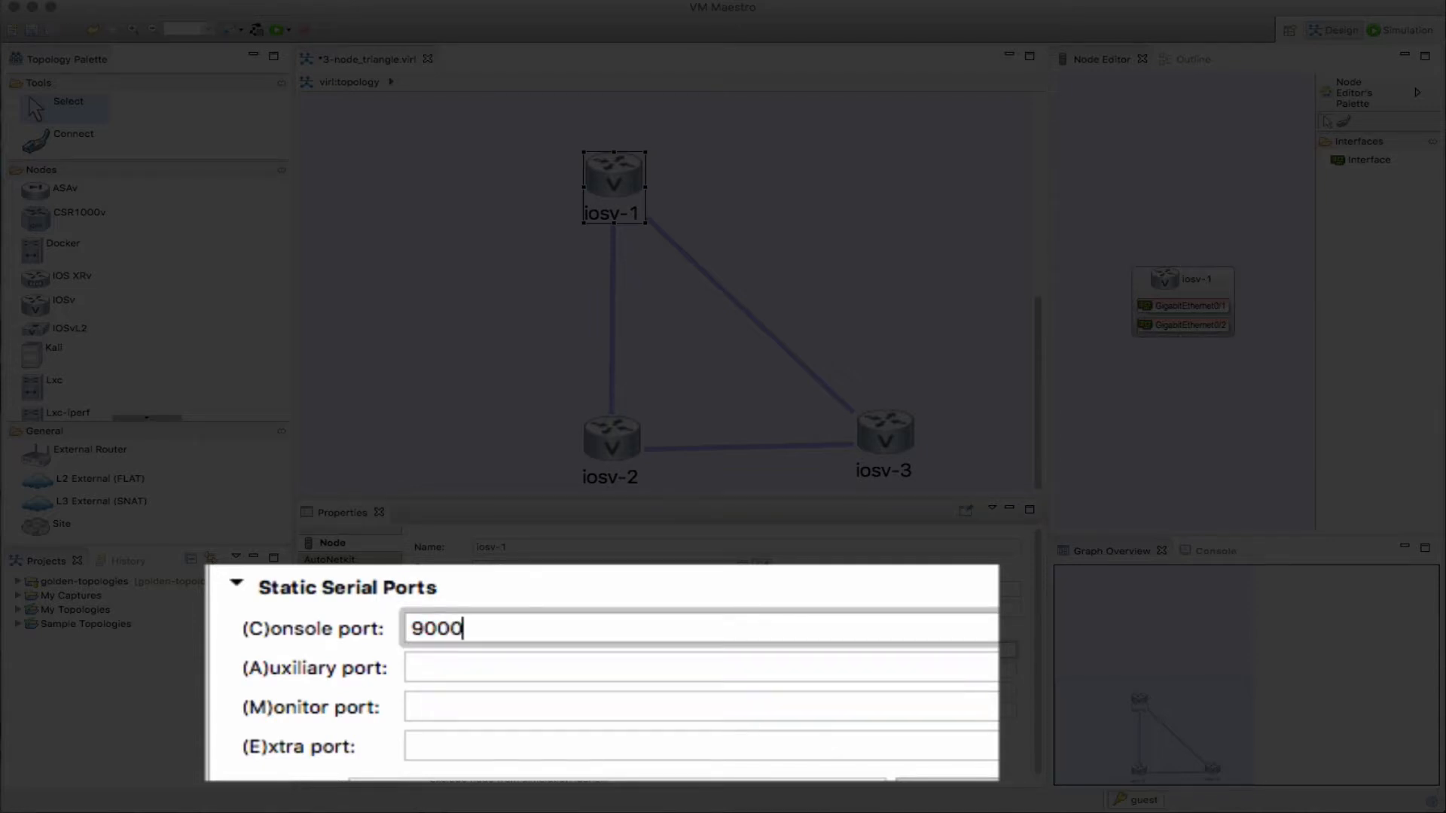
left_click(701, 668)
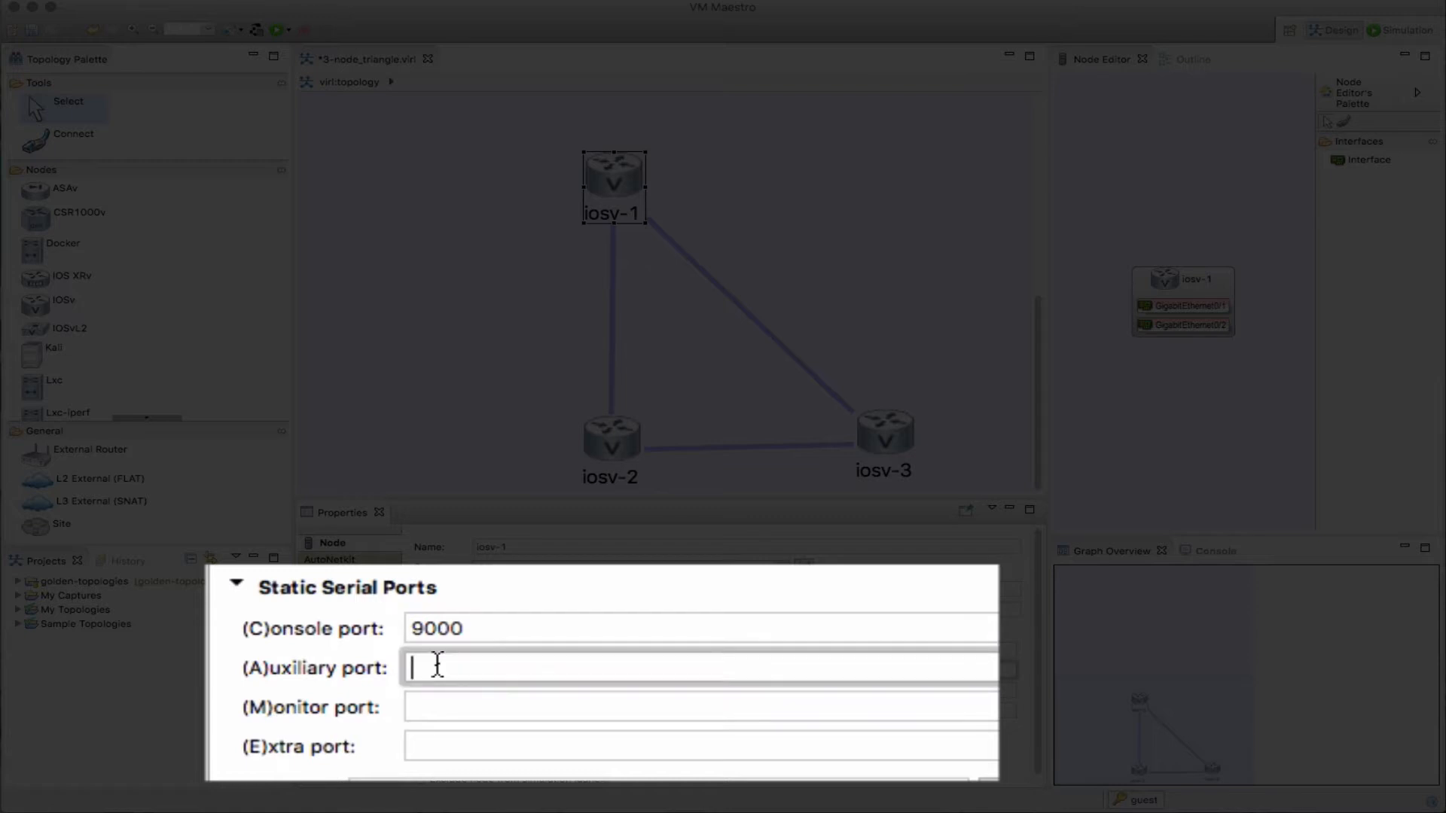
type("9001")
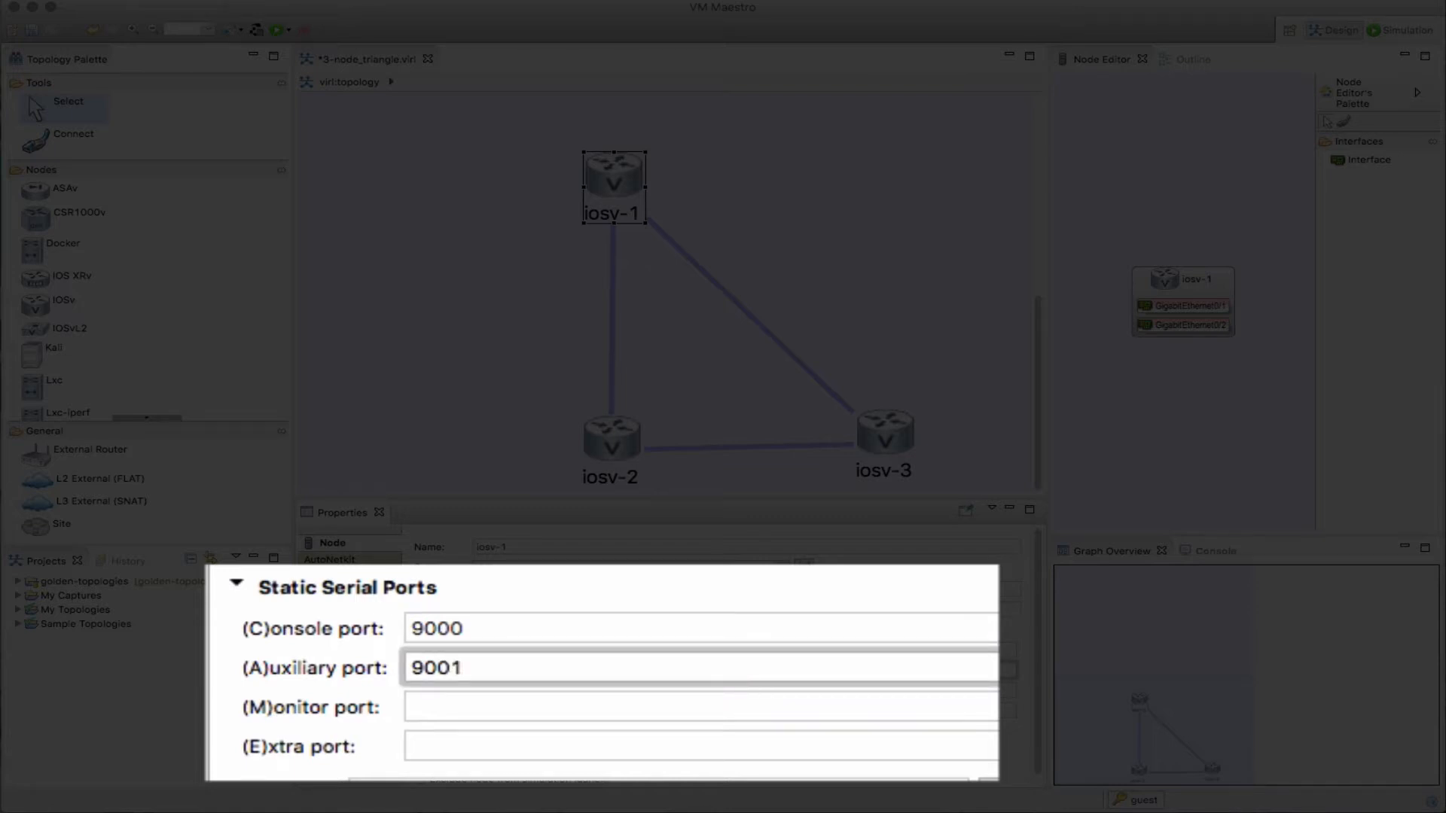
left_click(700, 706)
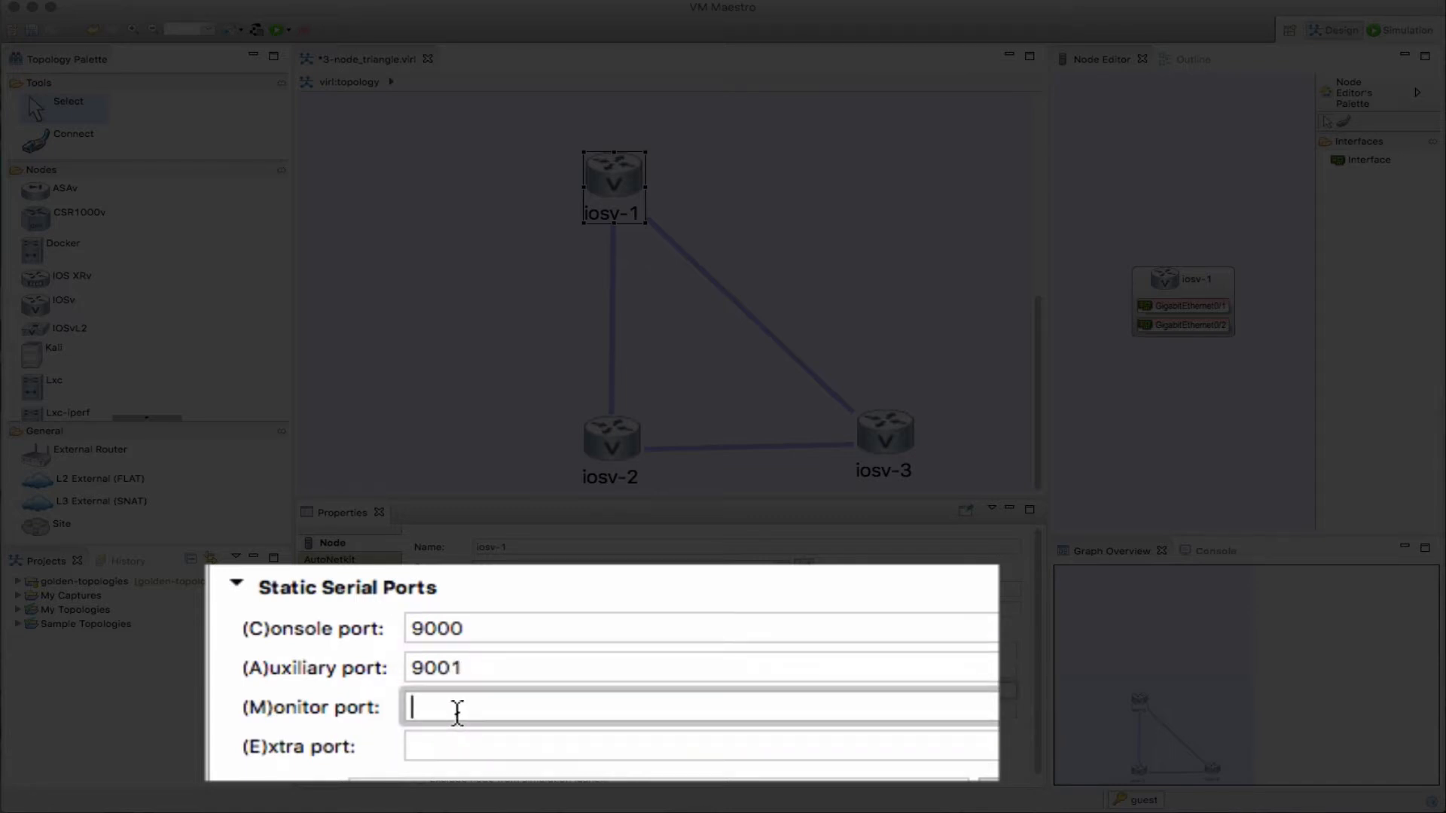
type("9002")
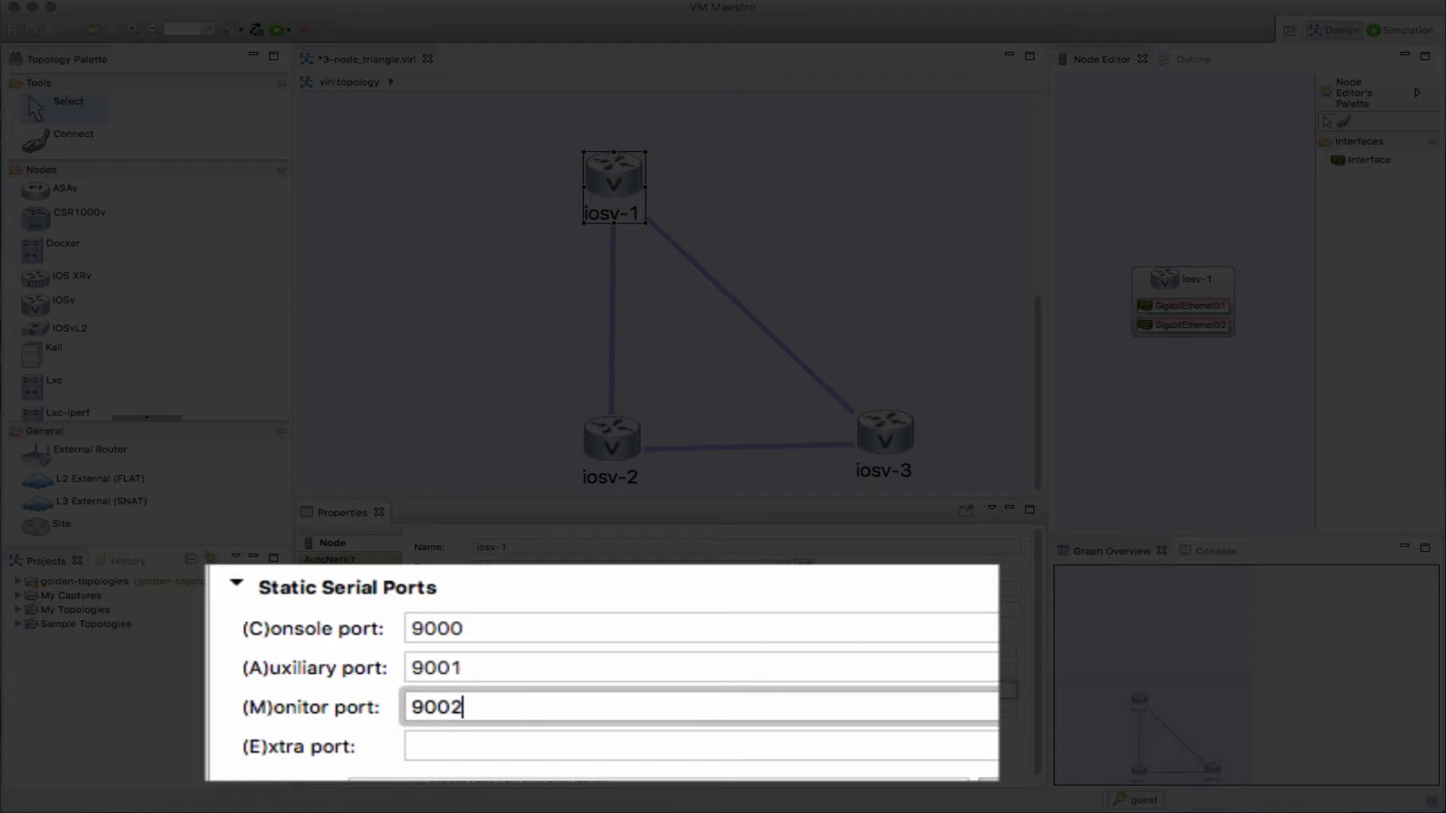
mouse_move(439, 630)
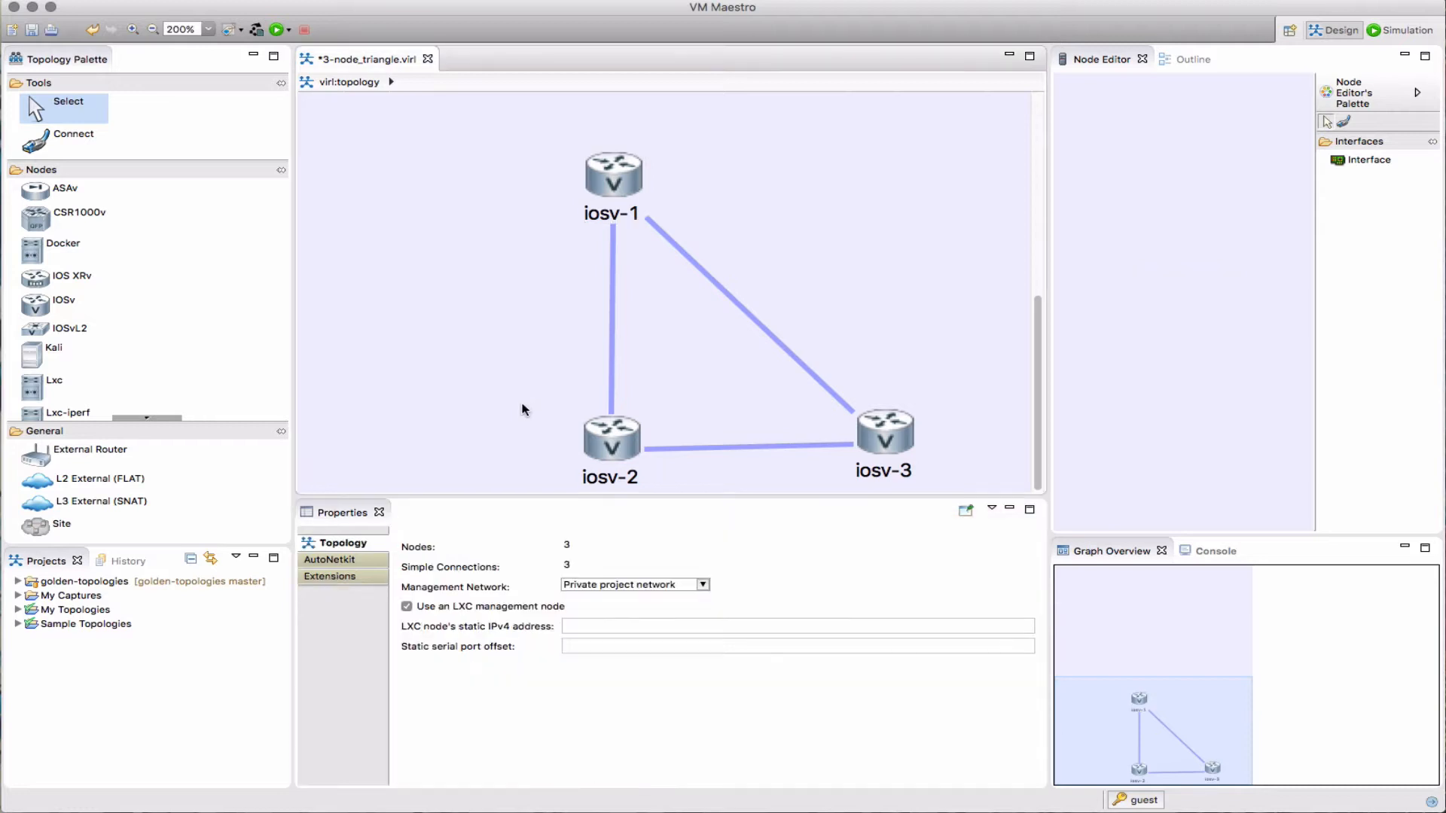
mouse_move(453, 274)
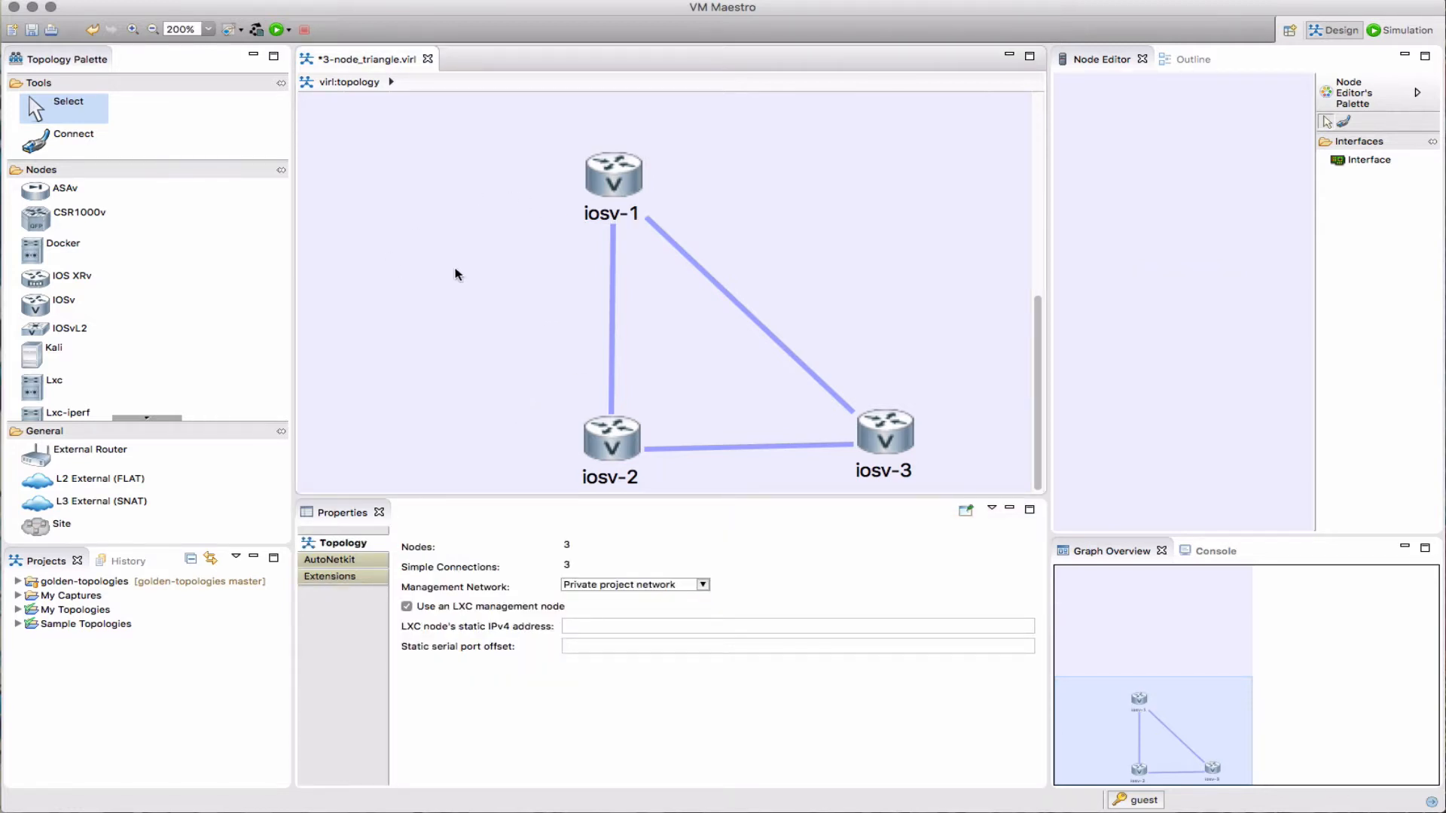
mouse_move(244, 33)
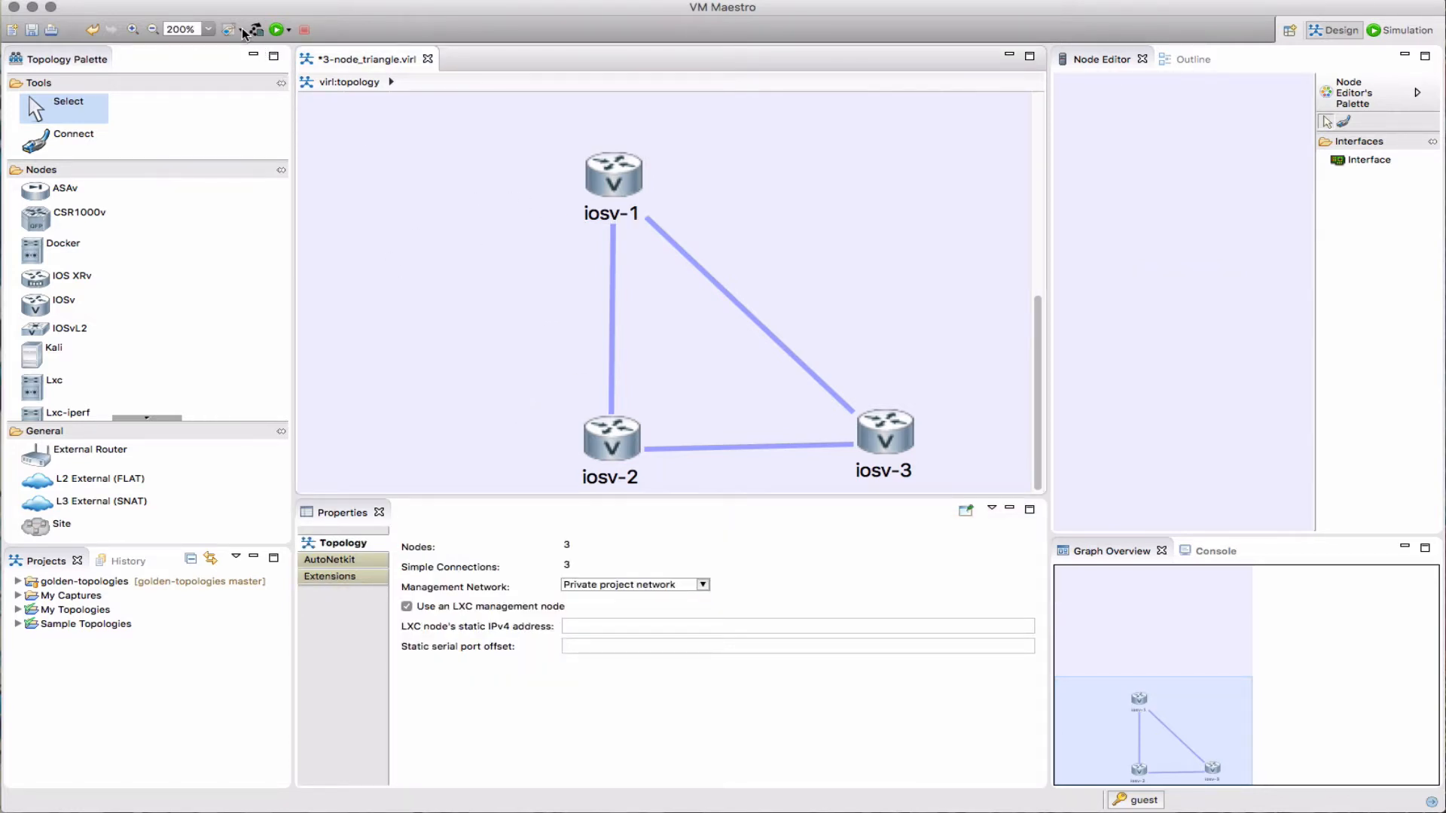
Show each router's serial port labels on the canvas via the toolbar toggle
left_click(229, 30)
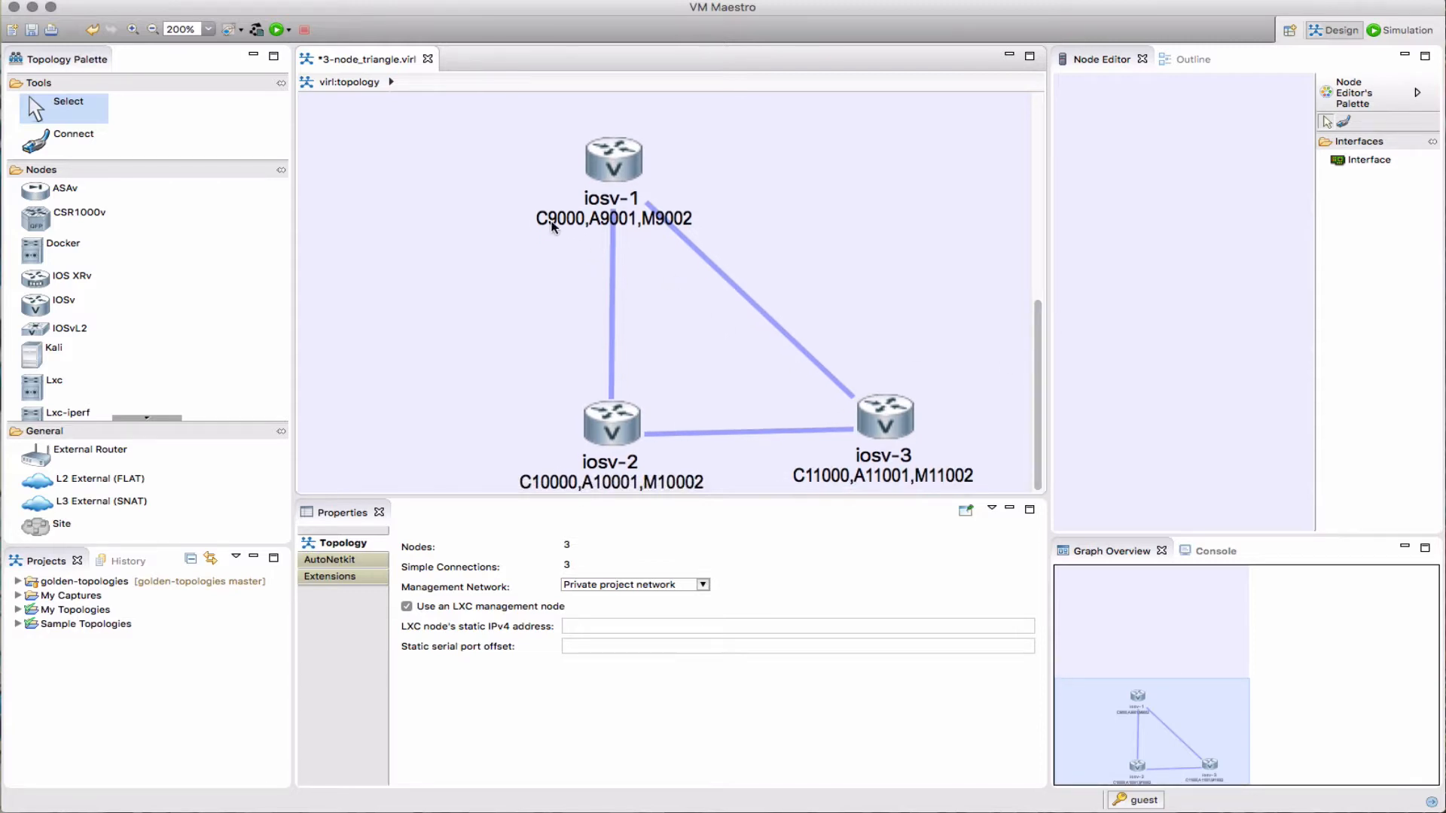
mouse_move(651, 225)
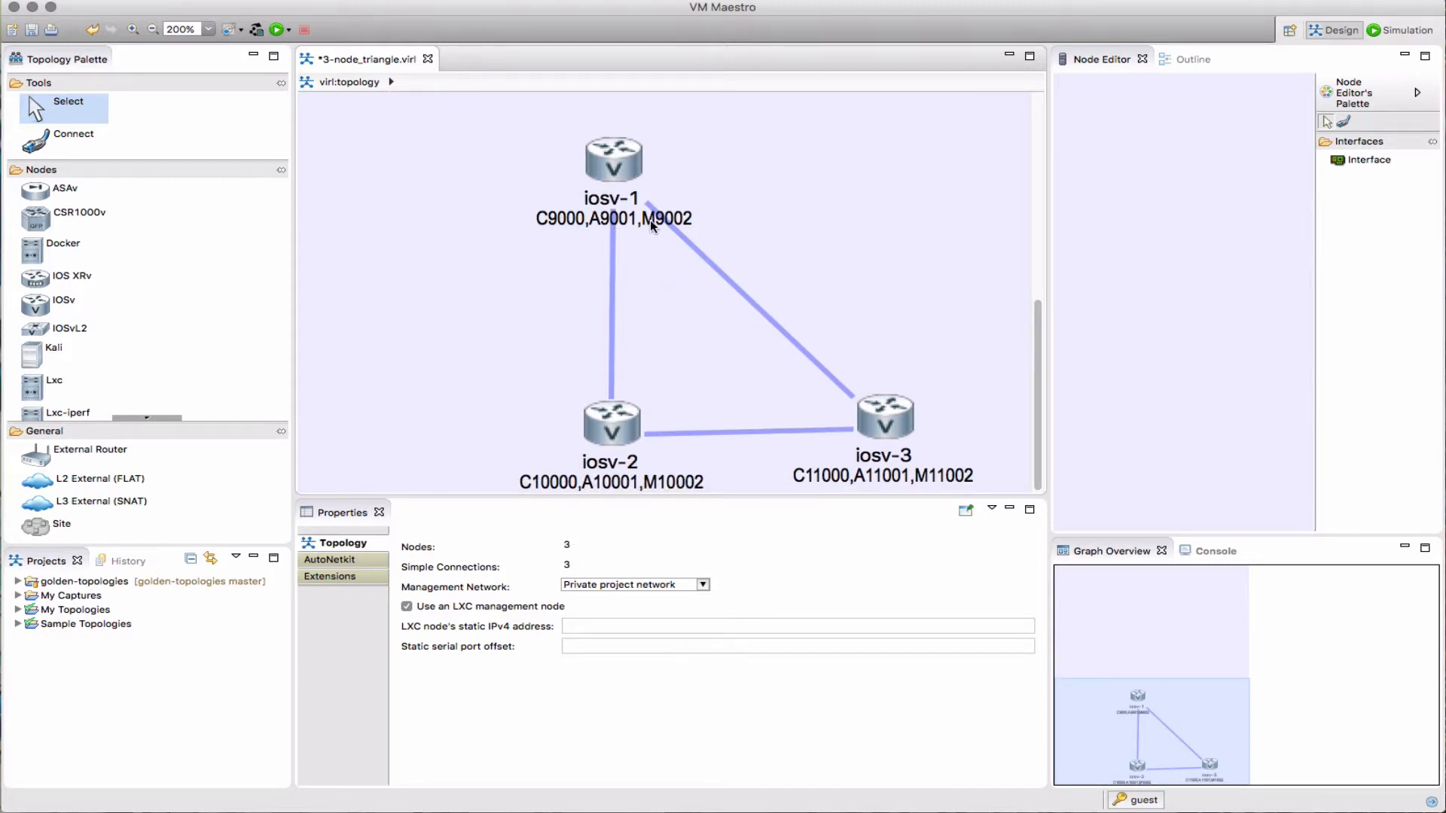
mouse_move(939, 493)
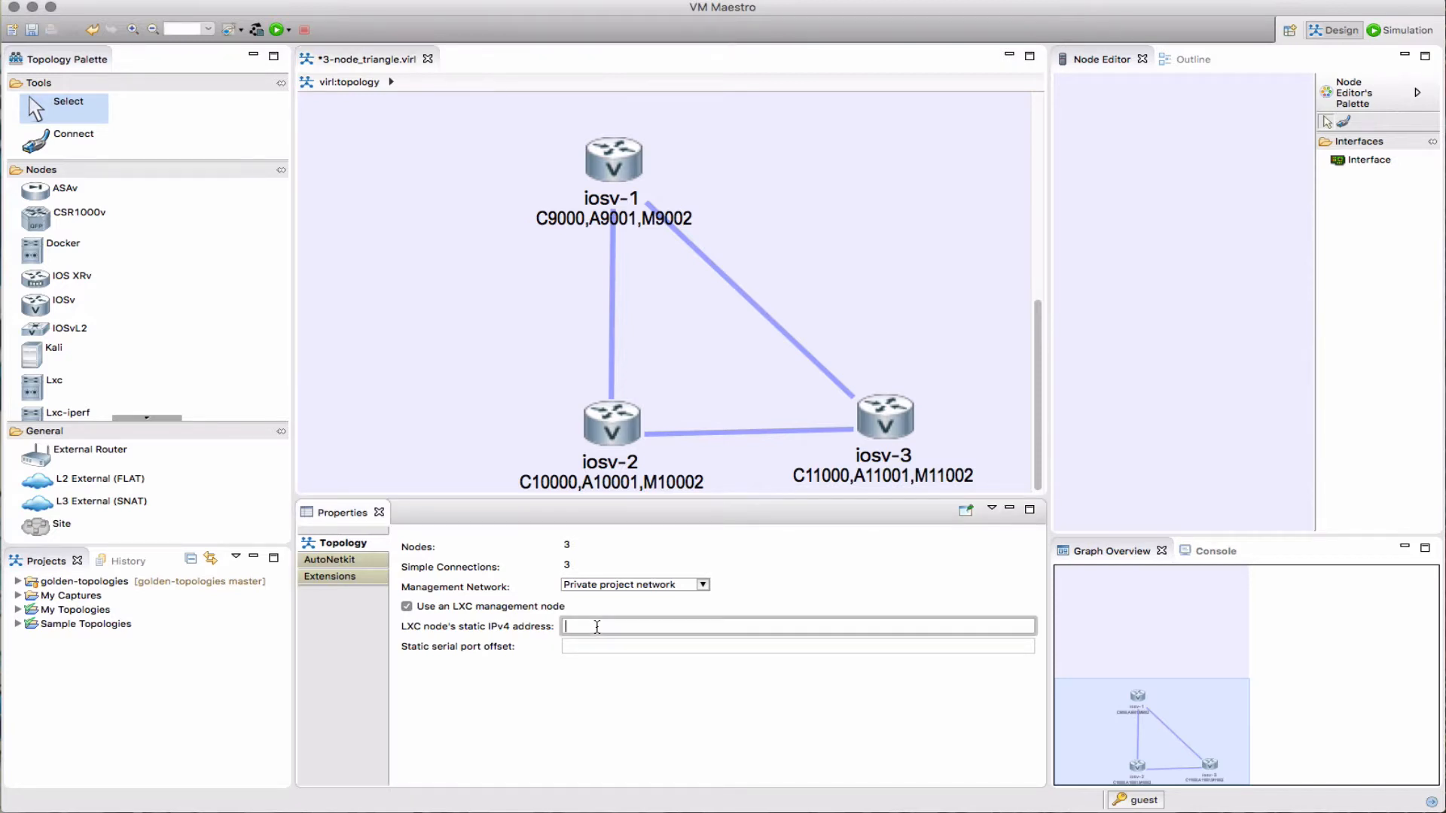
Enter 172.16.1.10 as the LXC management node's static IPv4 address
type("17")
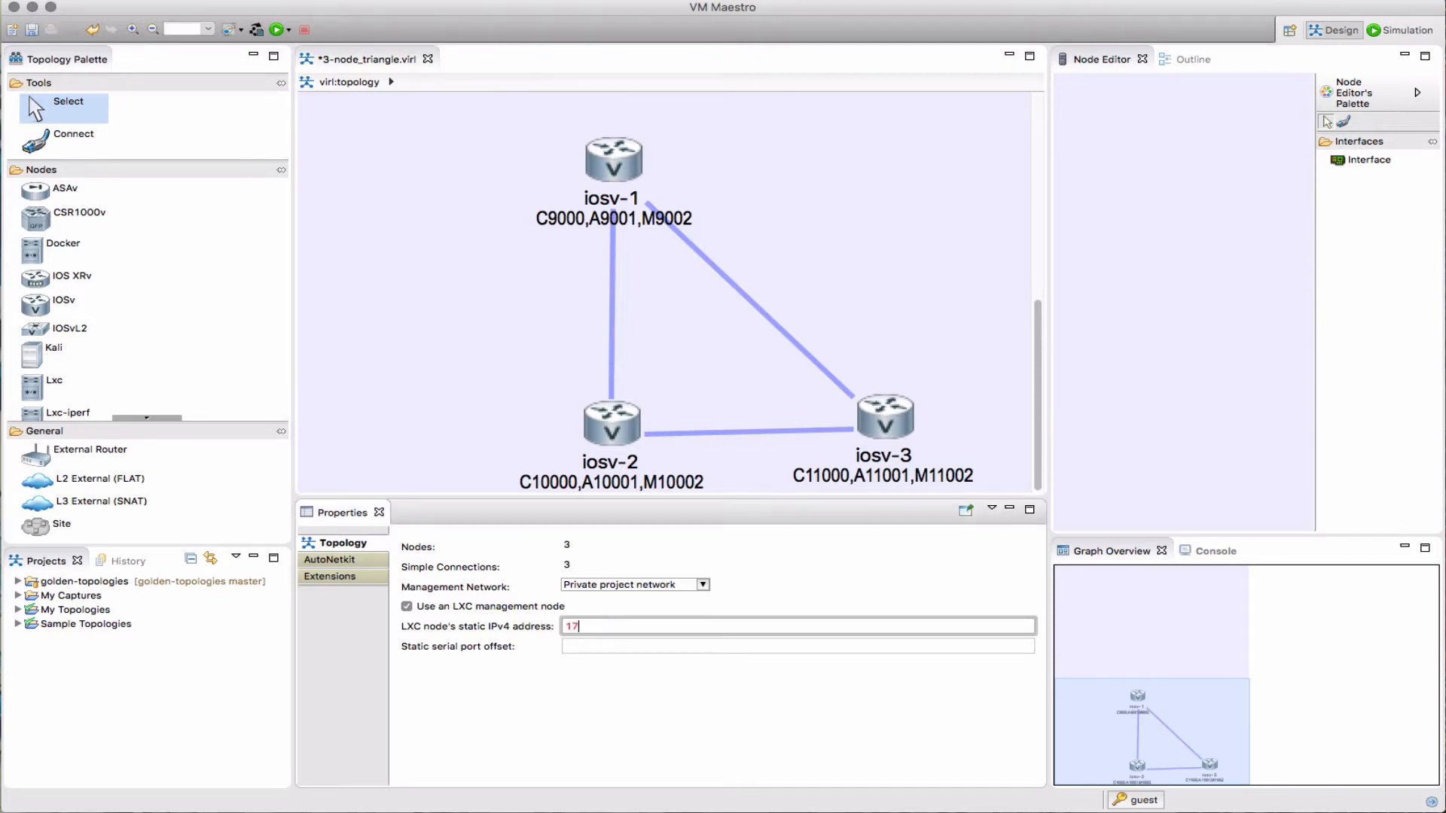
type("2.")
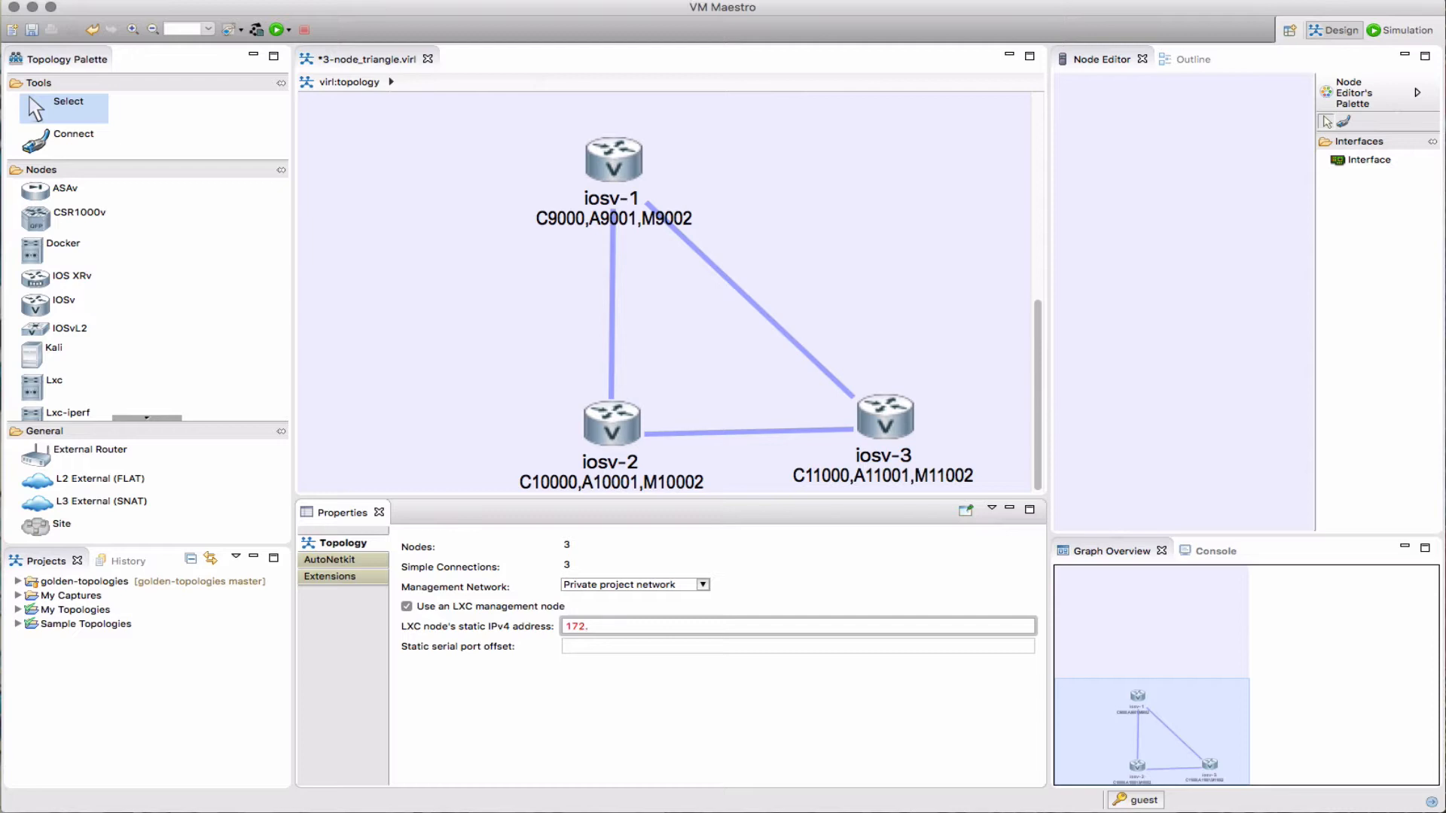
type("16.1.")
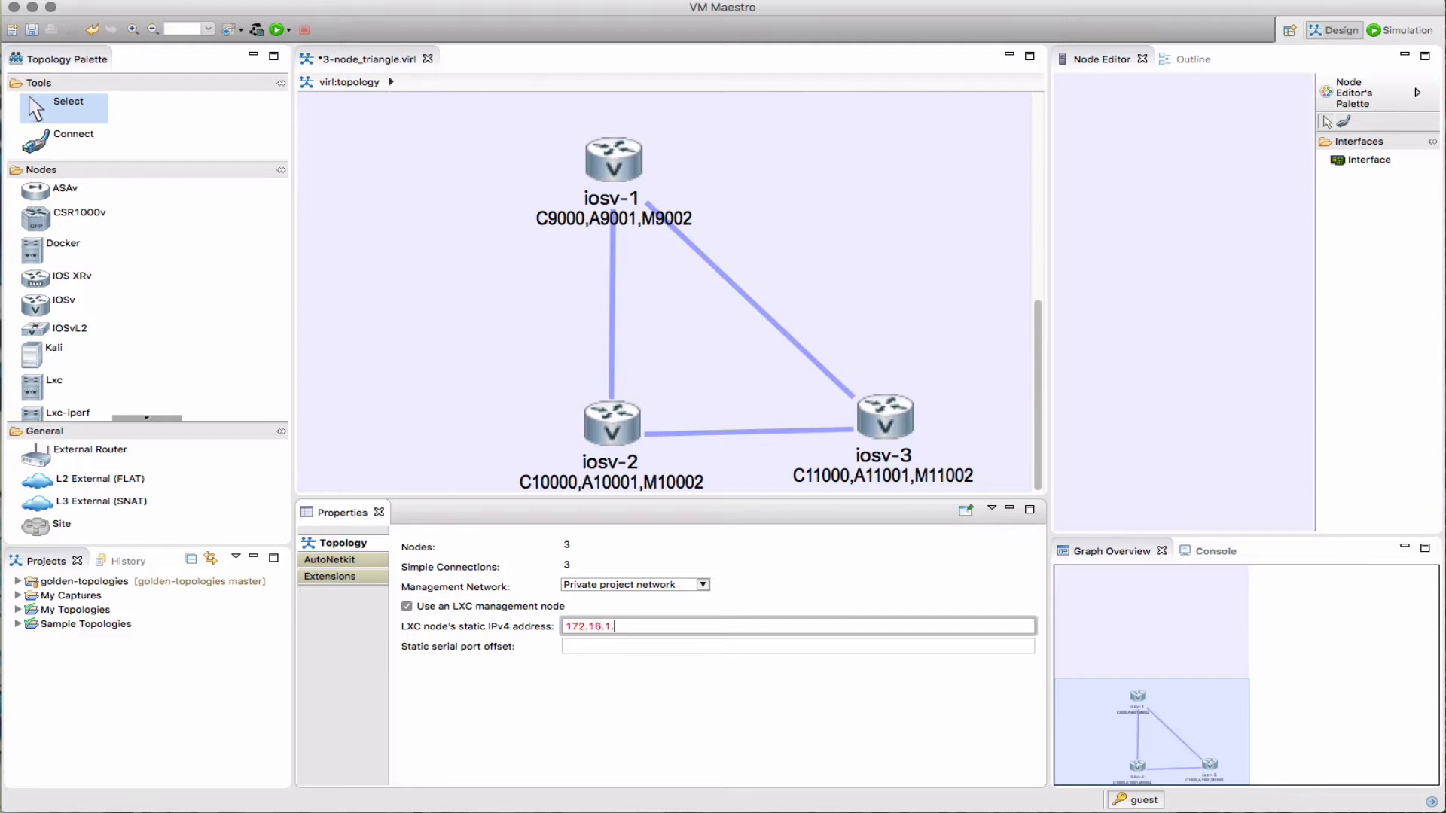
type("10")
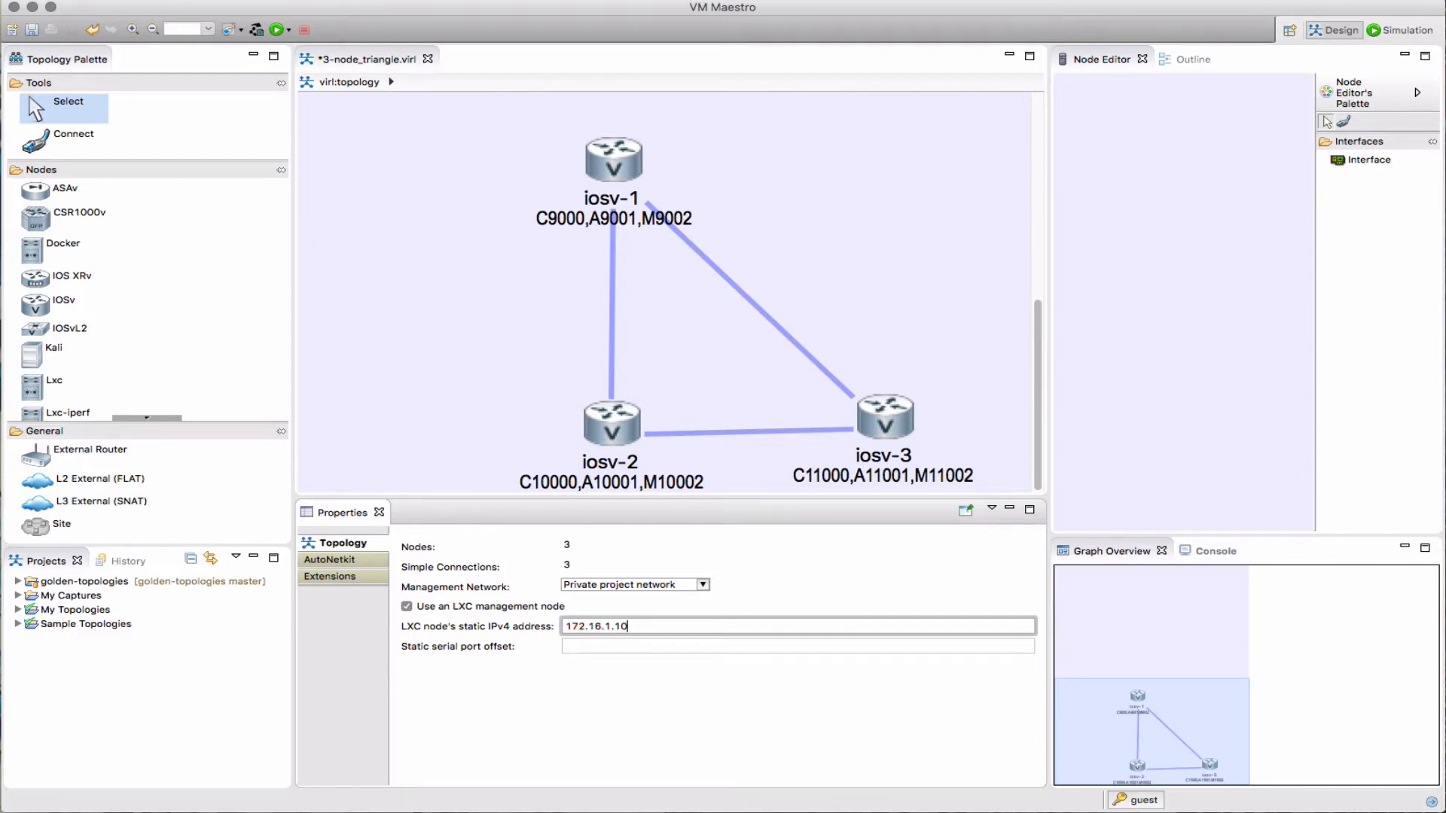
mouse_move(734, 602)
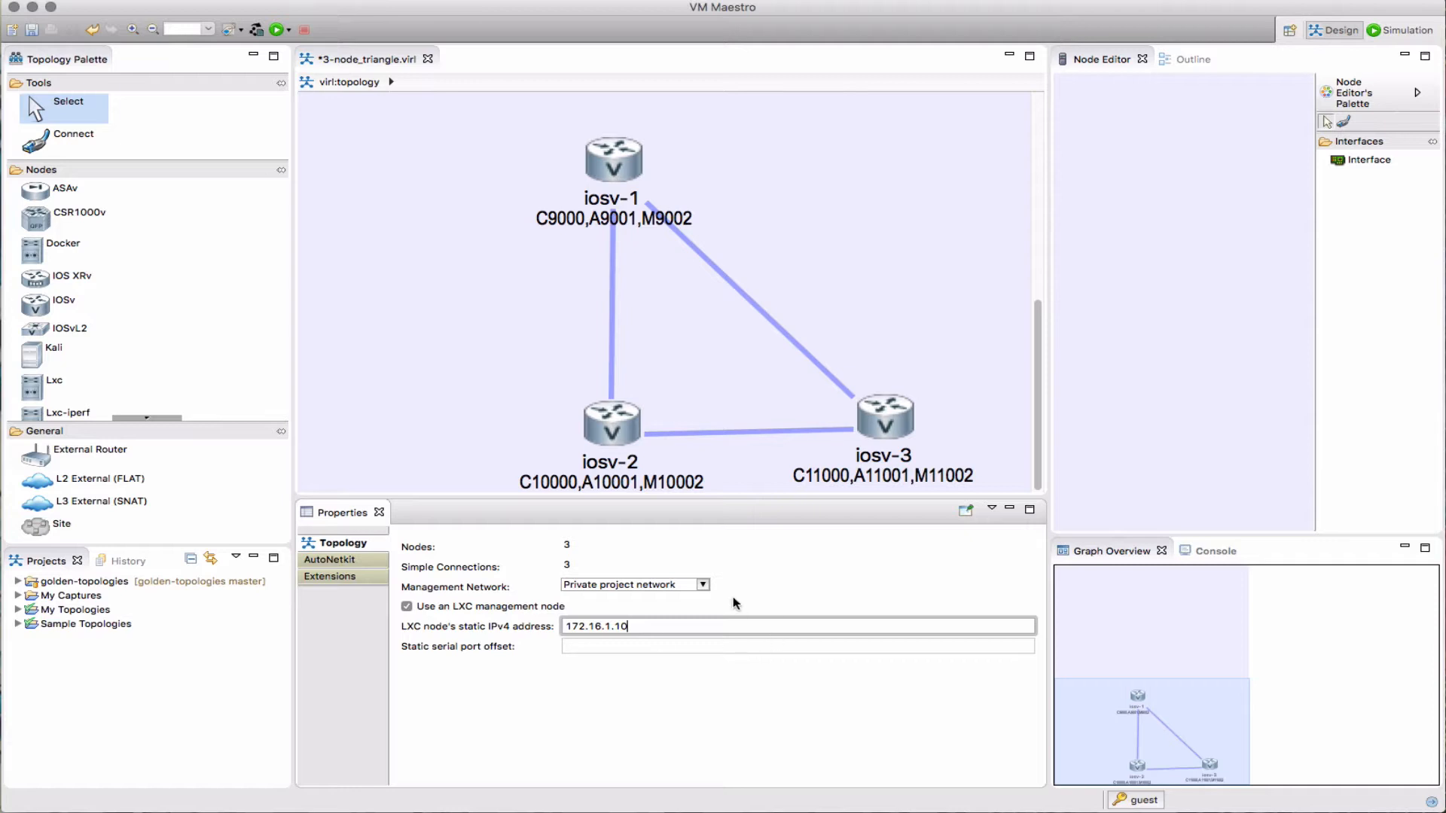
mouse_move(729, 605)
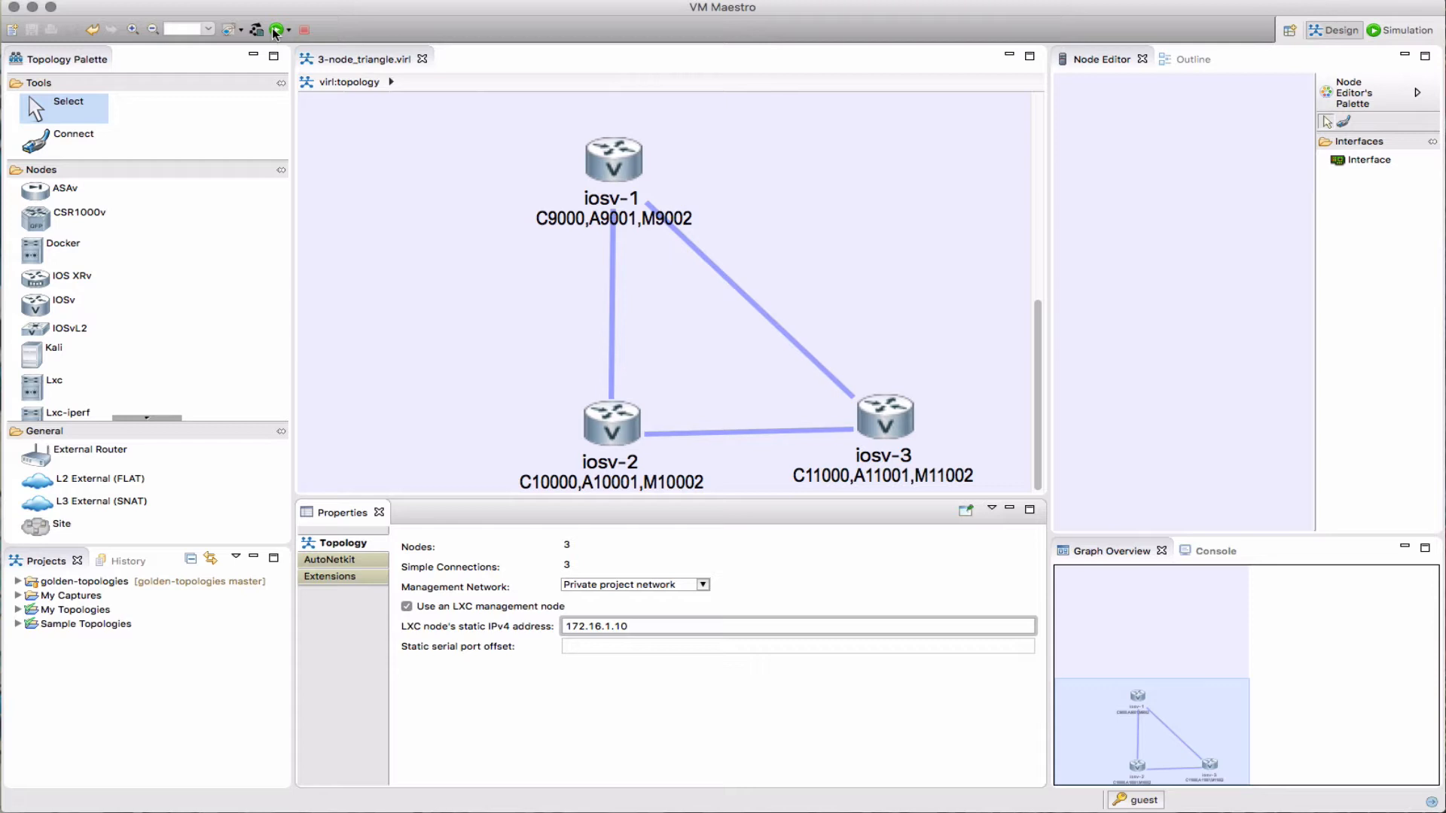
Launch the triangle simulation and accept switching to the Simulation perspective
left_click(797, 626)
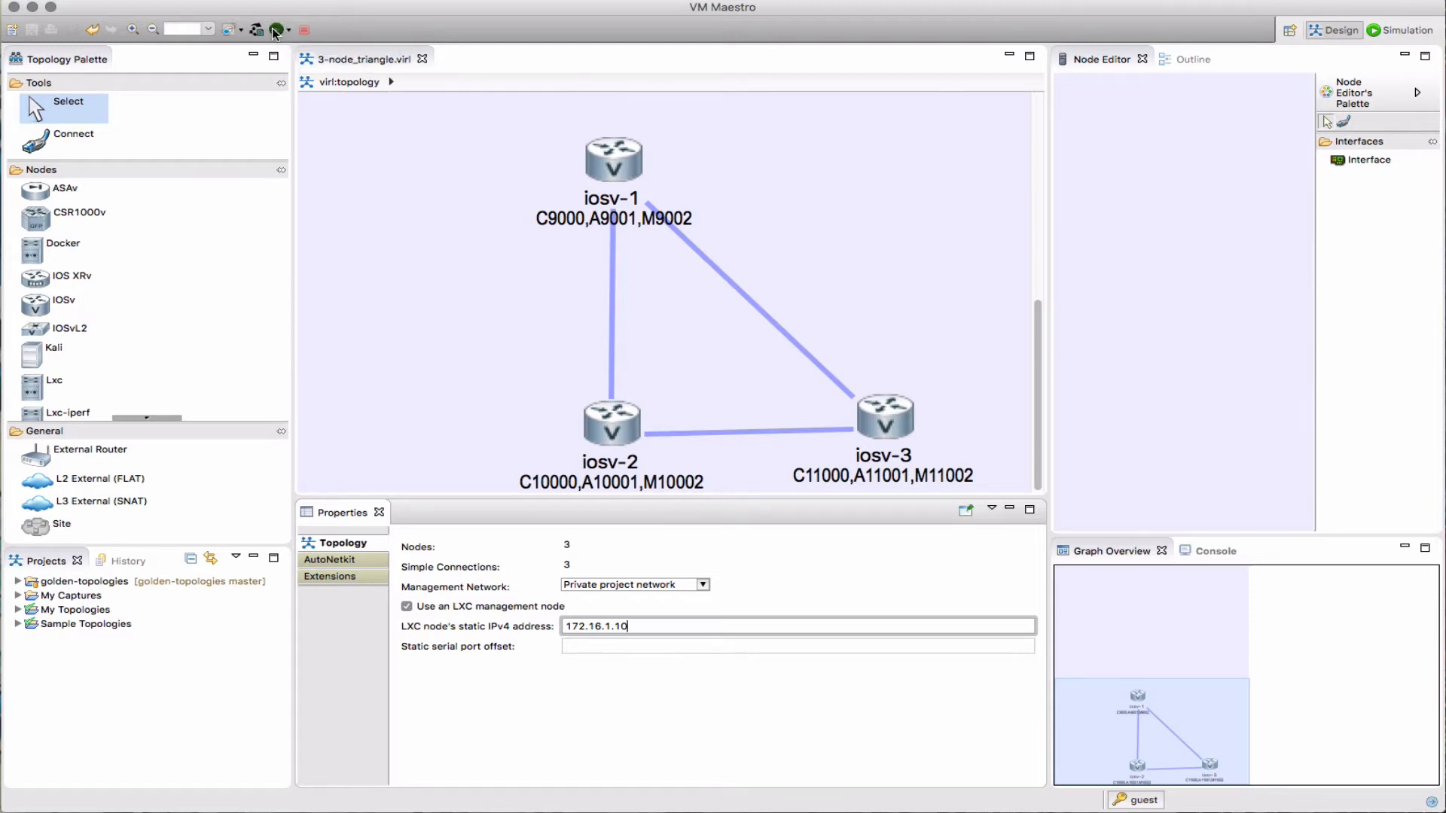
left_click(278, 30)
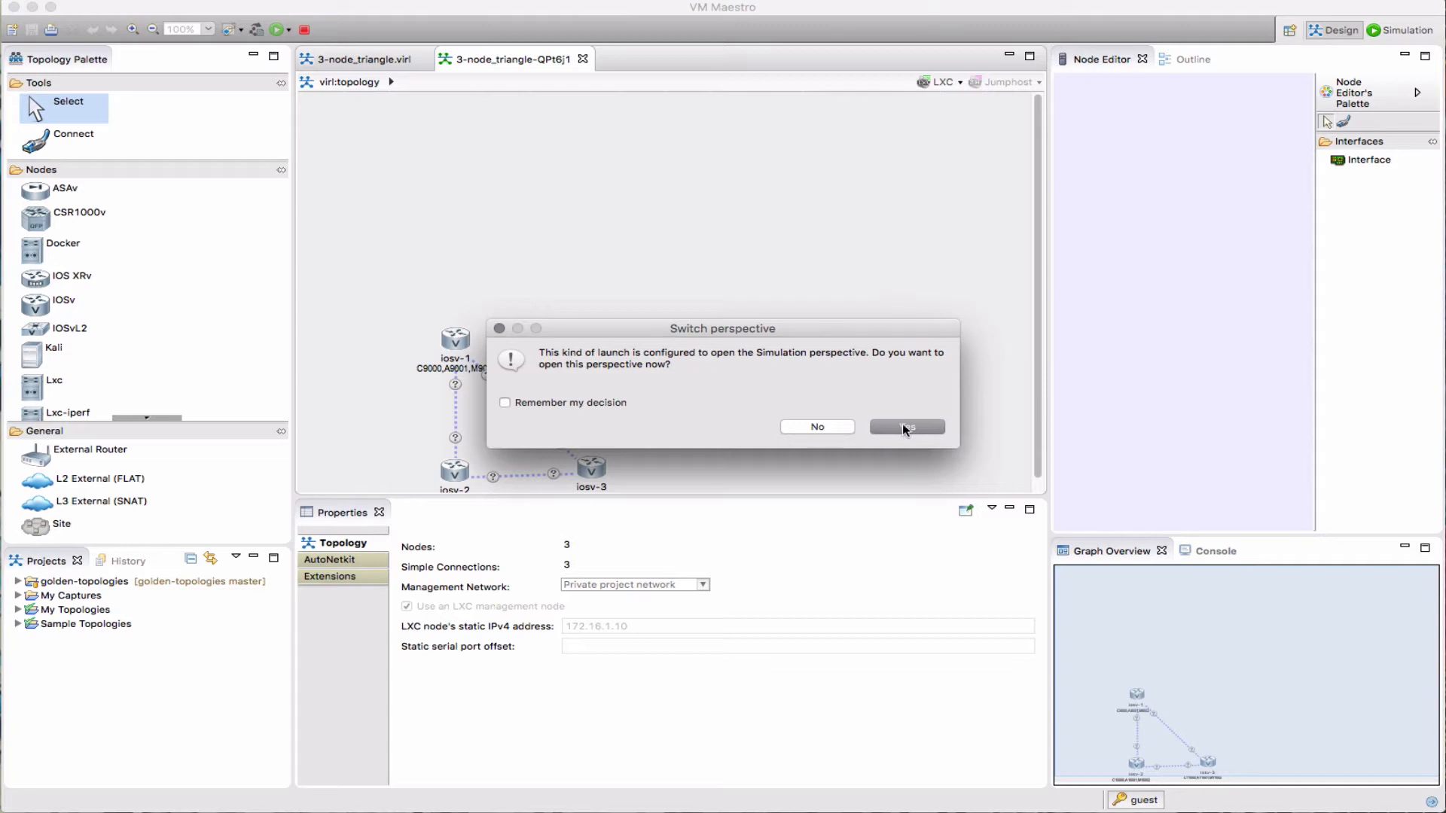
left_click(905, 426)
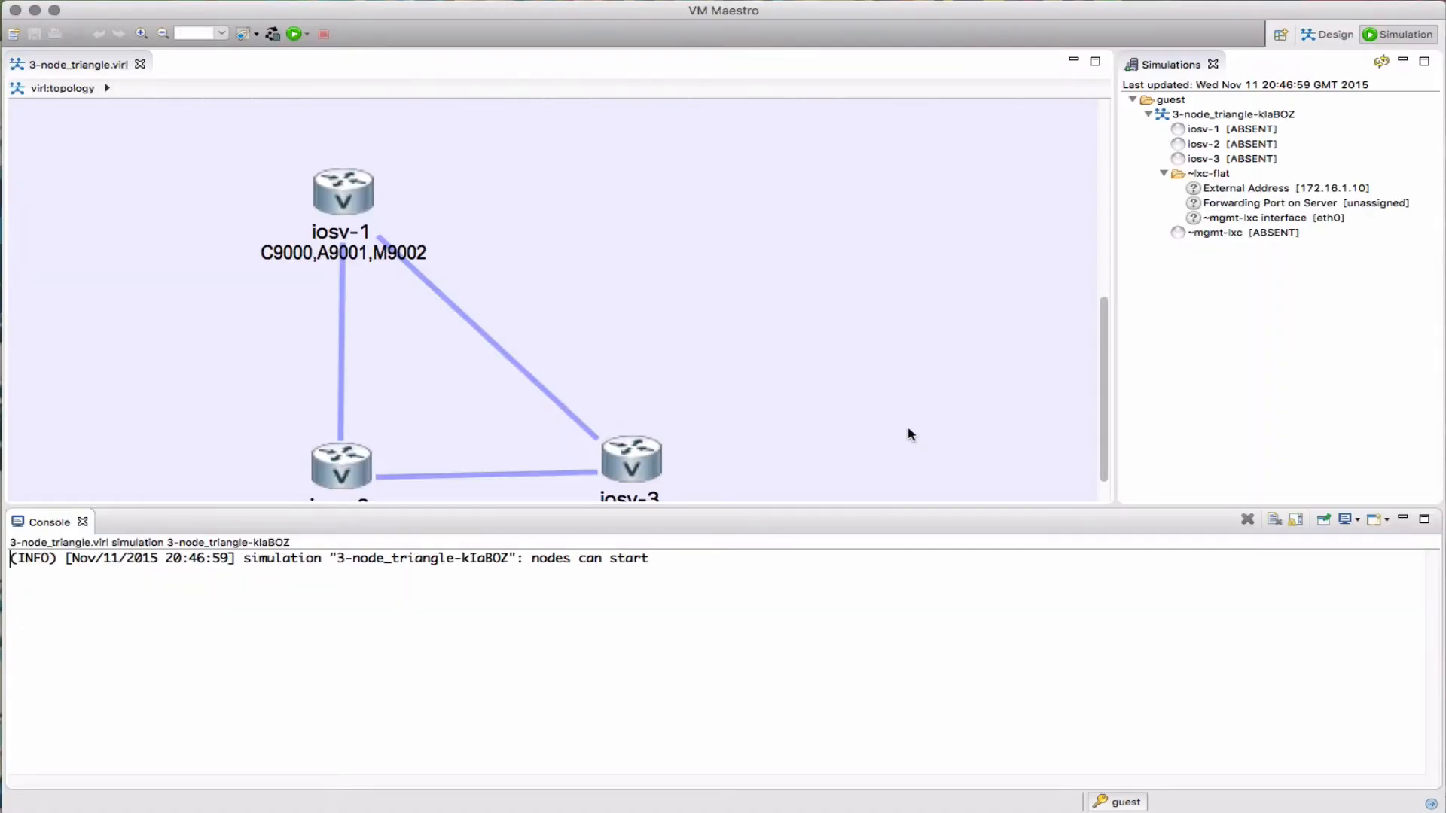
mouse_move(590, 207)
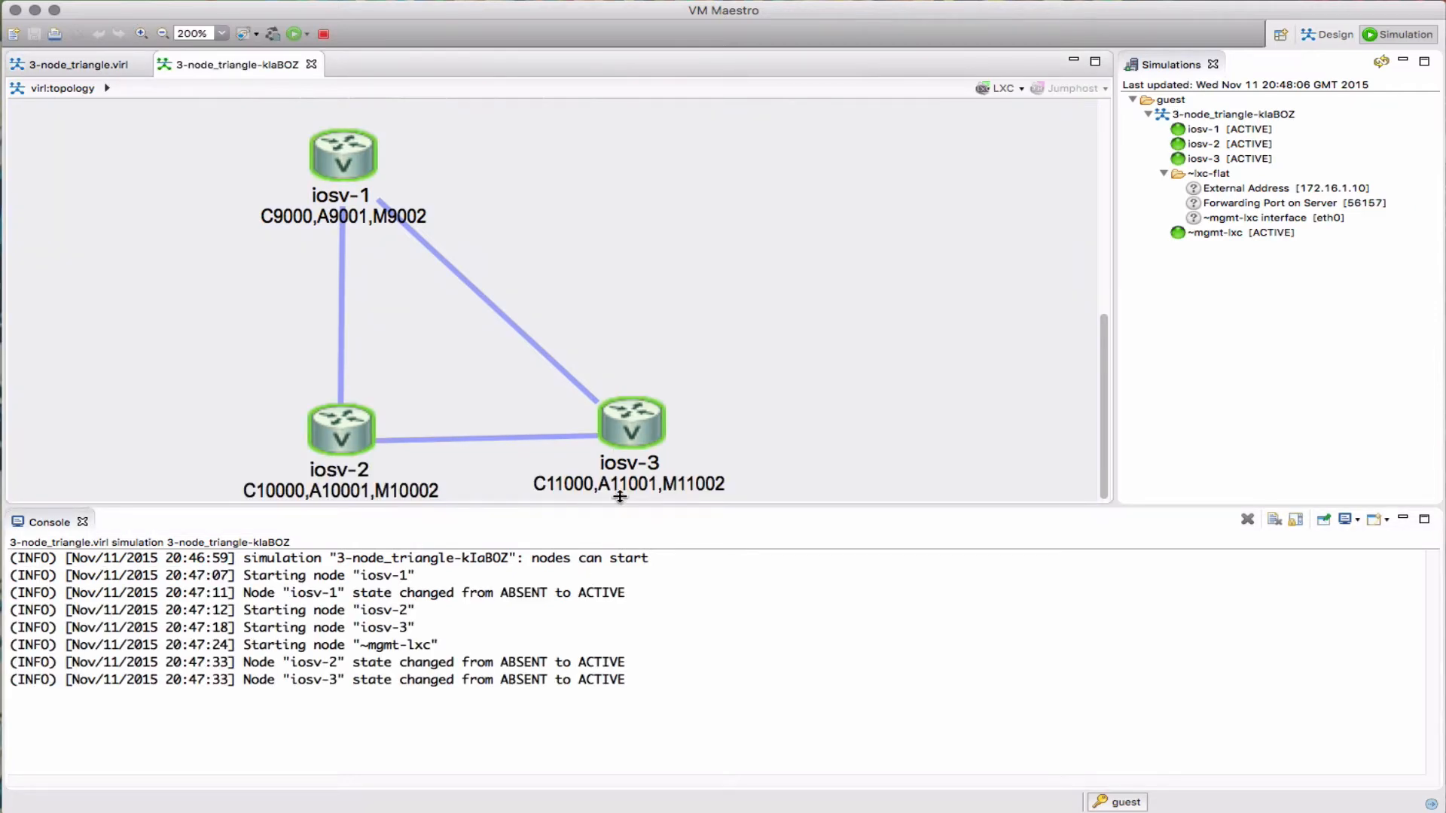
mouse_move(359, 227)
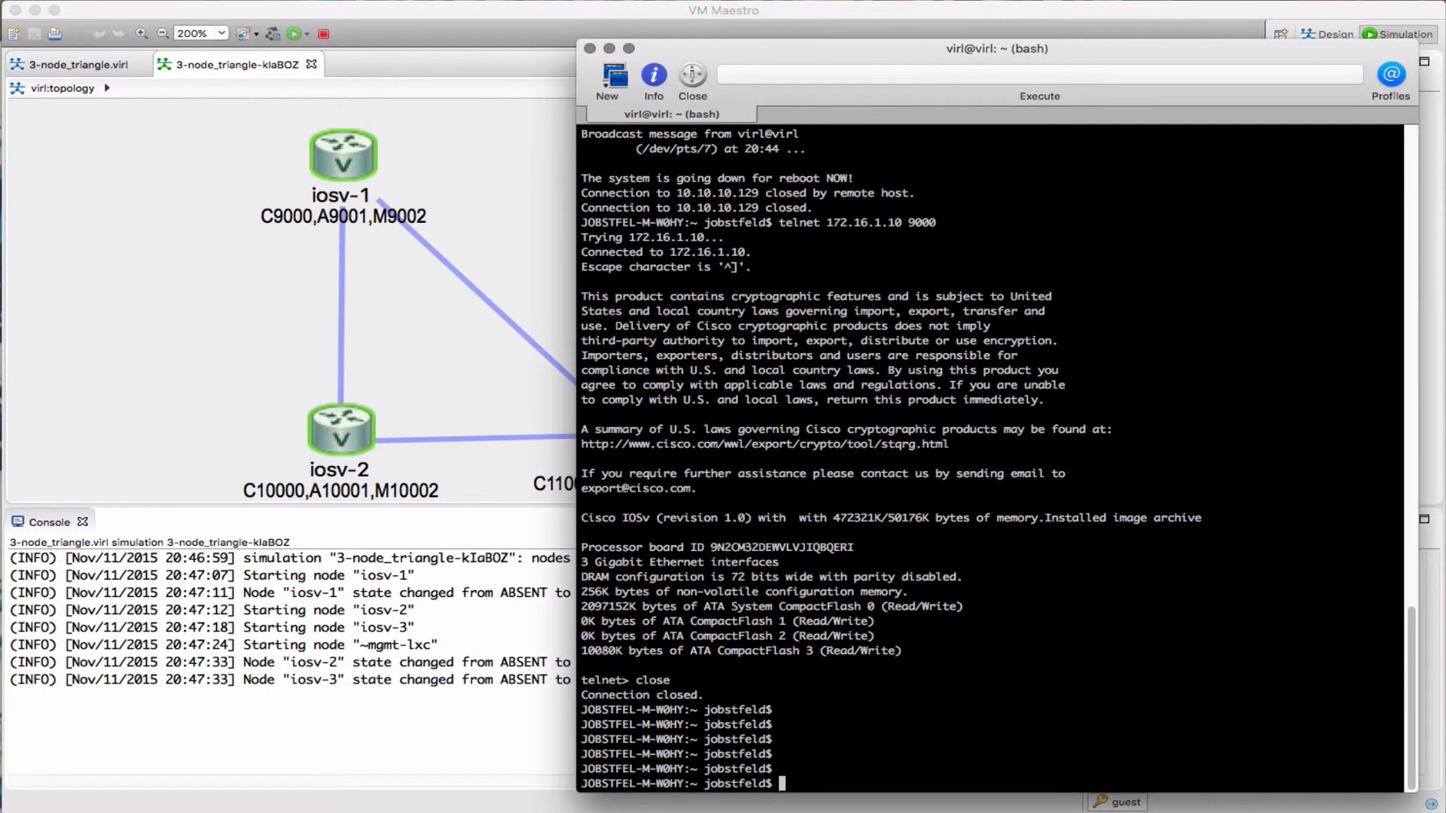
Ping 172.16.1.10 and begin a telnet command to 172.16.1.10 in the terminal
type("ping 172.16.1.10")
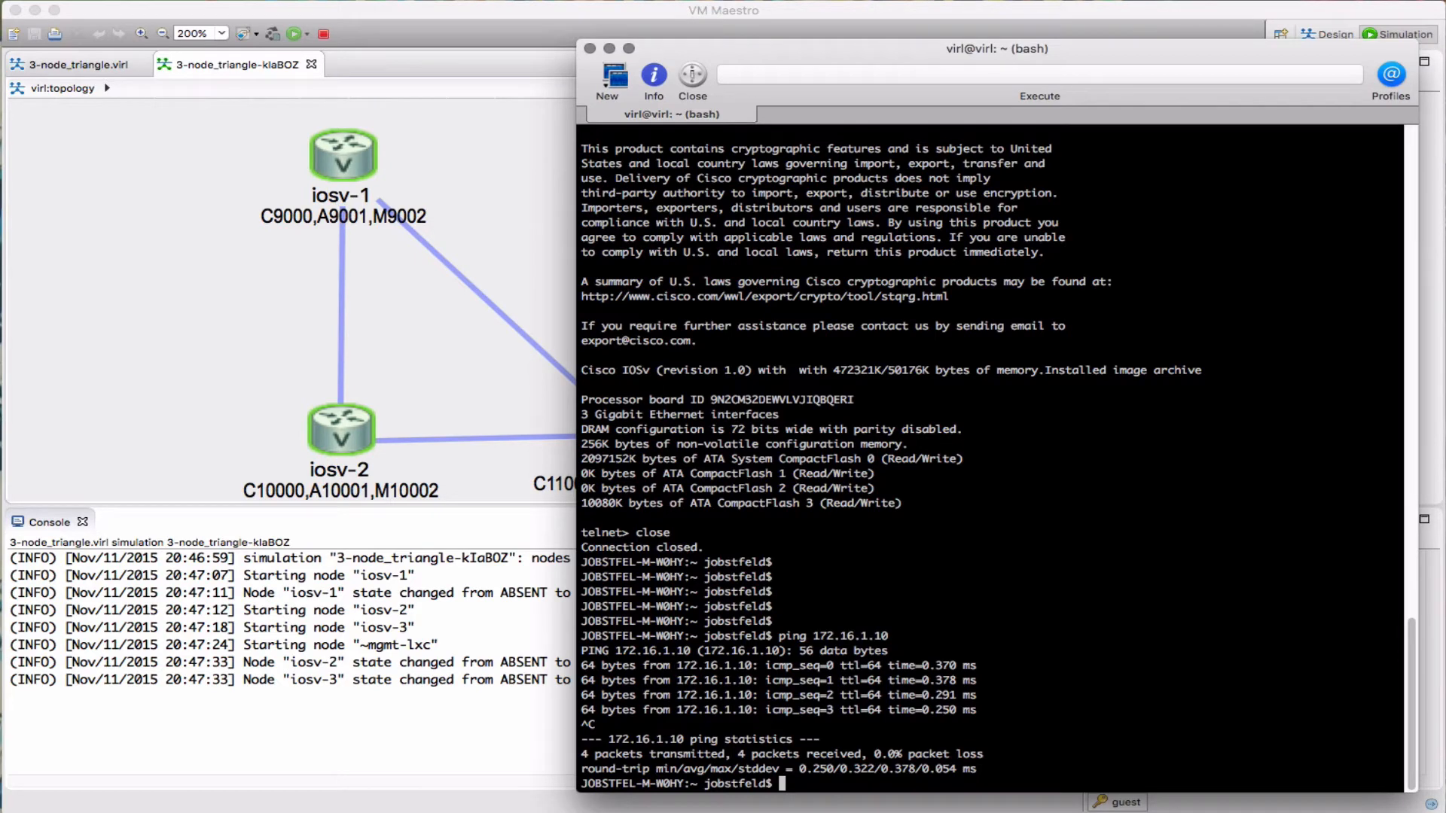
type("telnet")
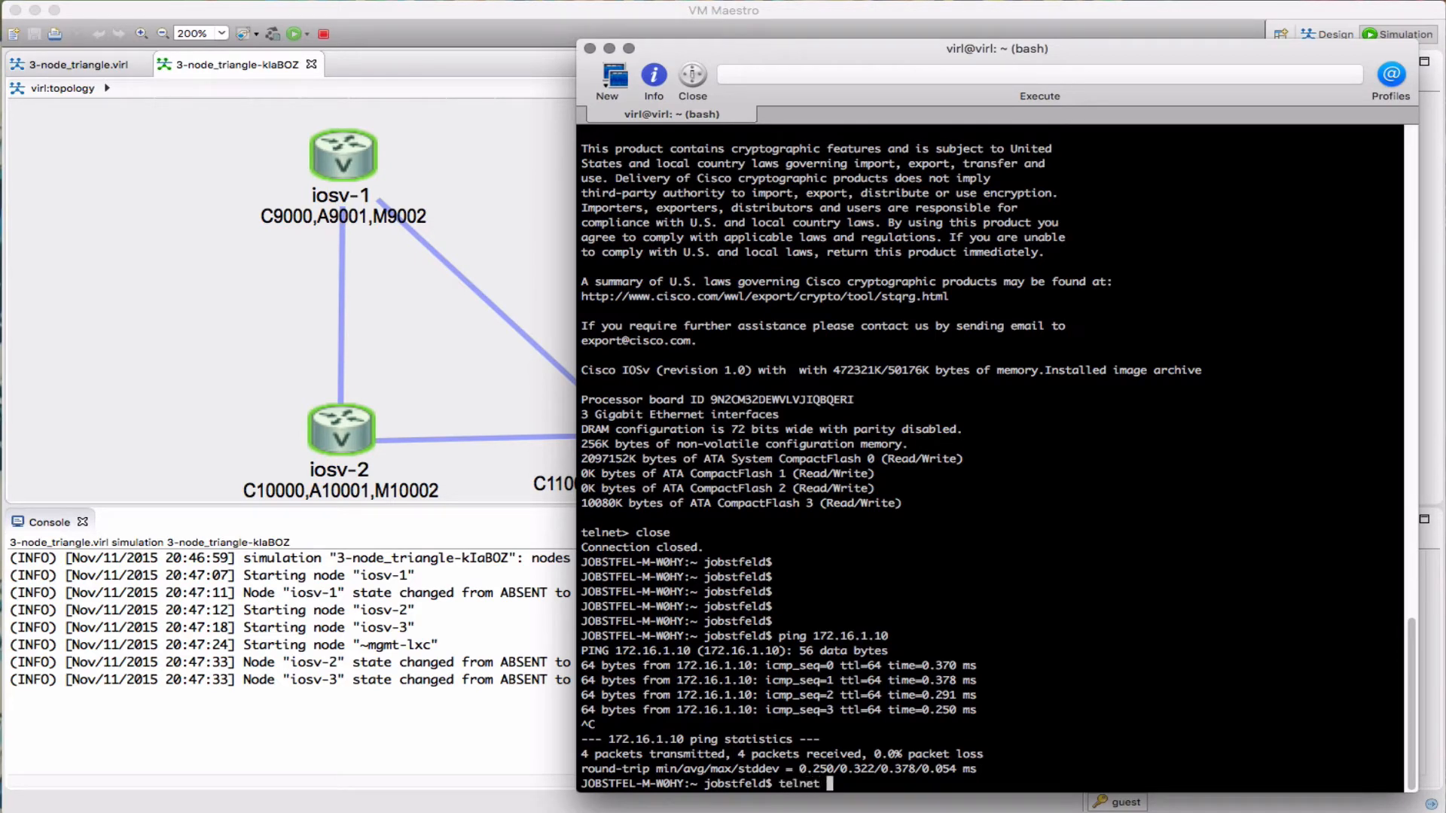
type("172.16.")
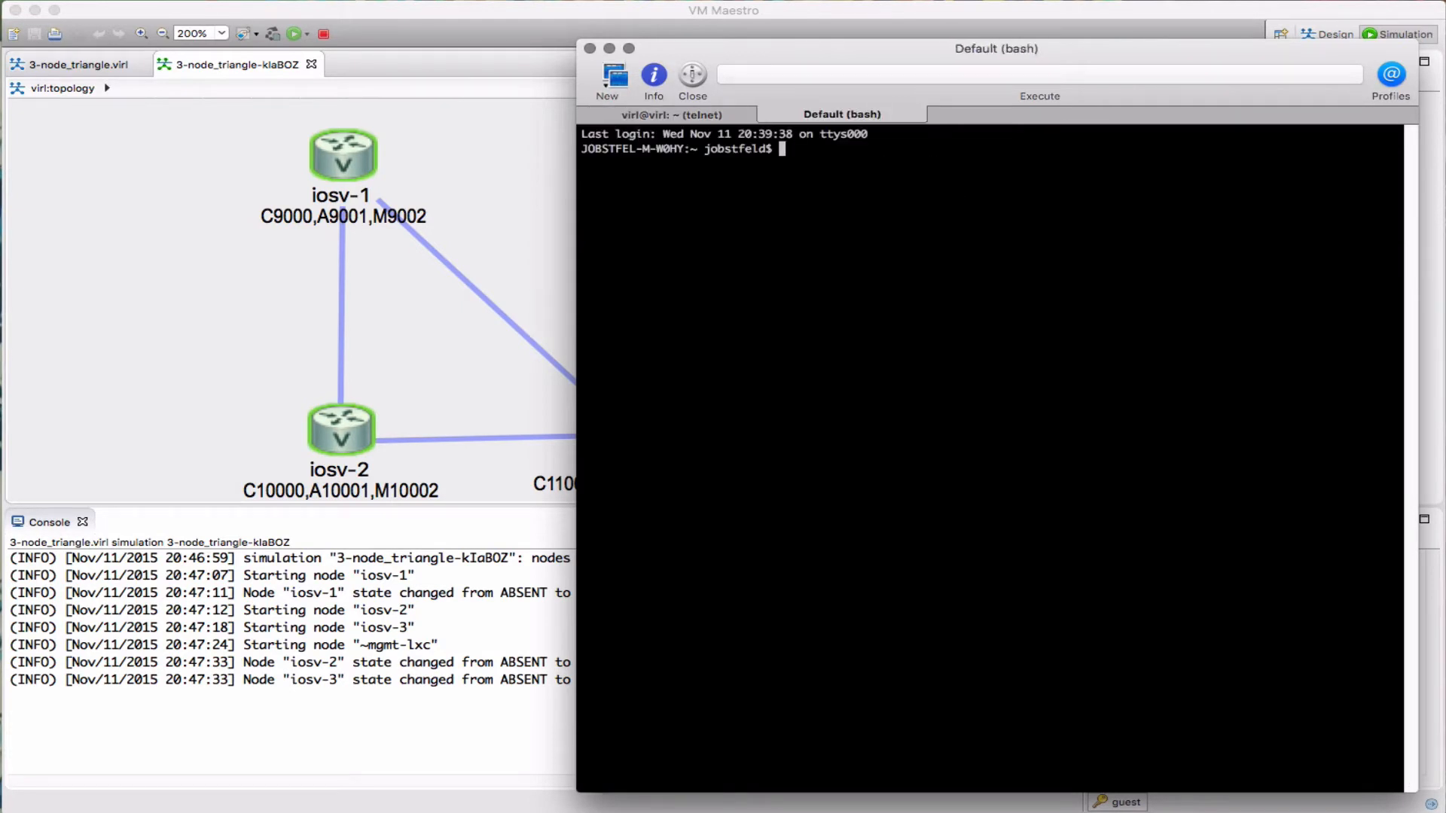
Telnet to 172.16.1.10 port 10000 to reach iosv-2's console
type("telnet 172.1")
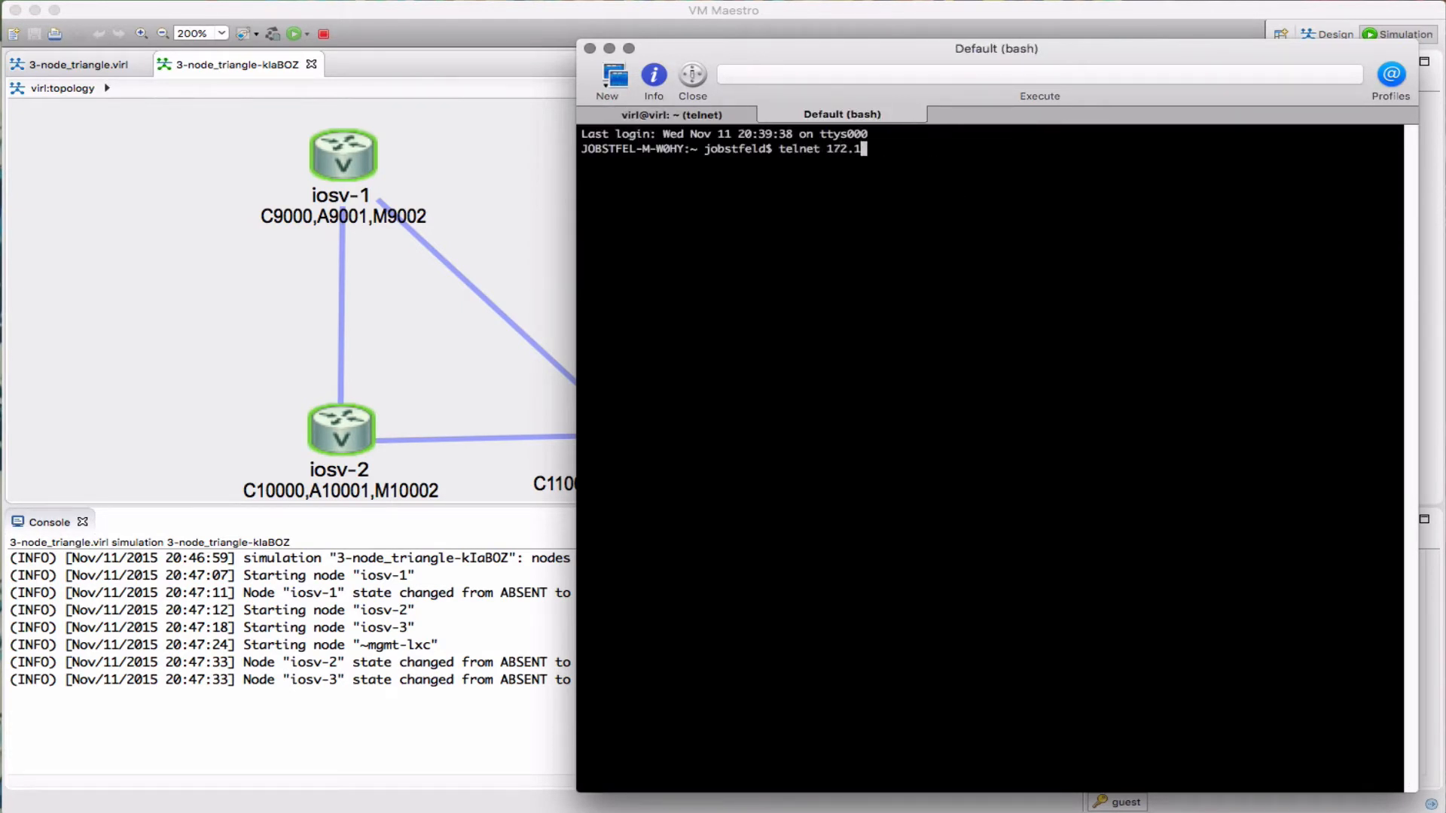
type("6.1.10.")
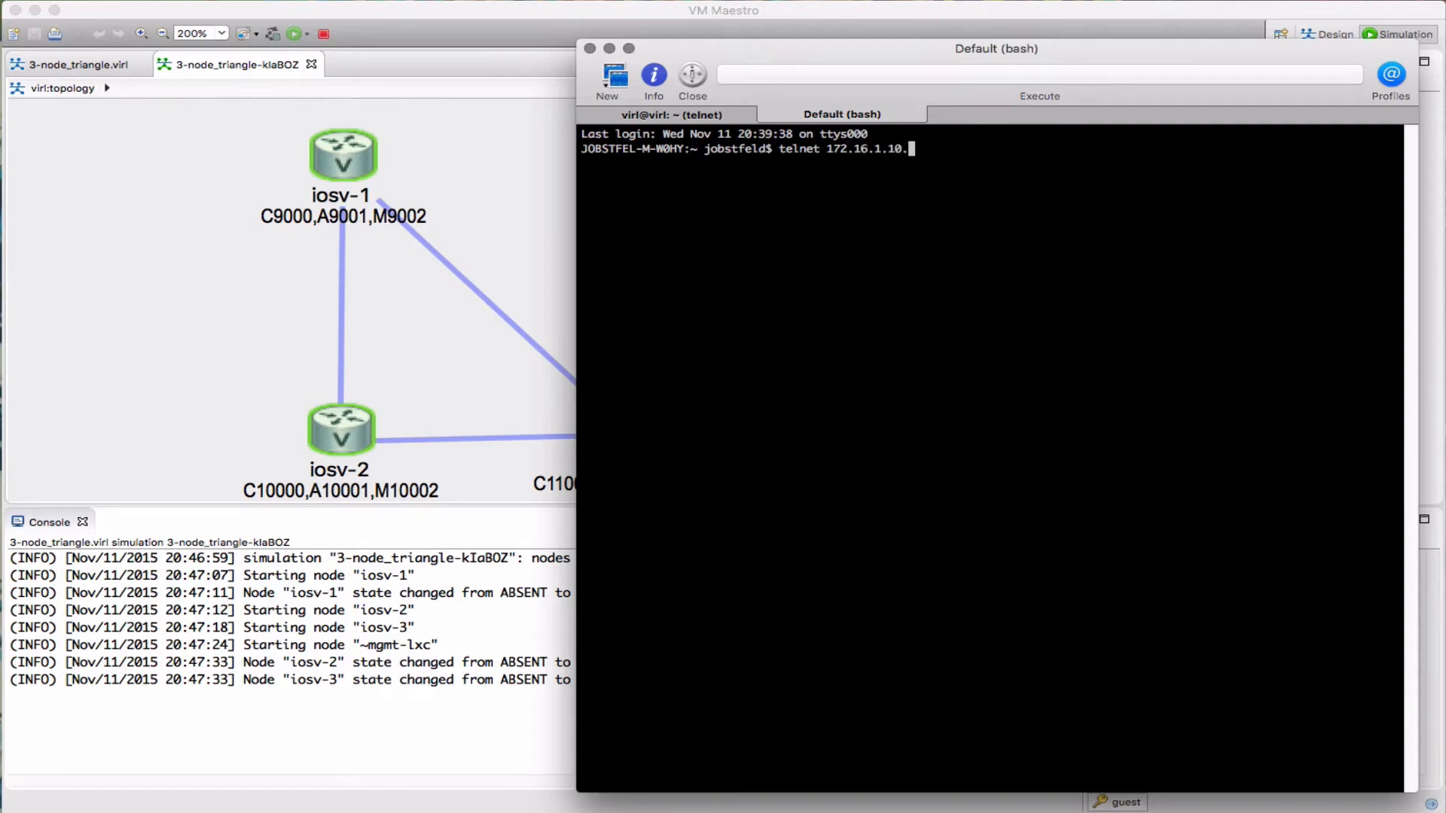
type("01")
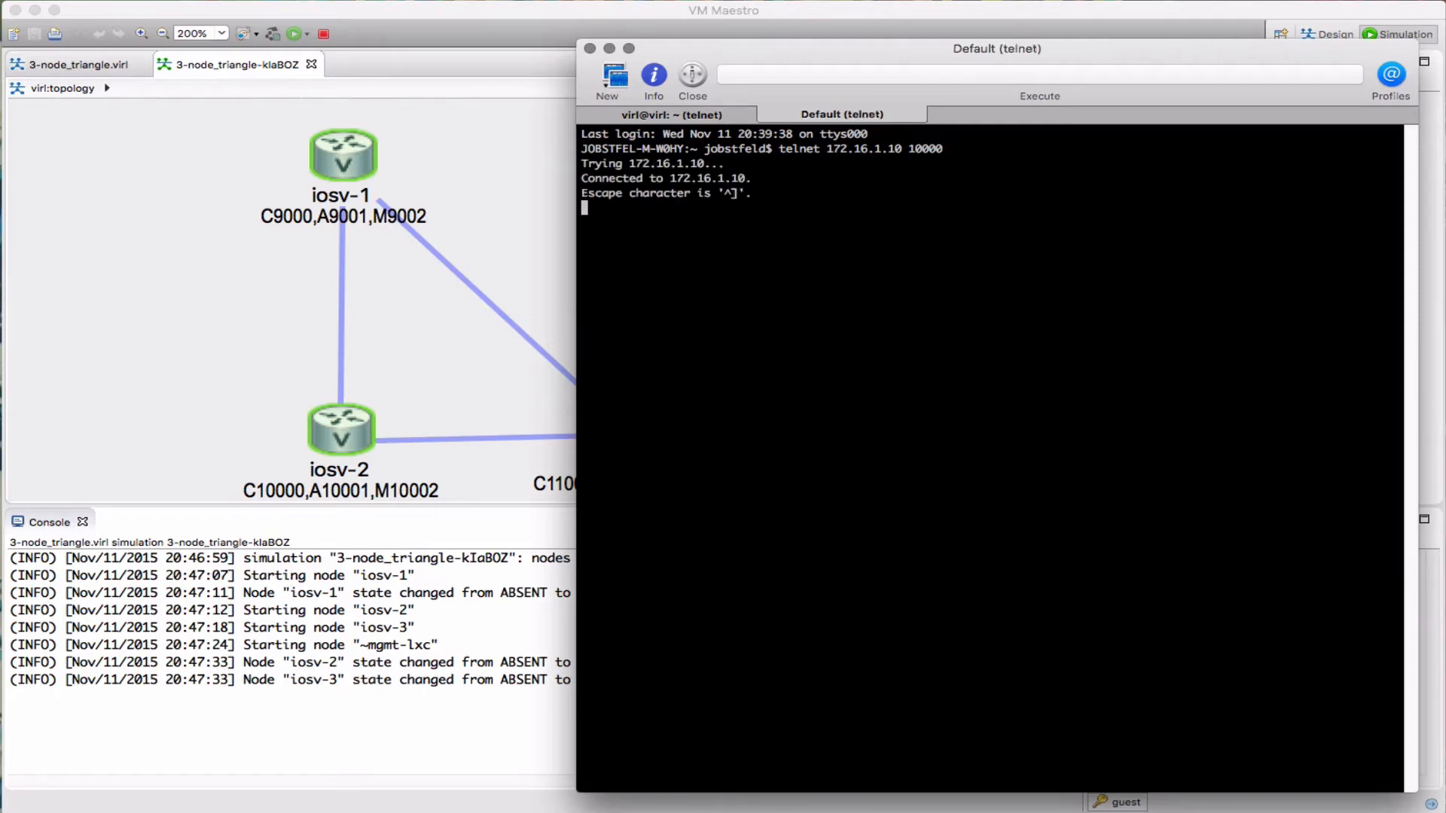
Stop the running triangle simulation and close its view
right_click(590, 179)
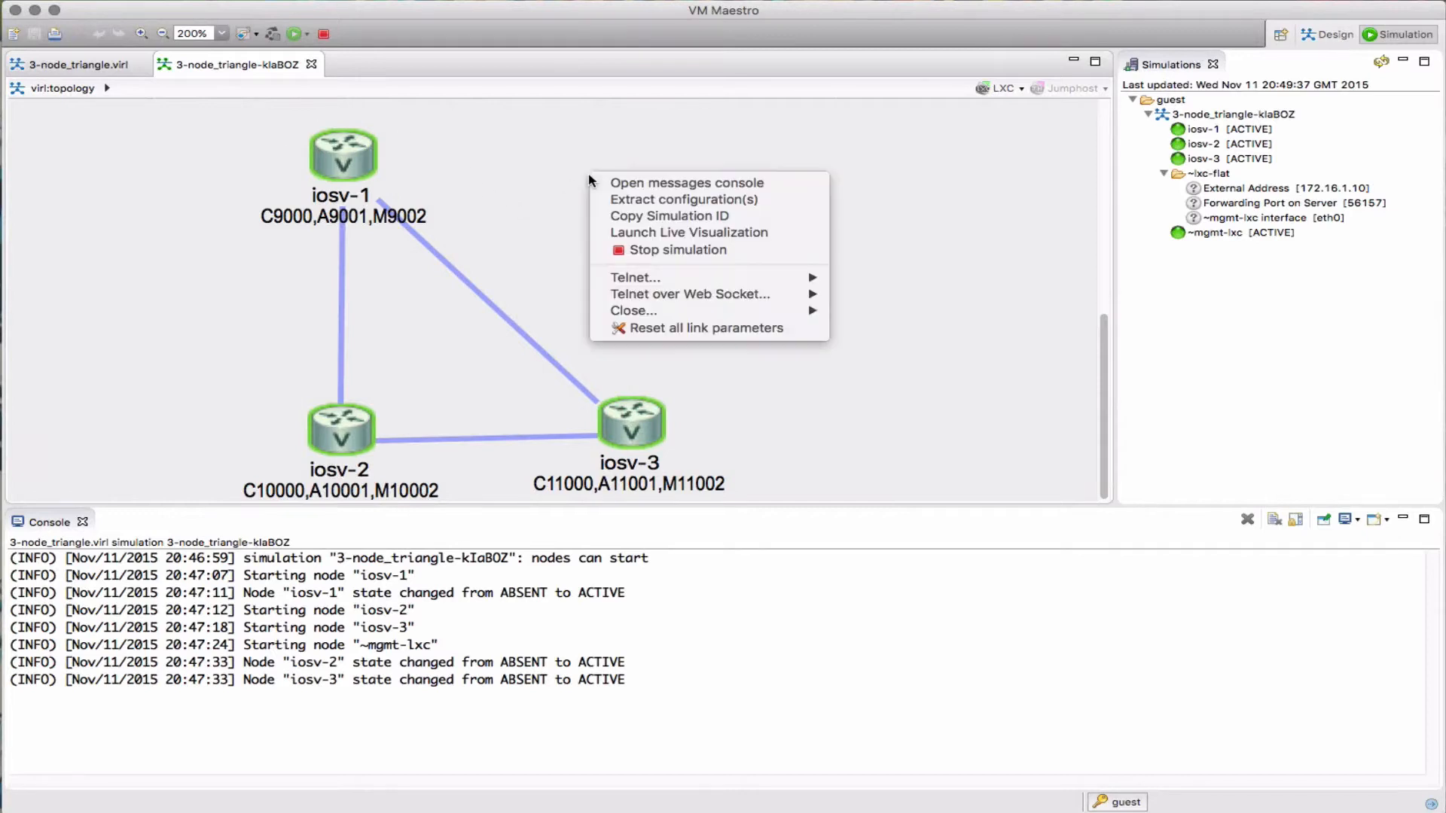
mouse_move(670, 254)
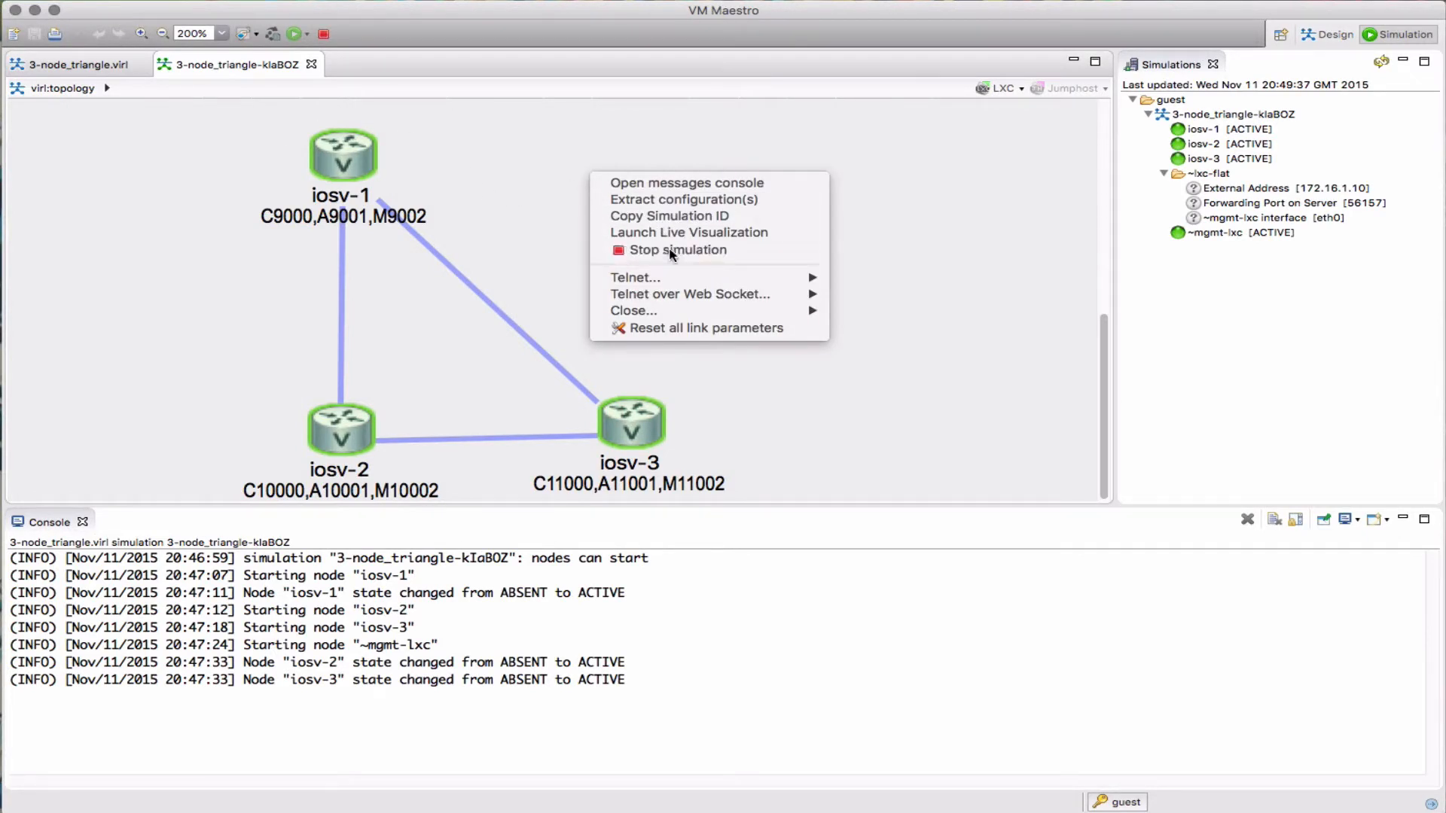
left_click(846, 436)
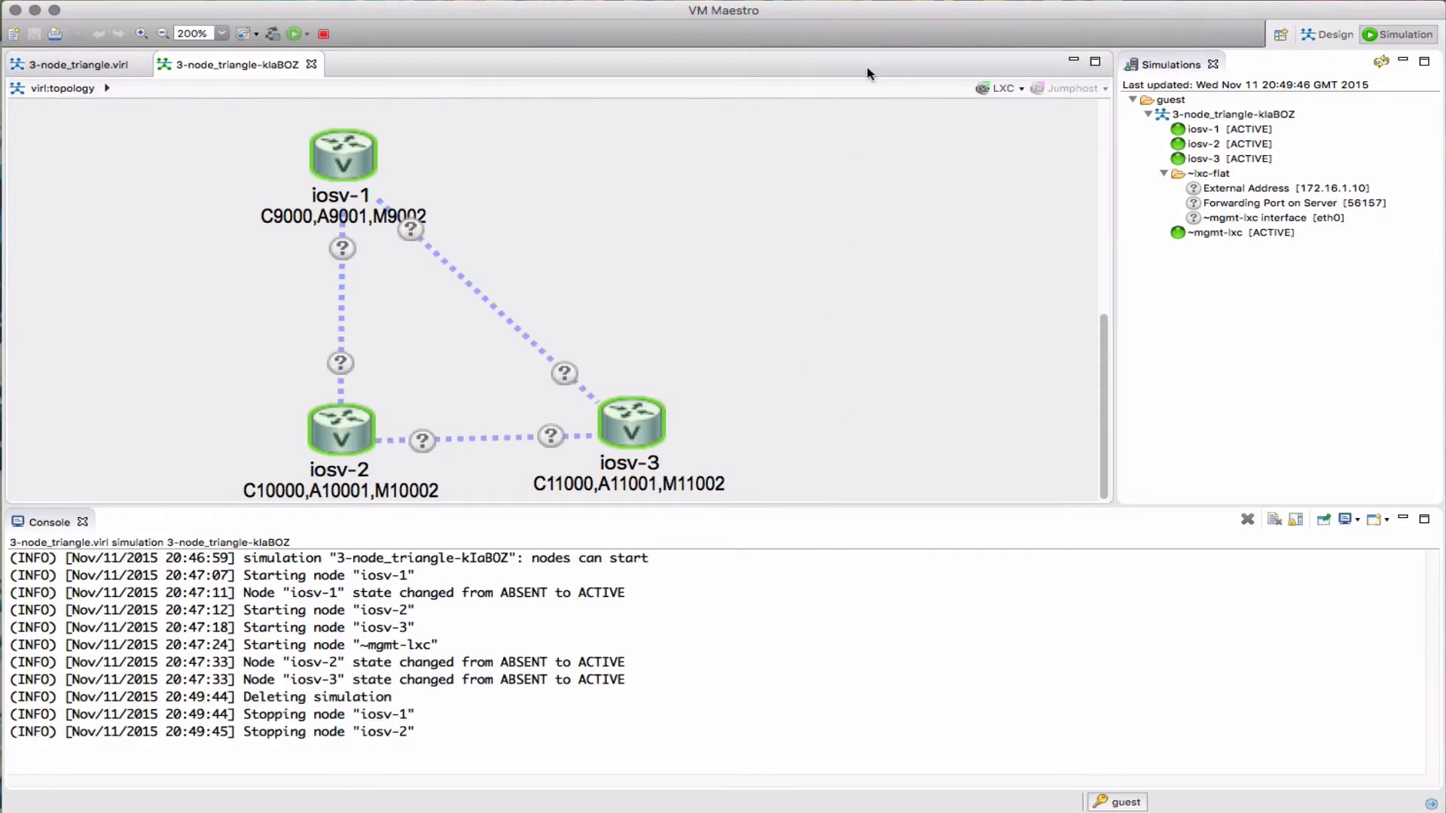
left_click(310, 65)
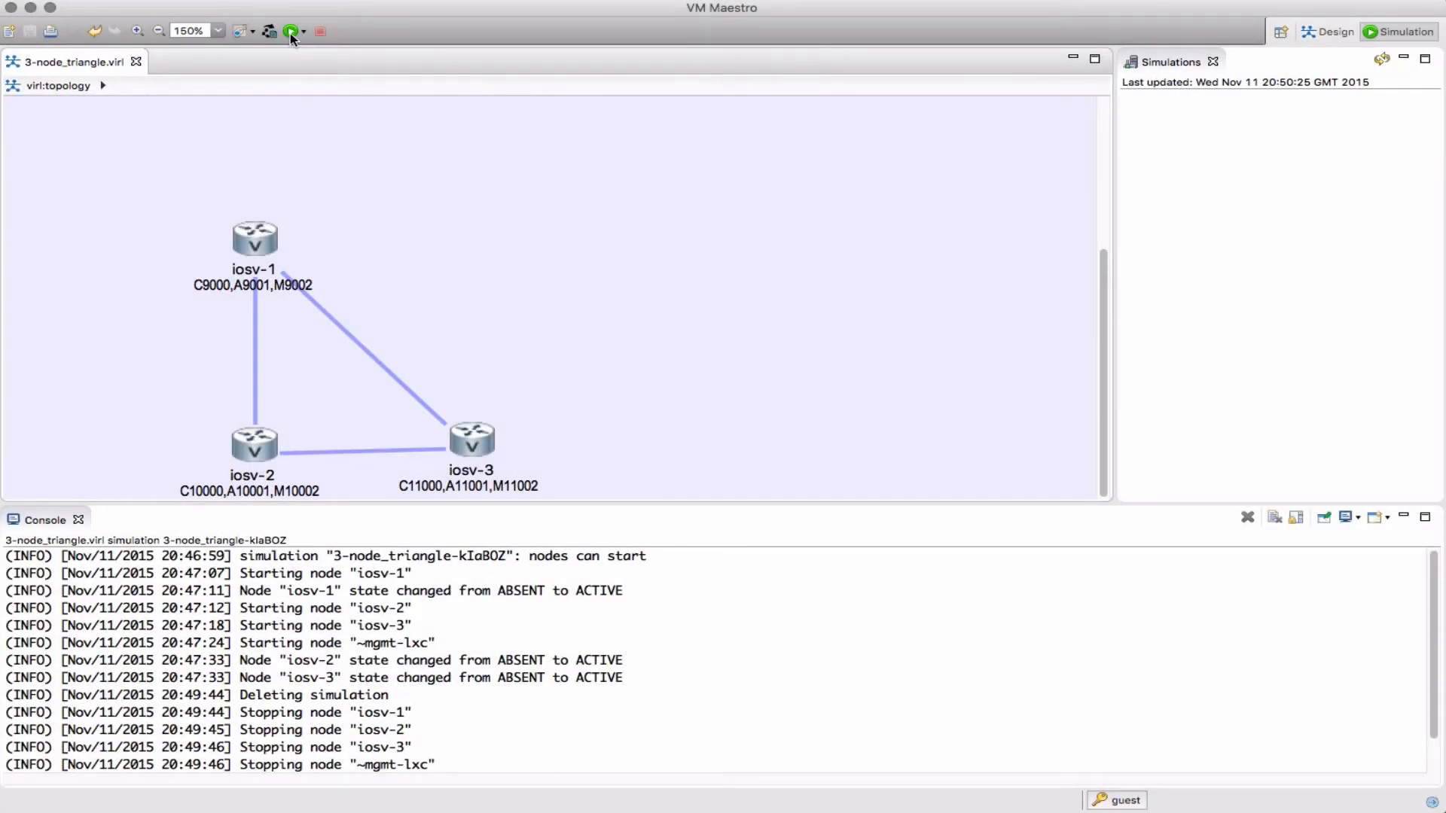
Launch a fresh simulation of the 3-node triangle topology
left_click(291, 31)
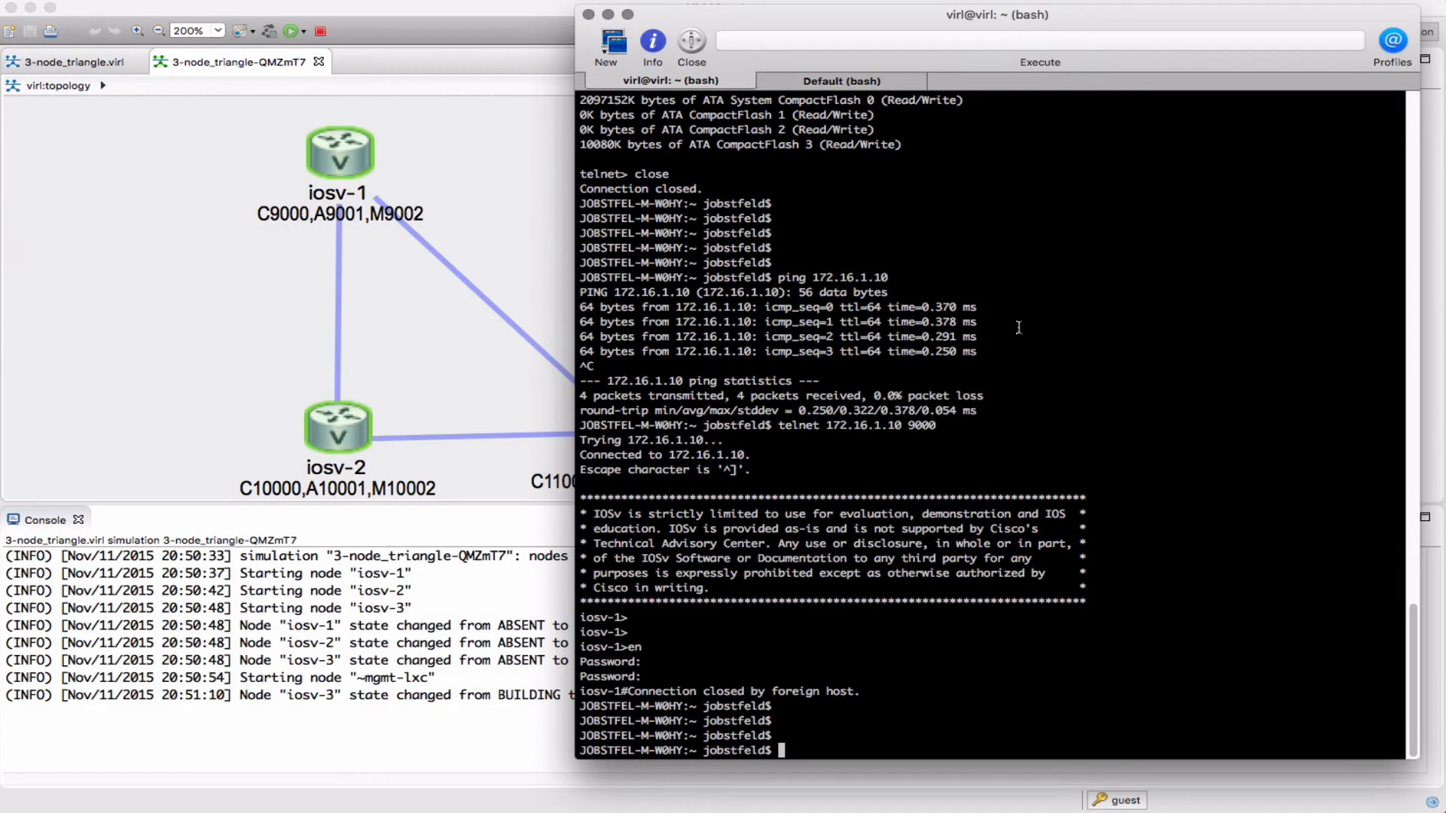
Ping 172.16.1.10 and telnet to port 9000 to reach iosv-1
type("ping 172.16.")
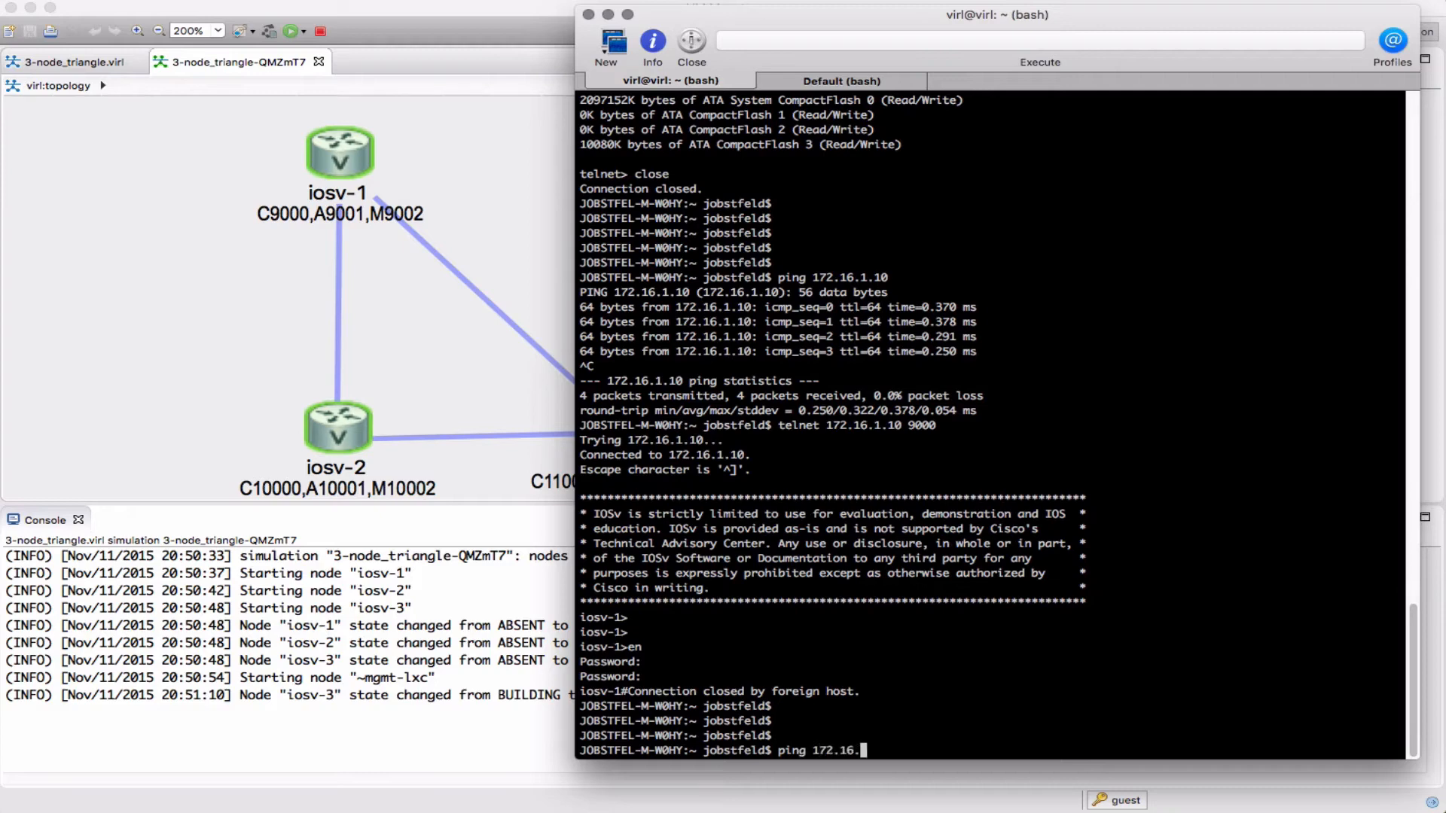
key("Return")
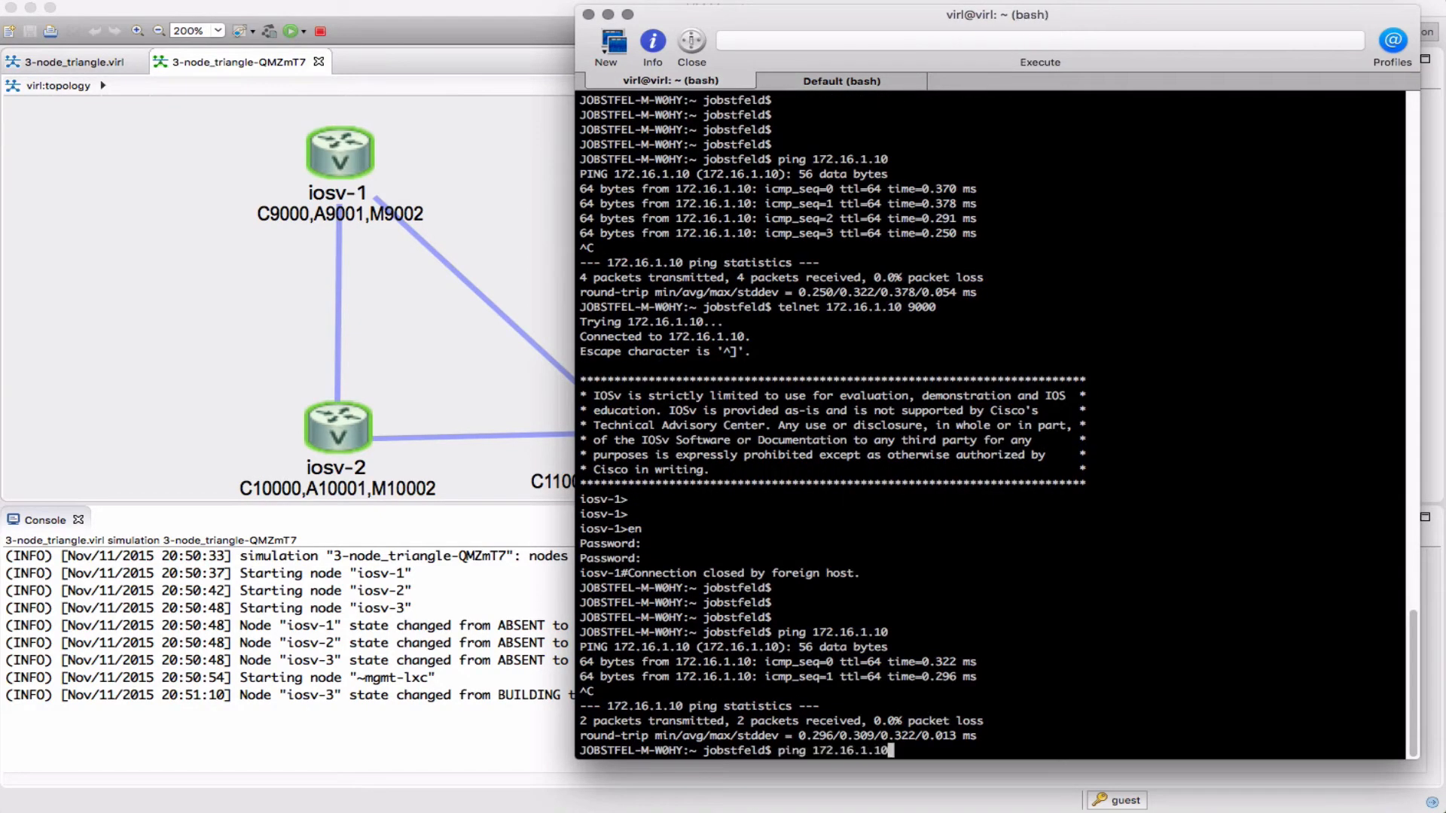
type("telnet 172.16.1.10 9000")
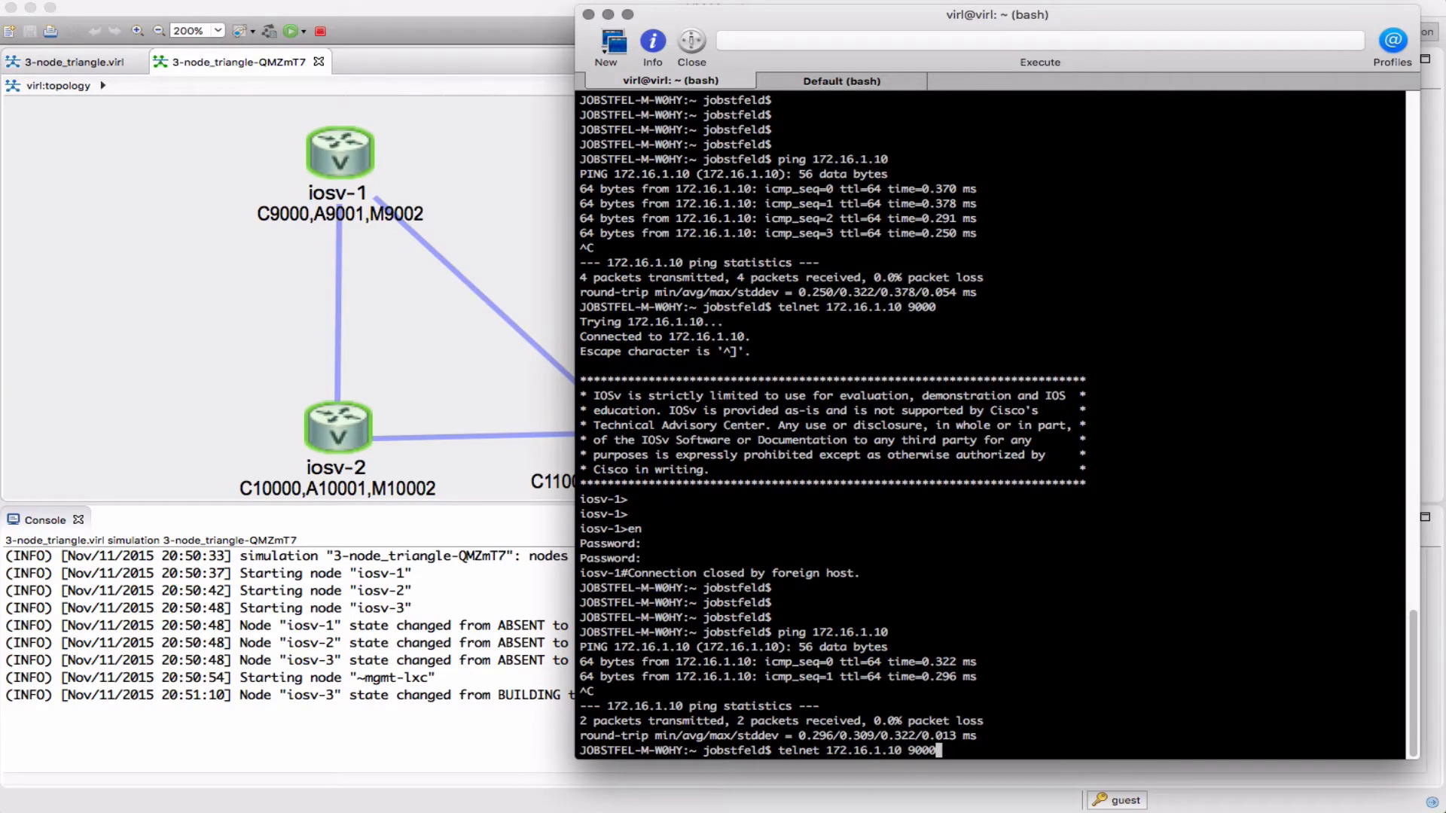
key("Return")
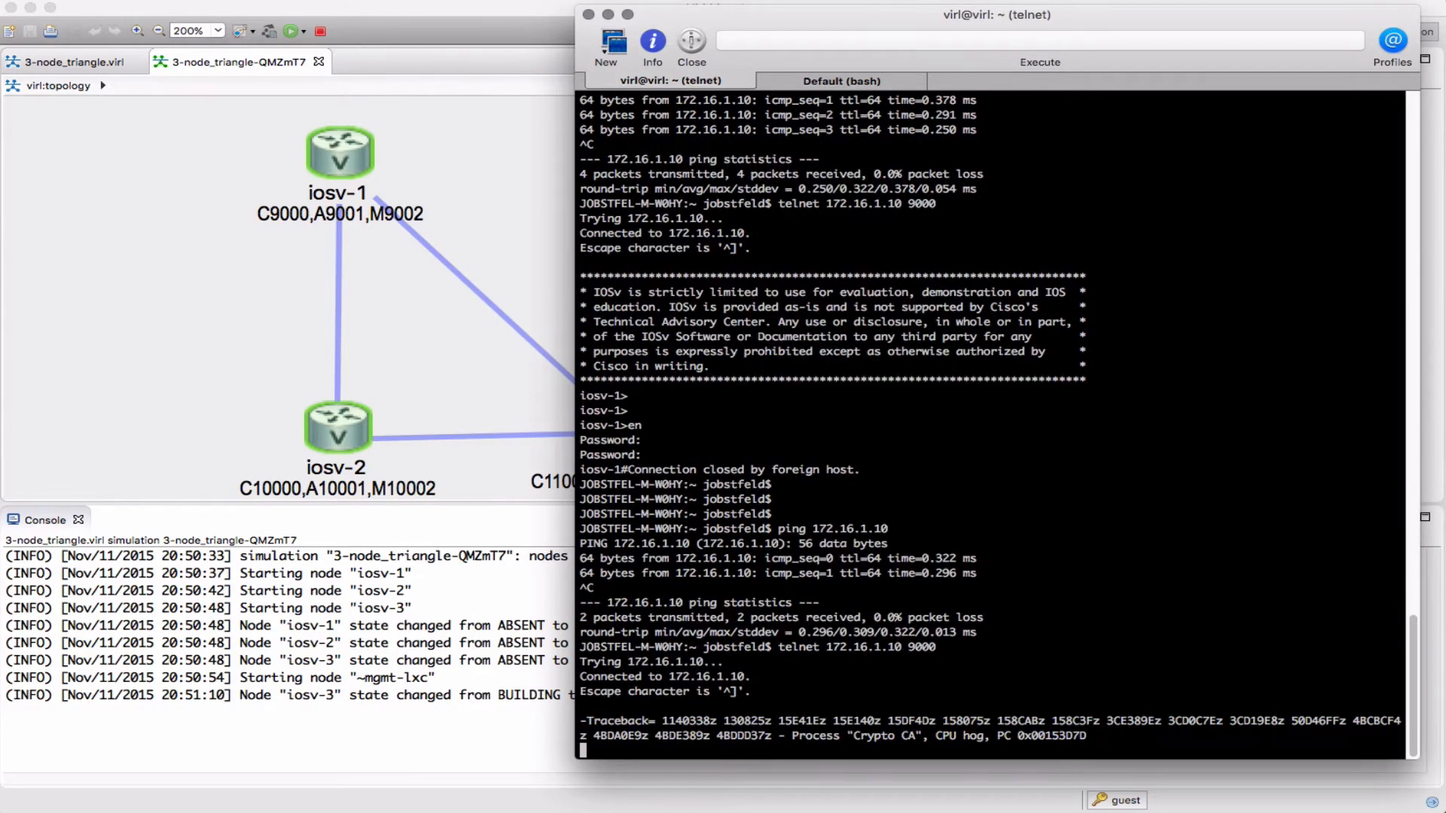
scroll("down", 3)
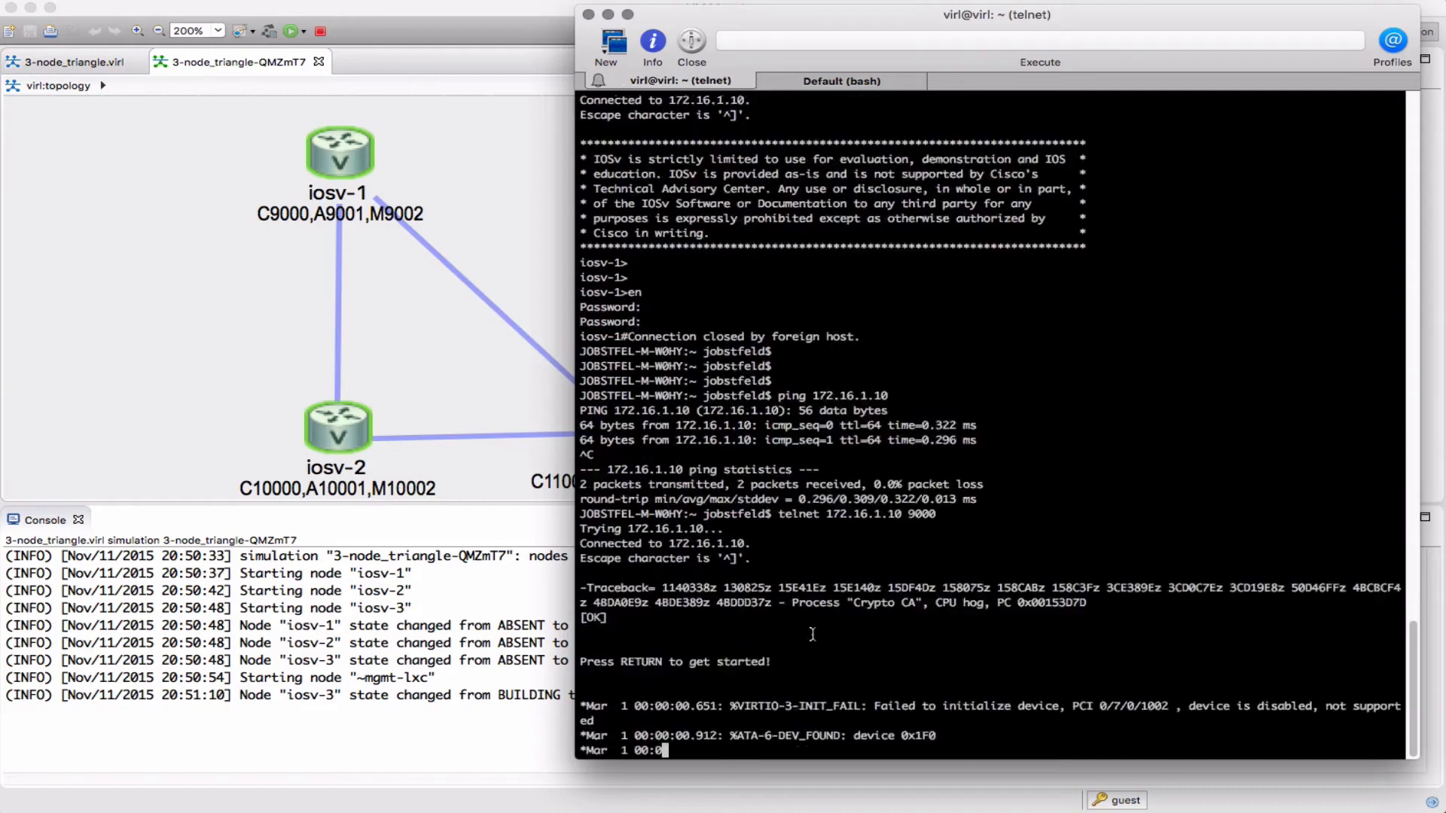
scroll("down", 3)
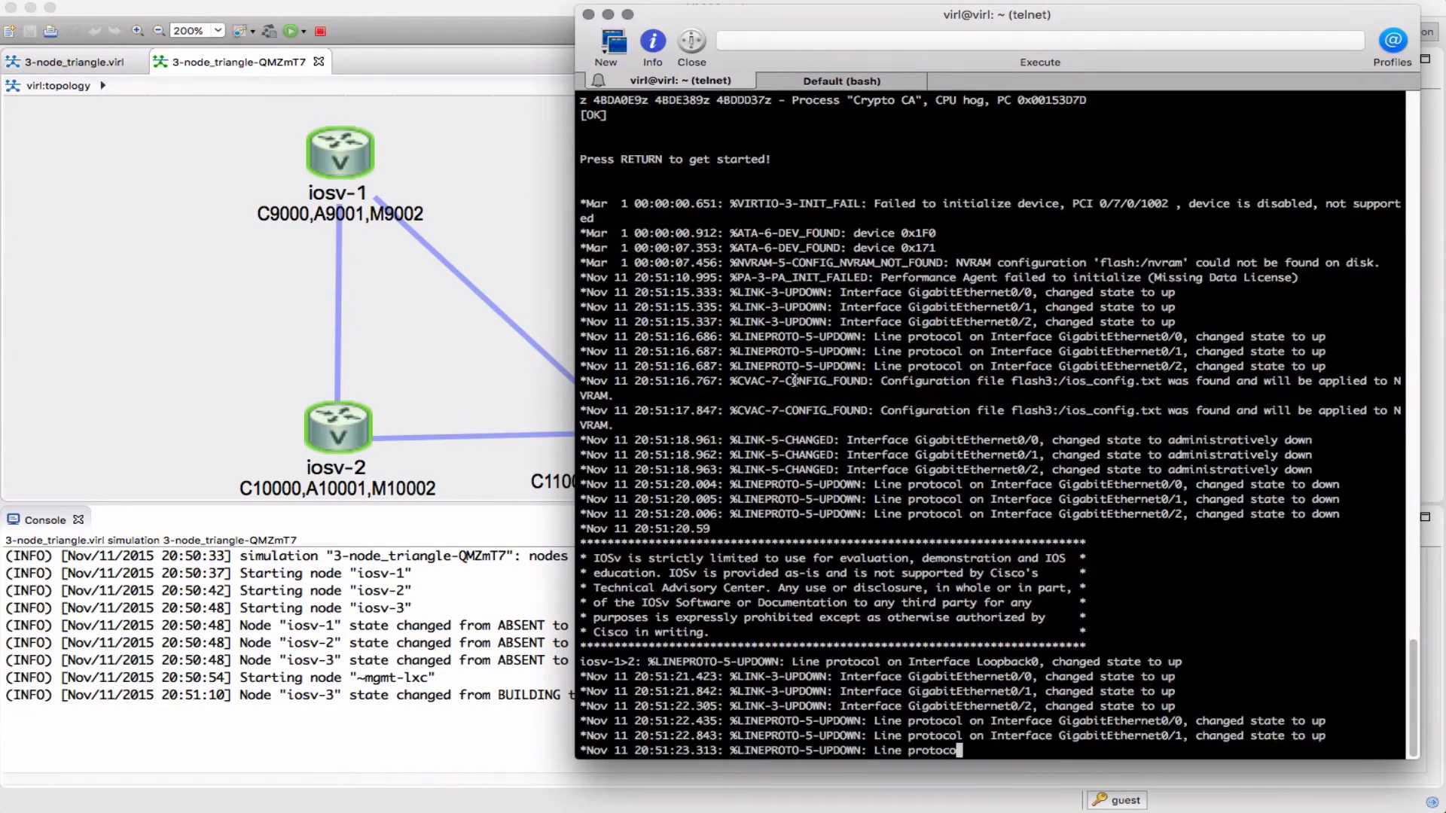
In the other terminal tab telnet to port 10000 for iosv-2, then bring VM Maestro forward
left_click(839, 80)
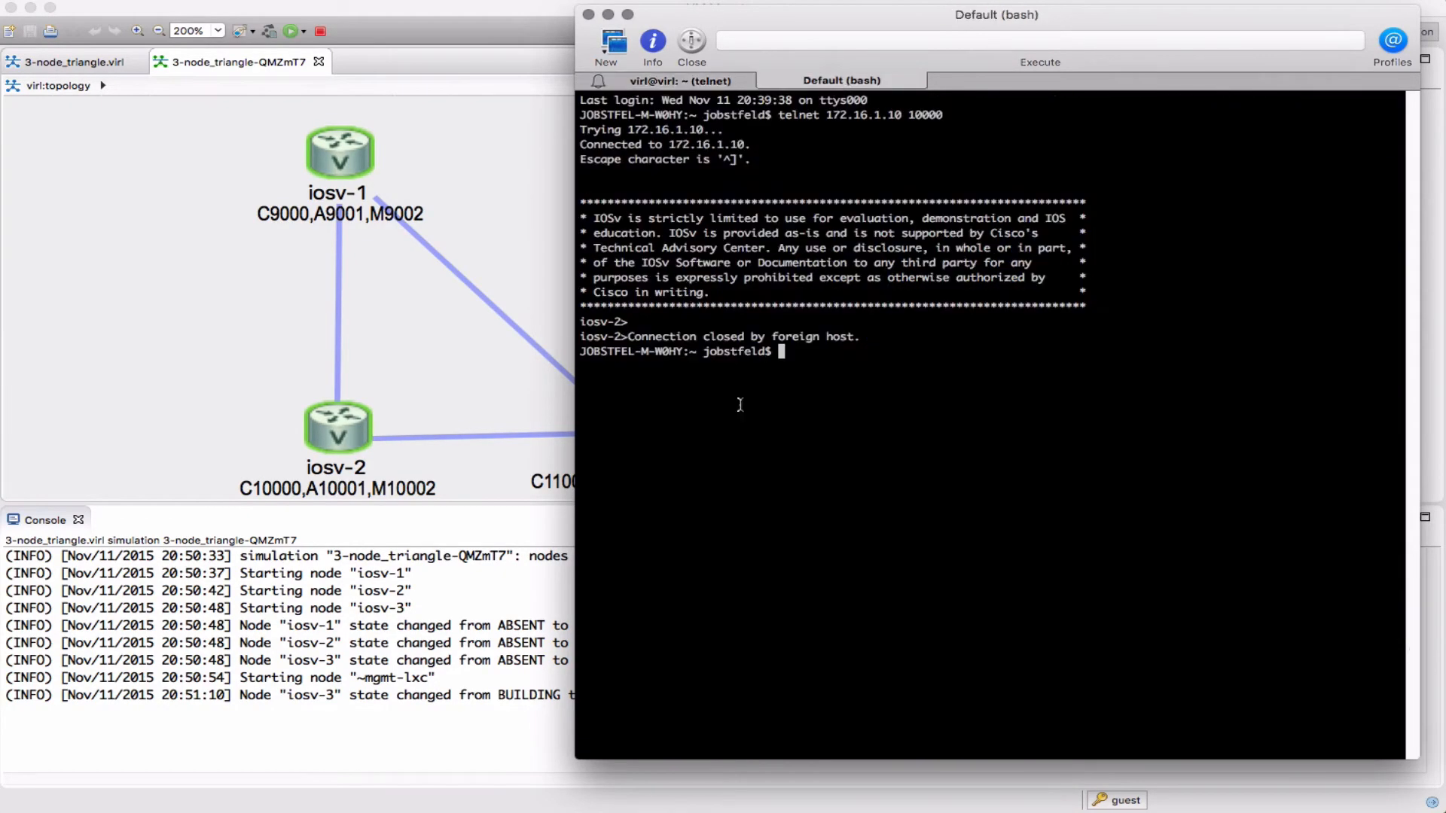
key("Return")
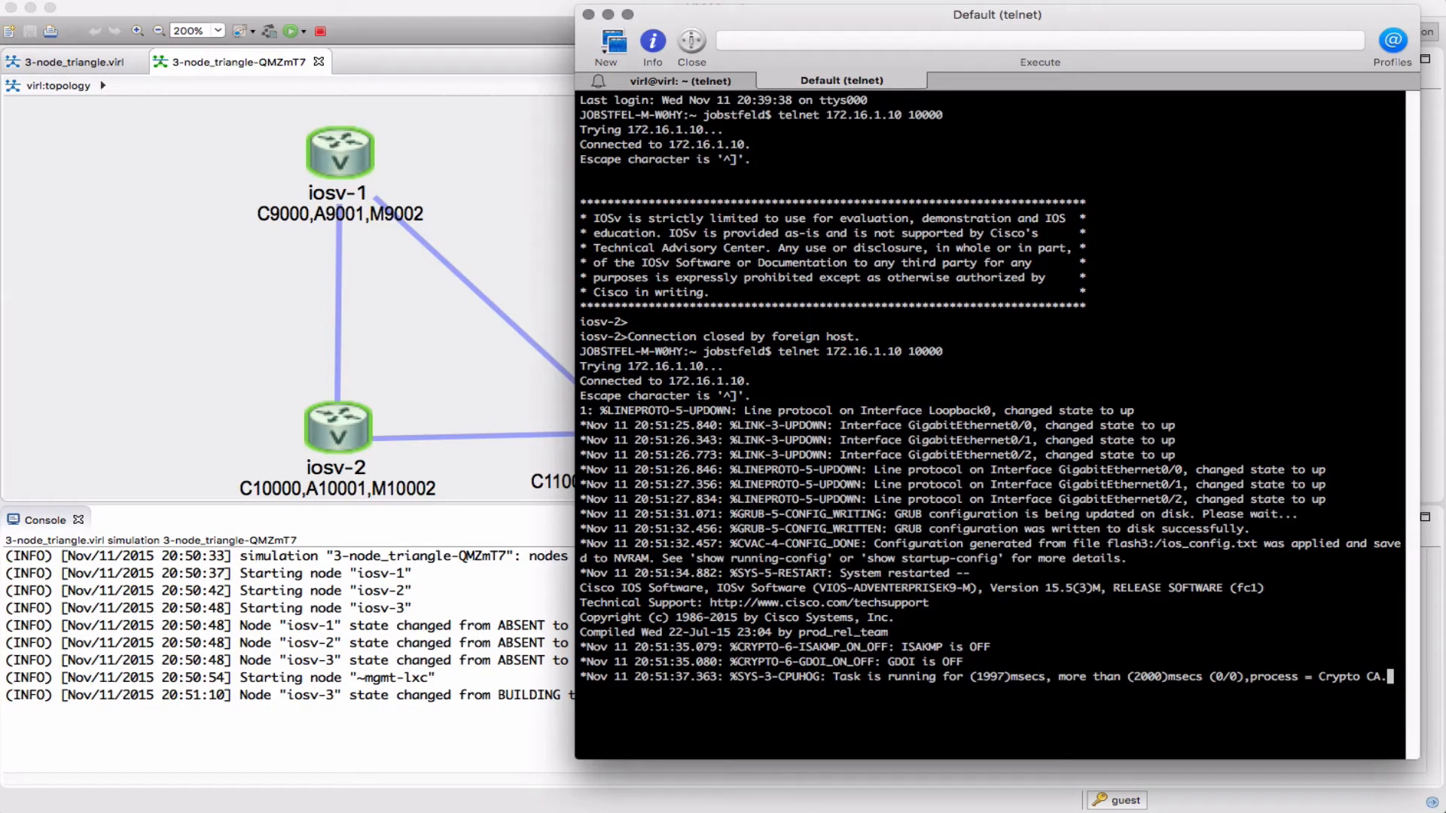
left_click(692, 47)
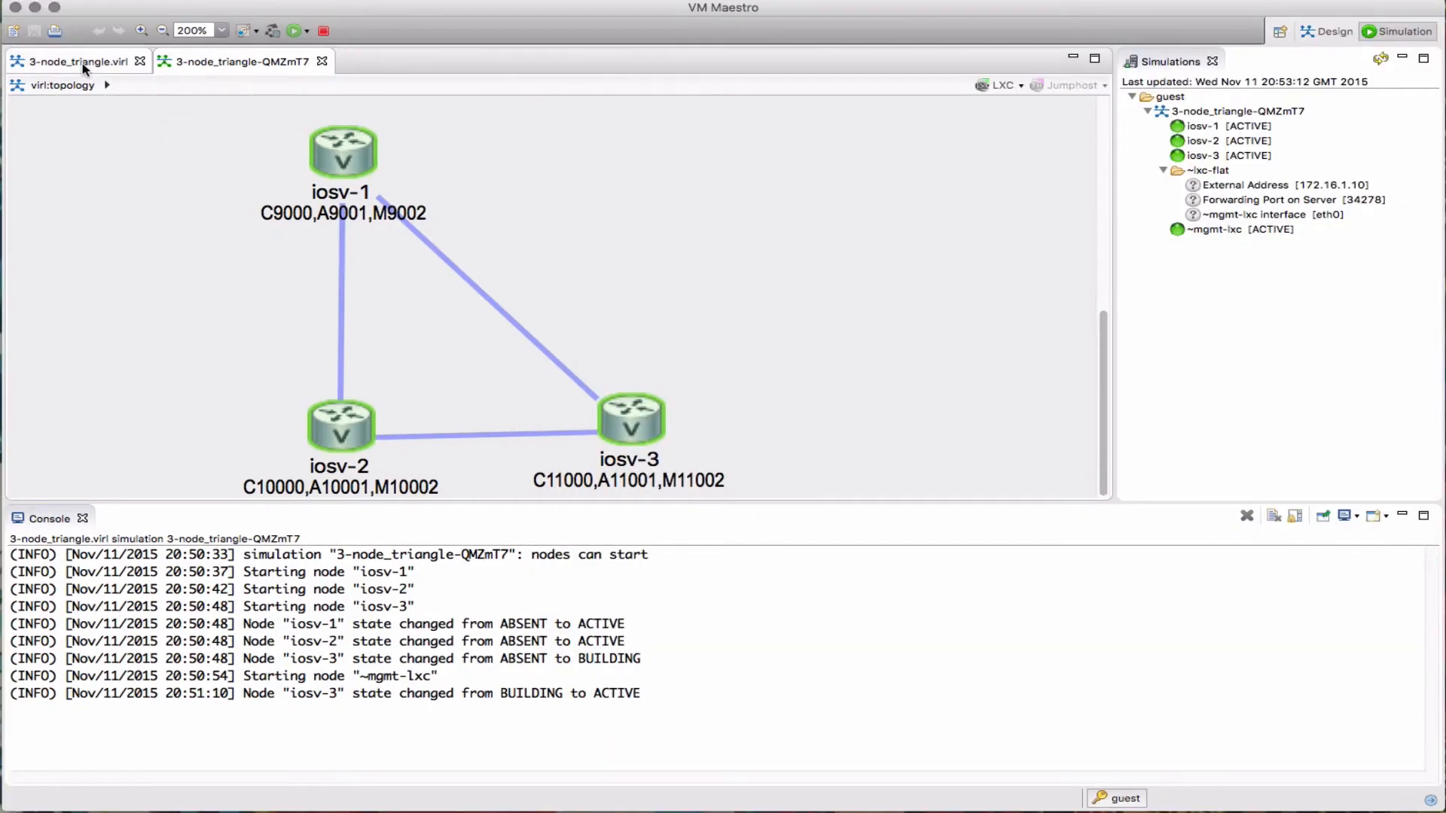
In the Design perspective of 3-node_triangle.viri, change the LXC address to 172.16.1.20
left_click(162, 30)
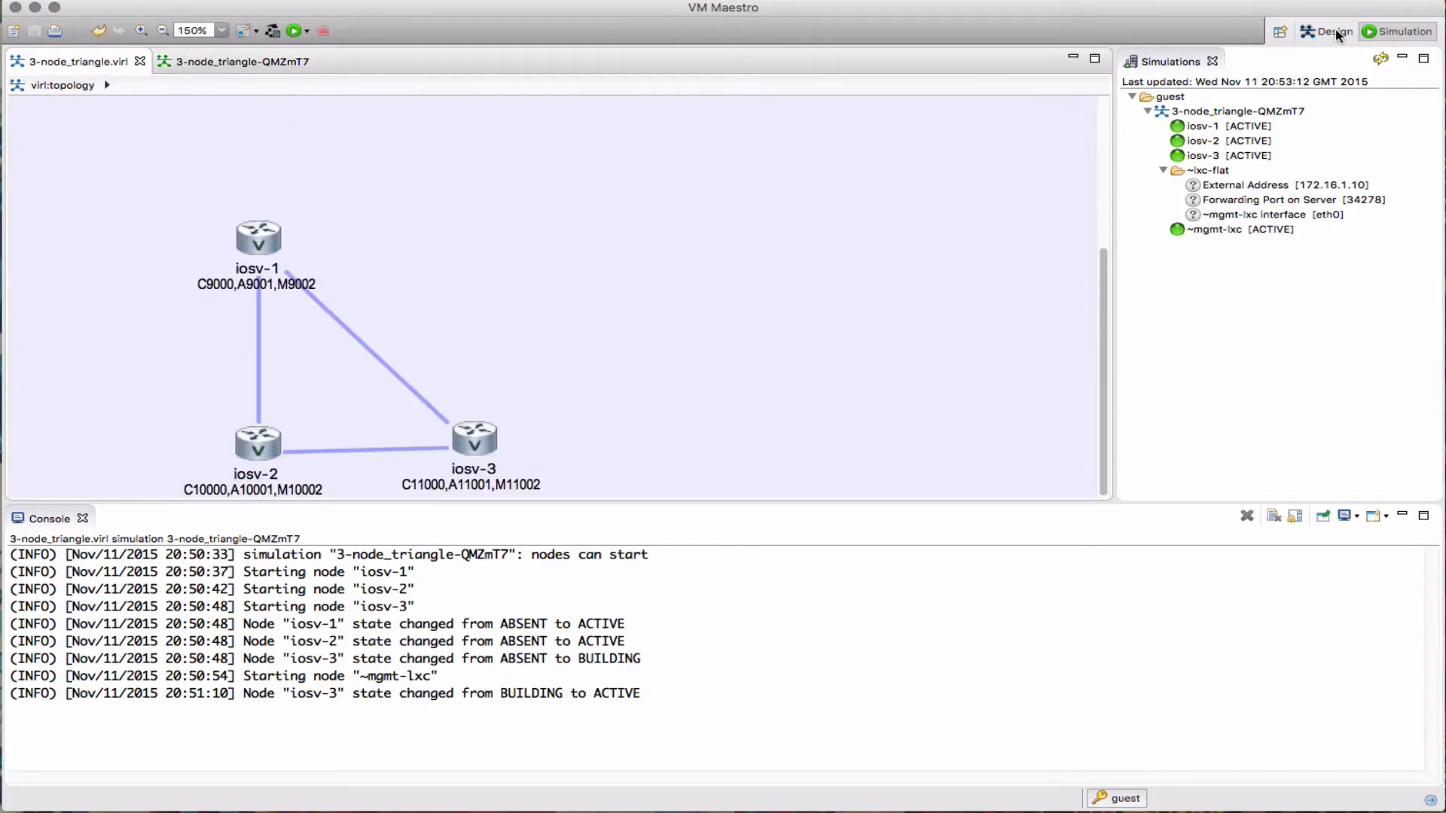
left_click(1326, 30)
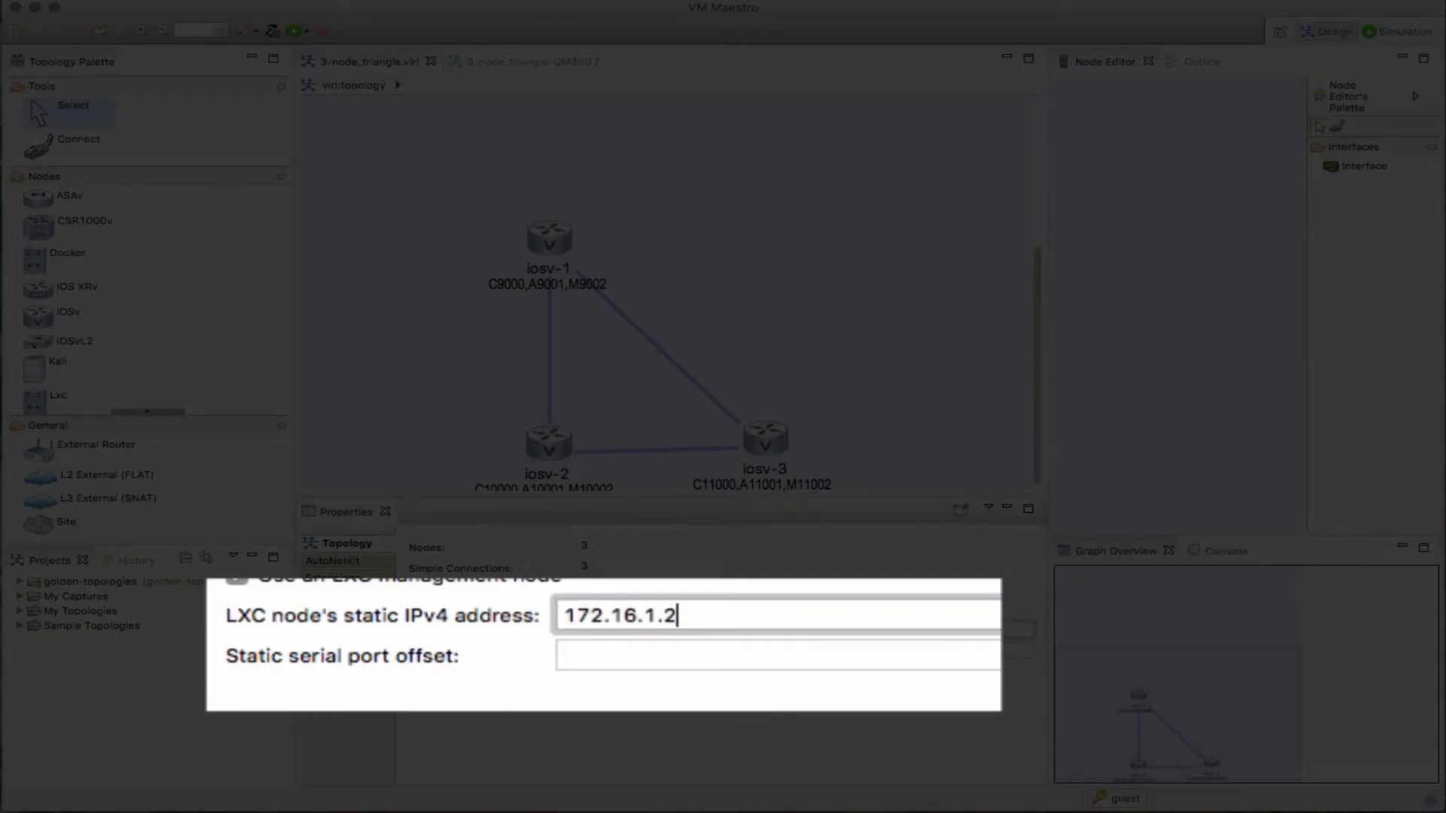
type("0")
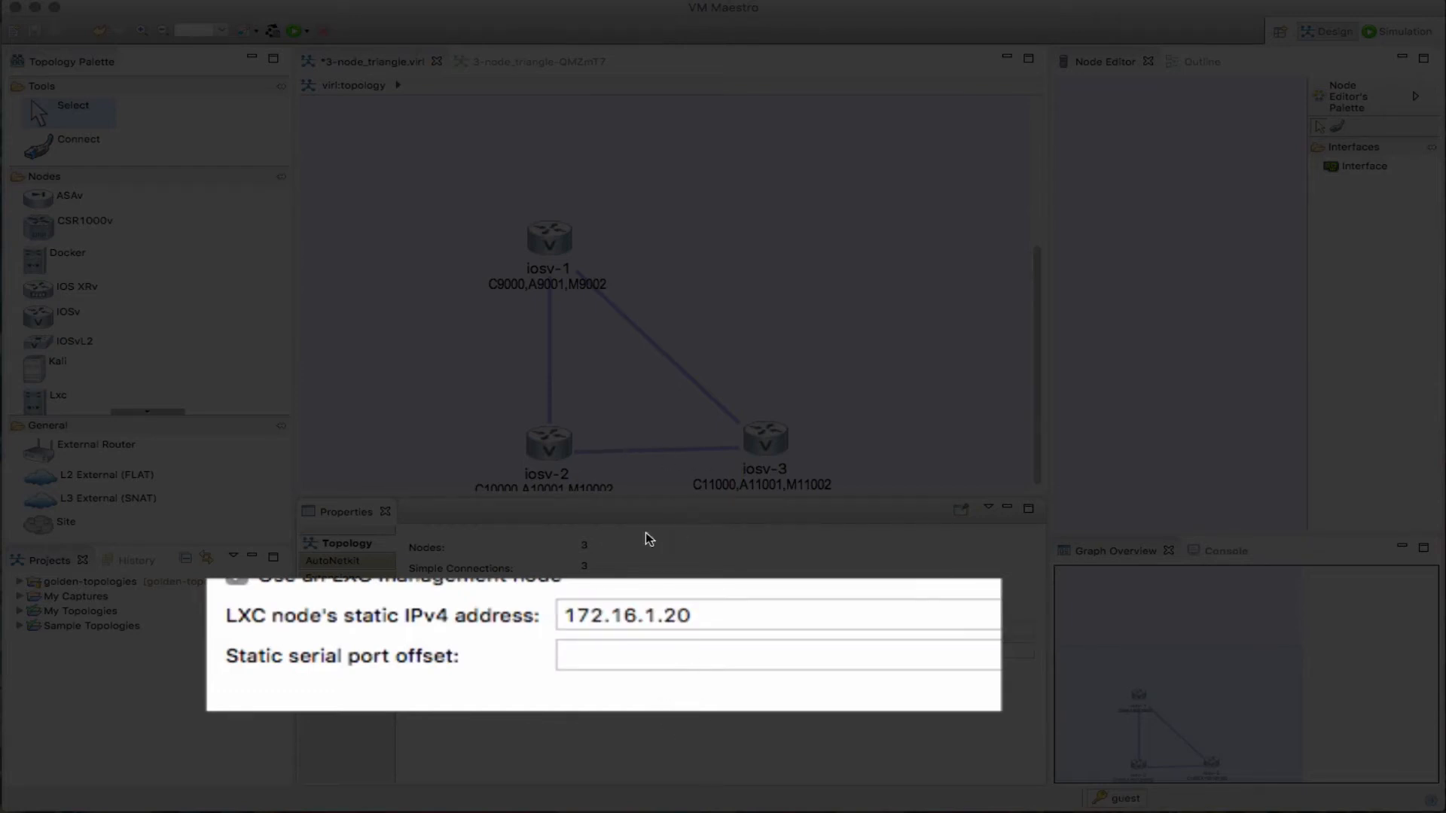
Set the static serial port offset to 10000 so router ports start at 19000
left_click(775, 655)
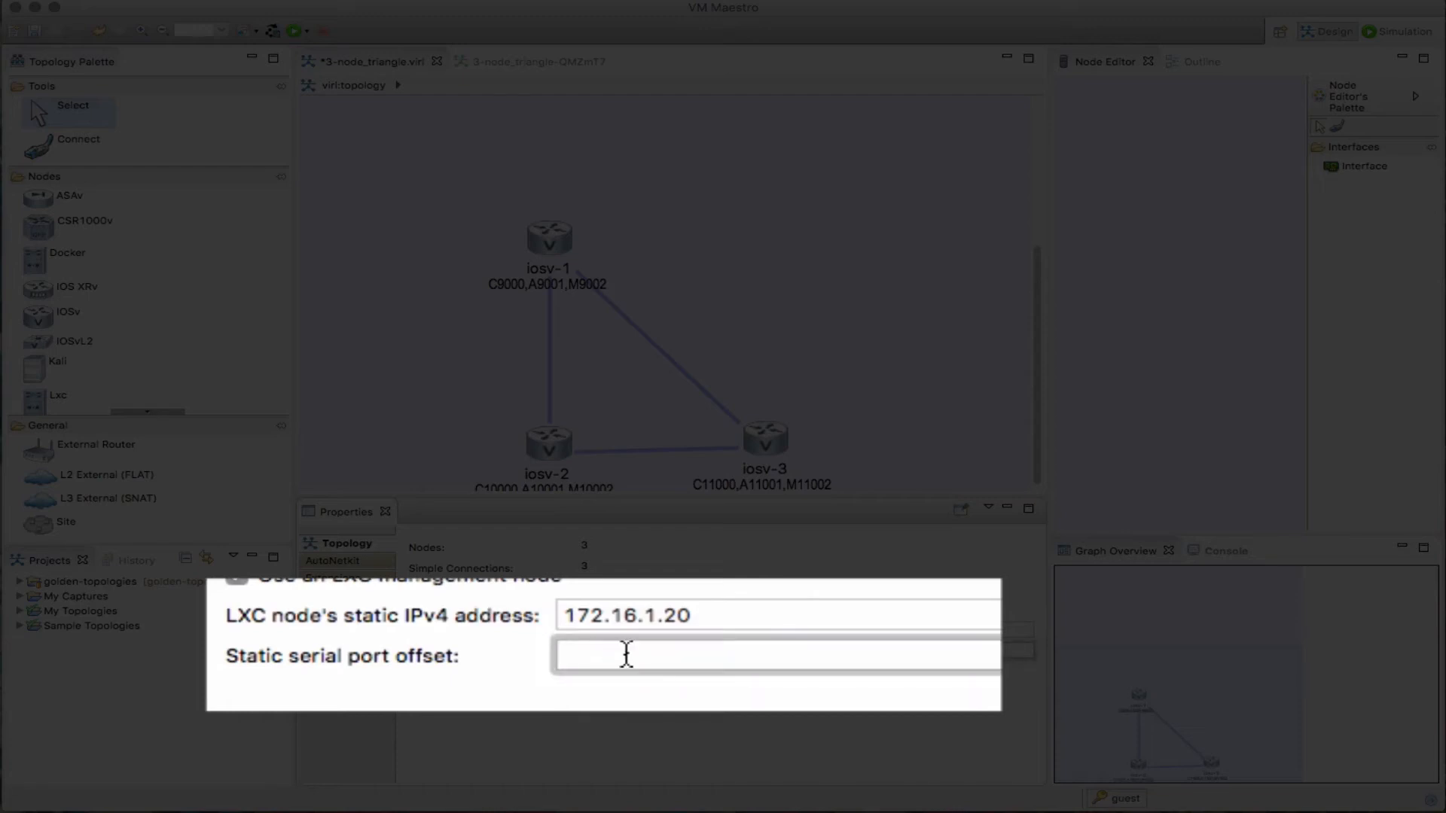
type("1")
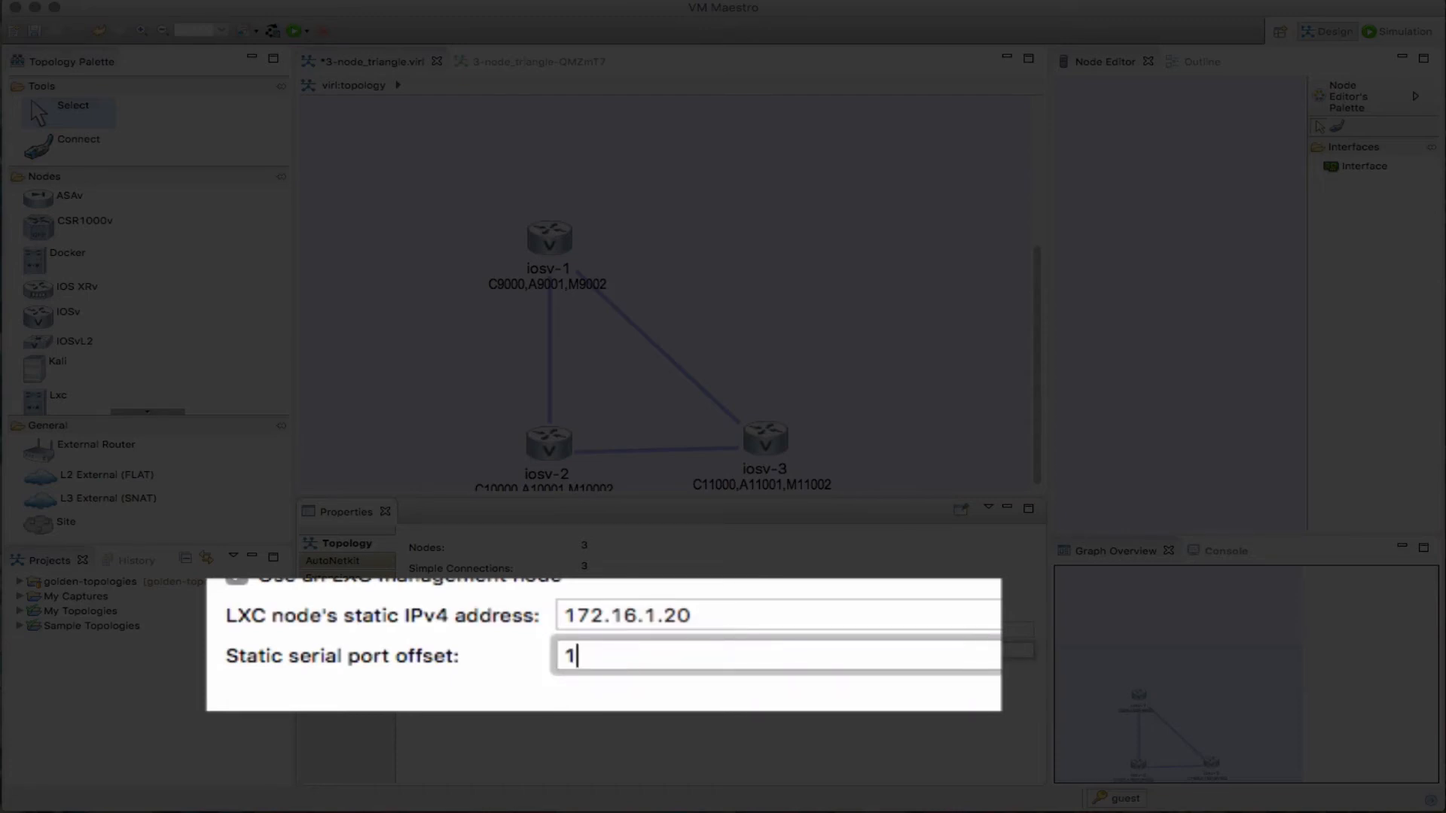
type("0000")
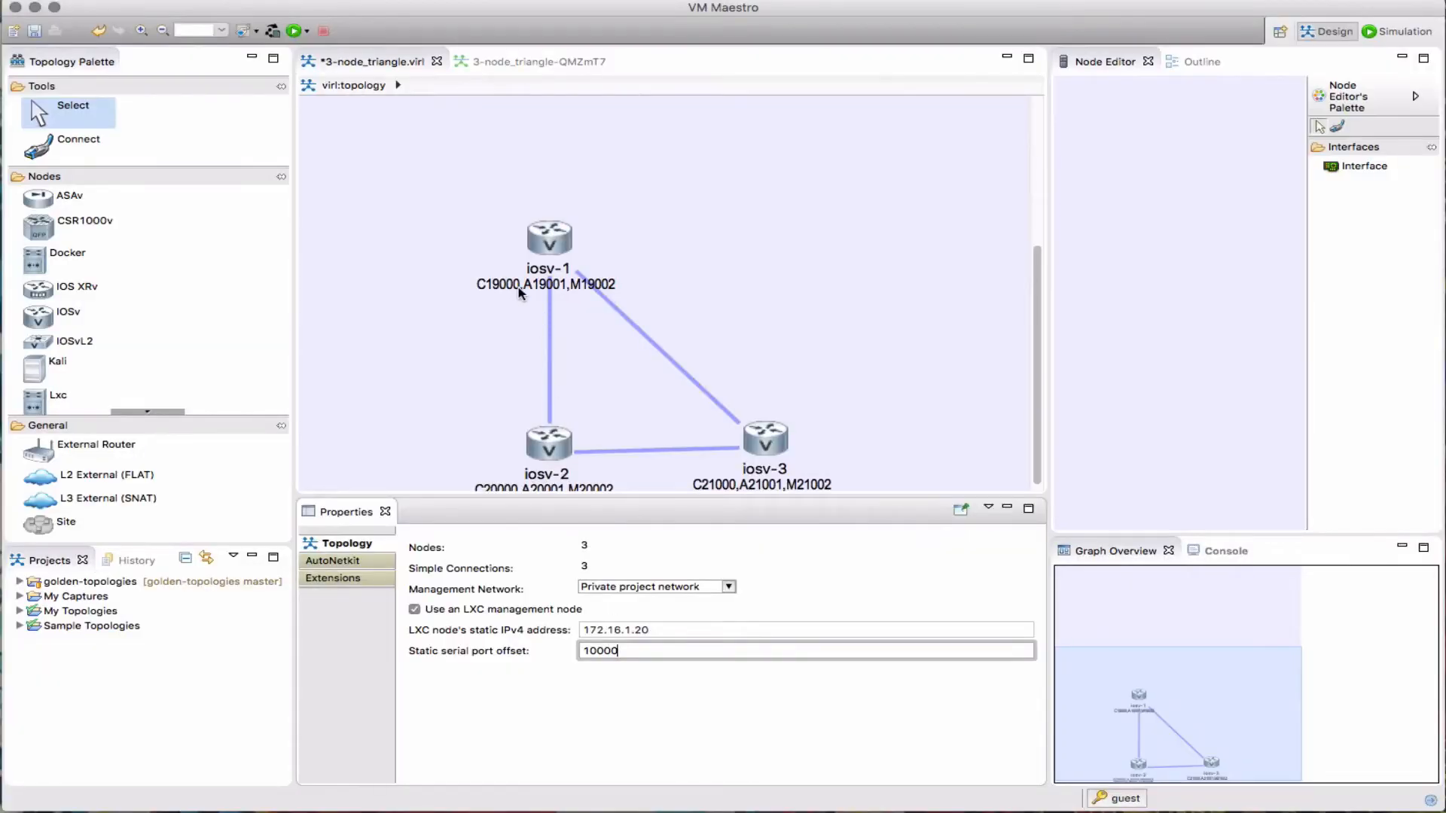
mouse_move(413, 182)
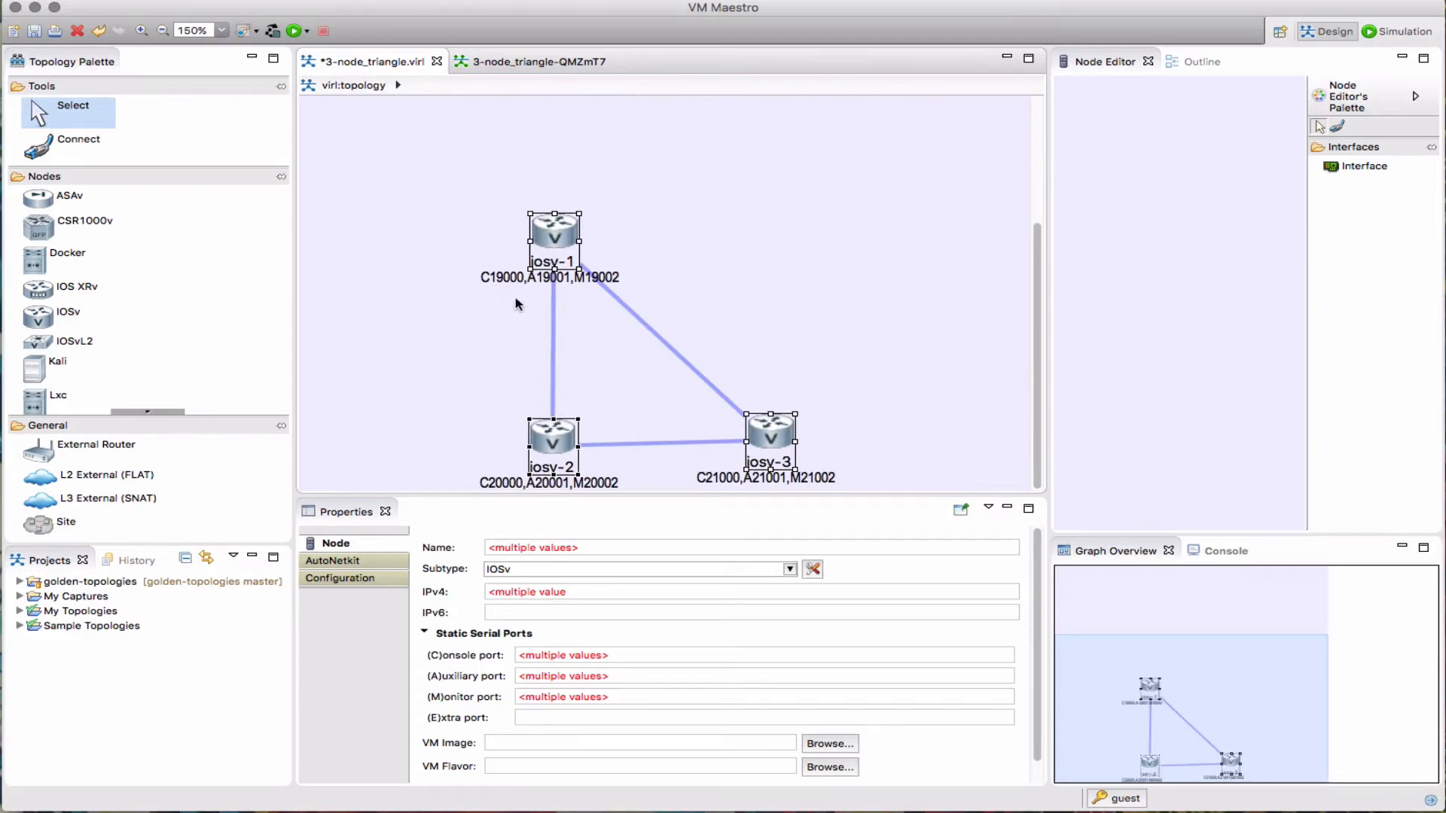
mouse_move(758, 486)
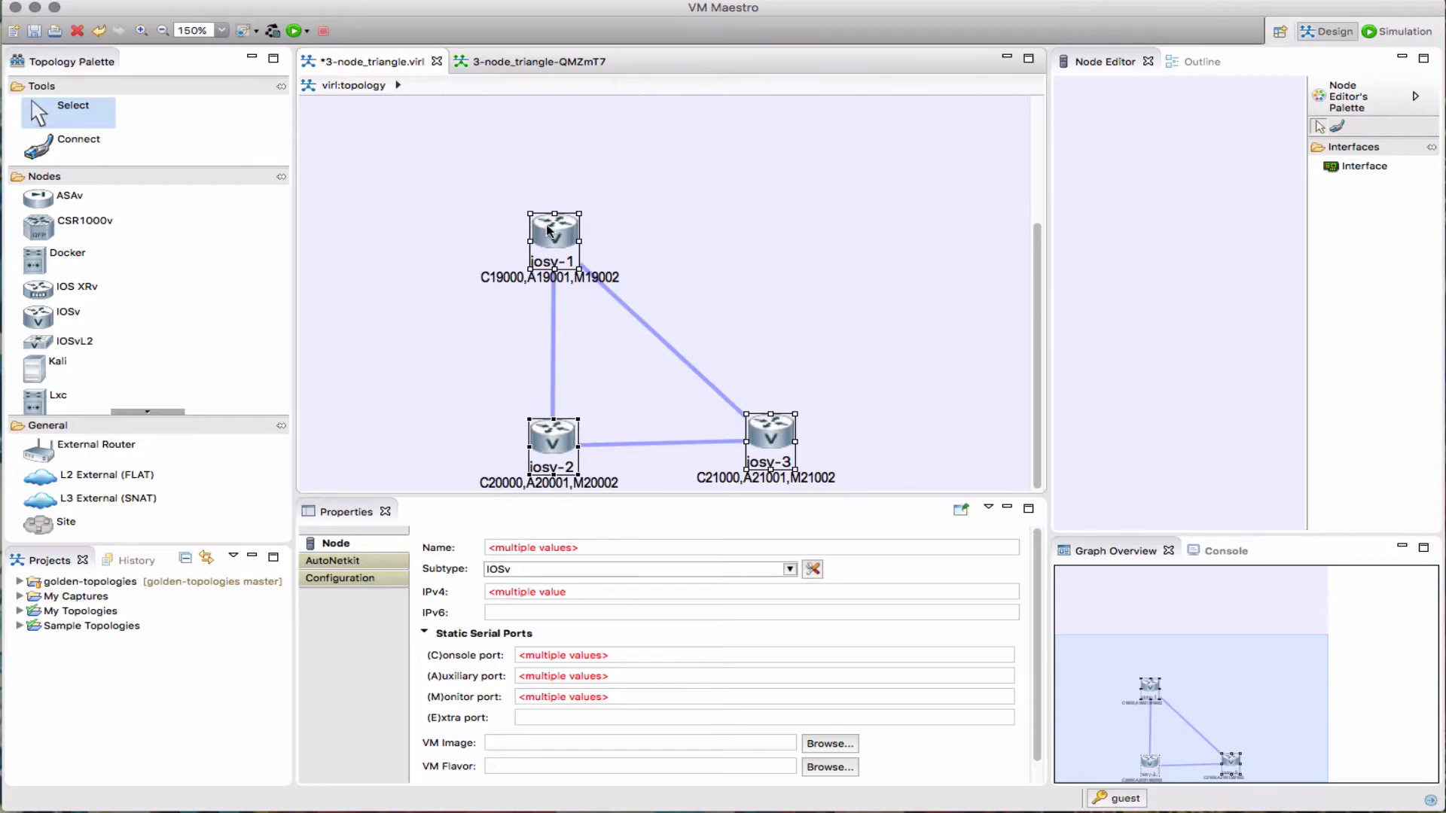
Review iosv-1 and iosv-2 node properties, which still list base ports 9000–9002 and 10000–10002
left_click(553, 230)
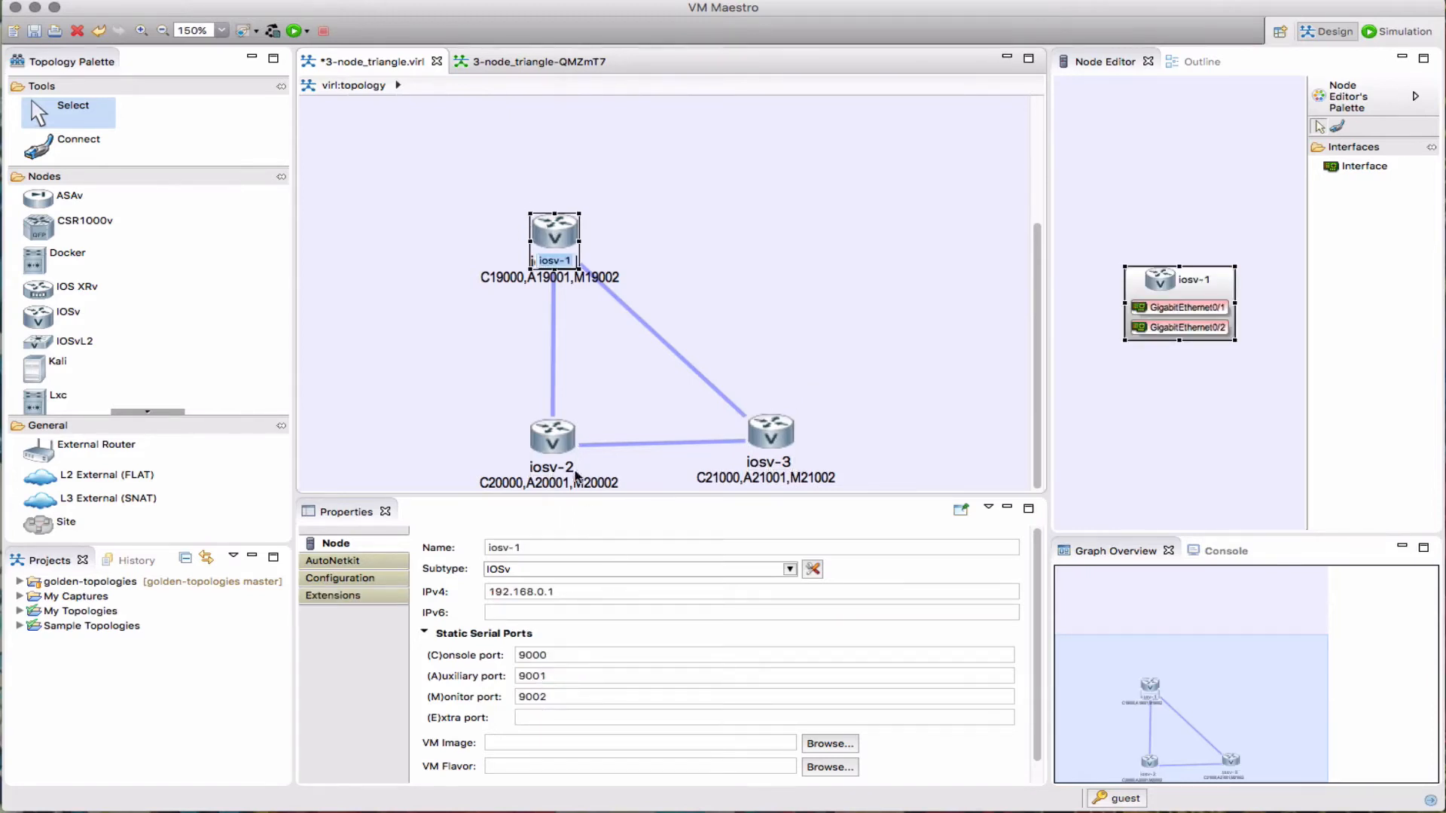
left_click(552, 438)
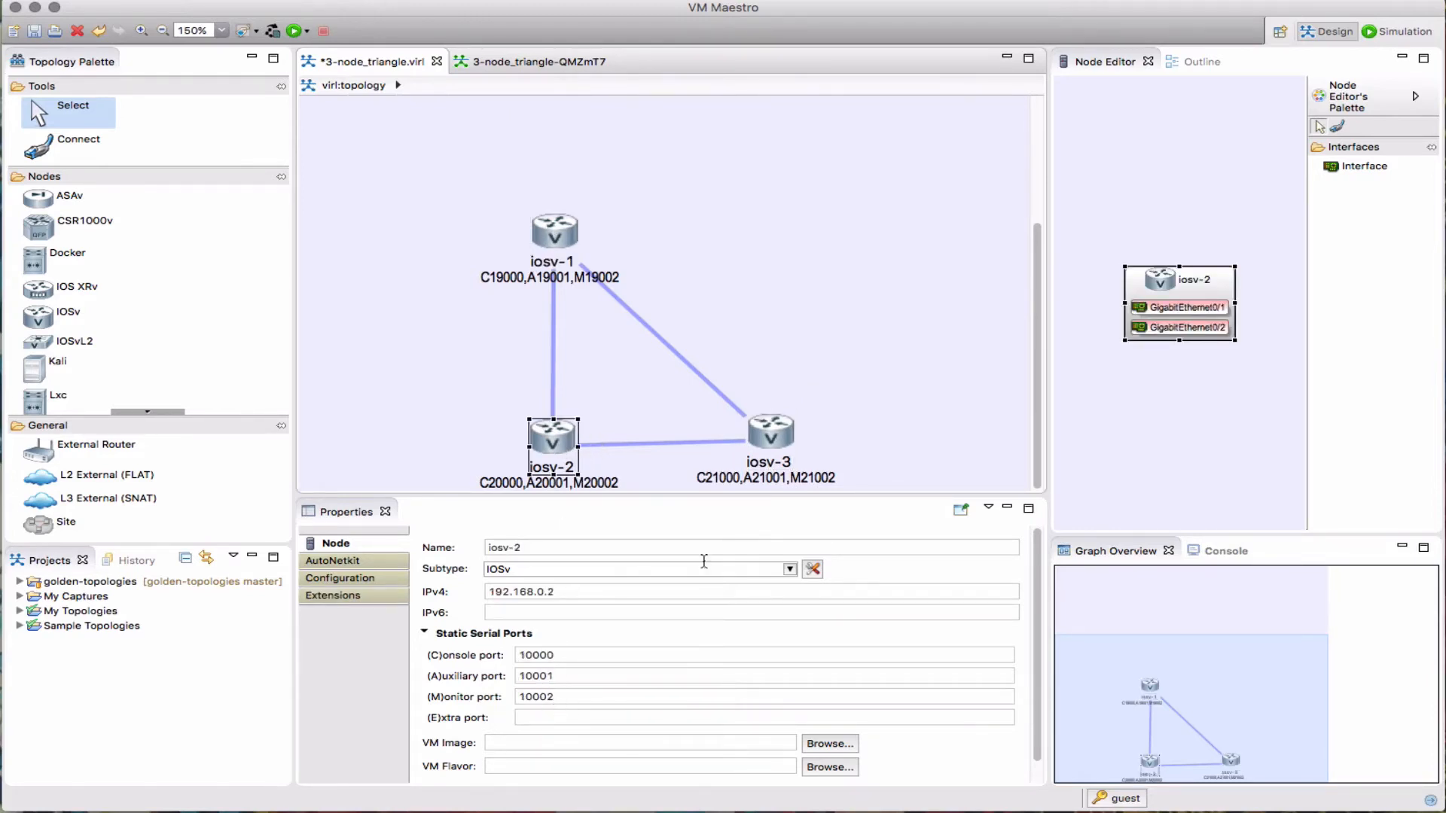
left_click(770, 434)
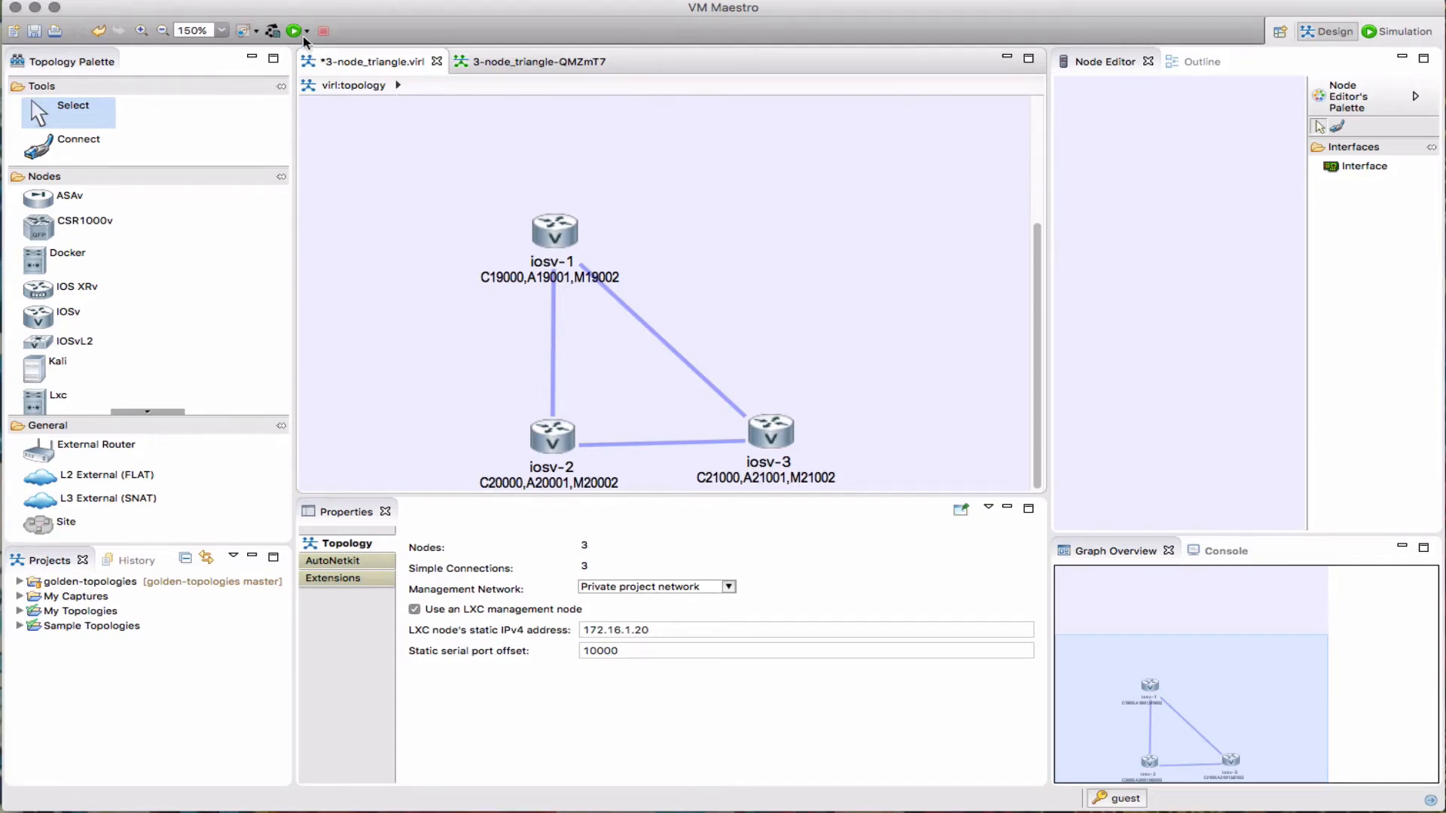
Launch the triangle topology, saving changes and switching to the Simulation perspective
left_click(294, 30)
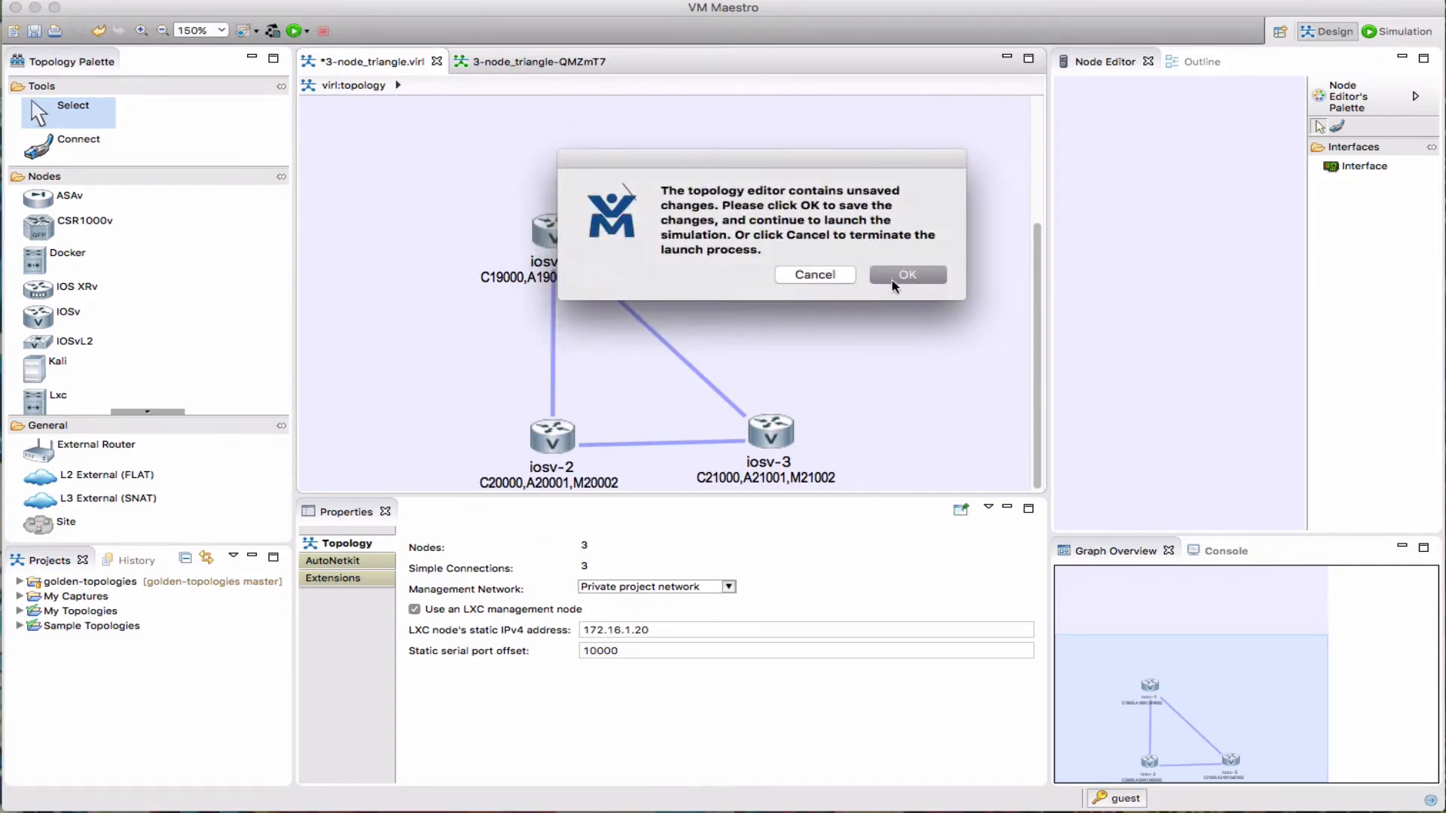
left_click(907, 275)
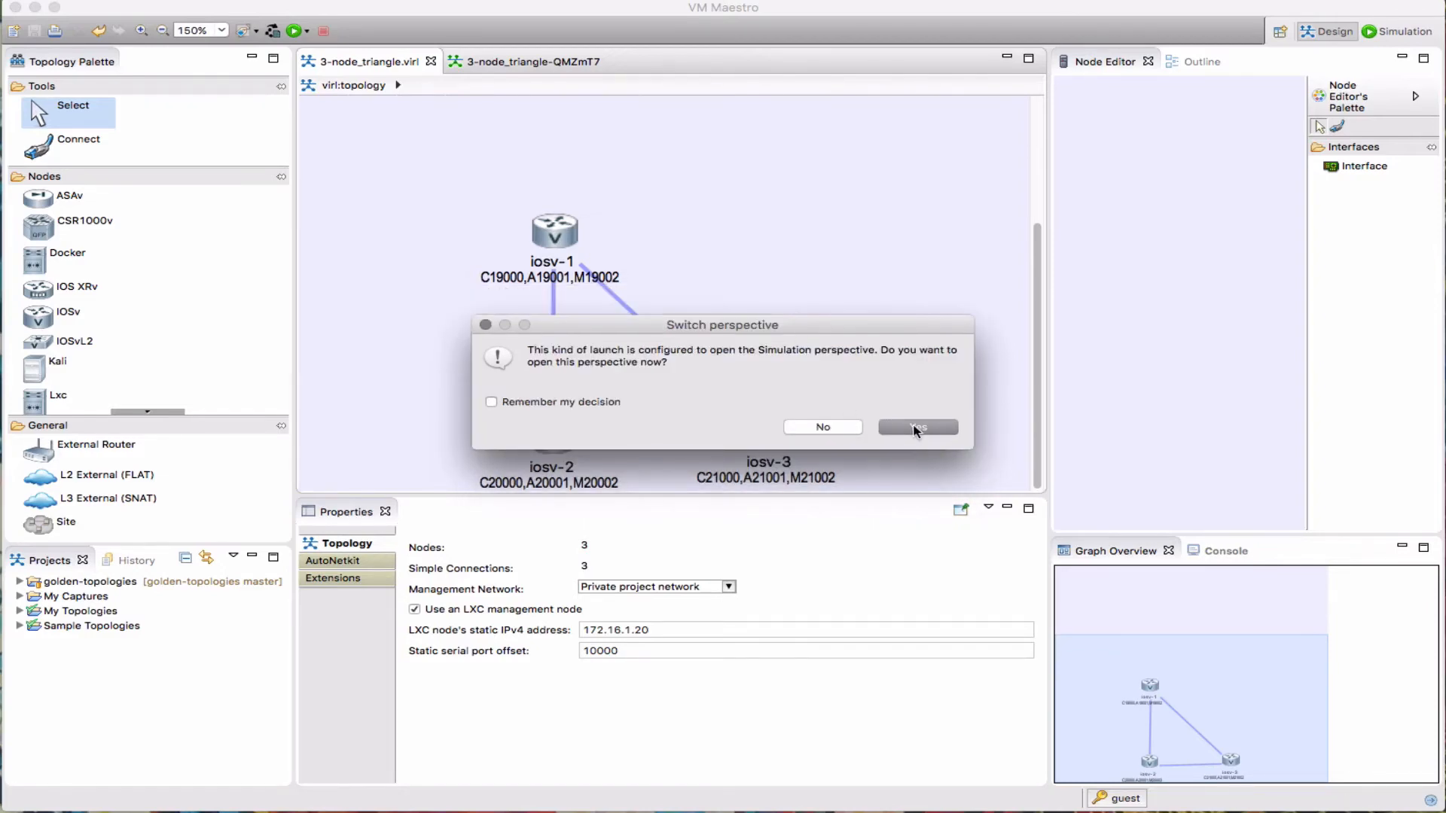
left_click(918, 427)
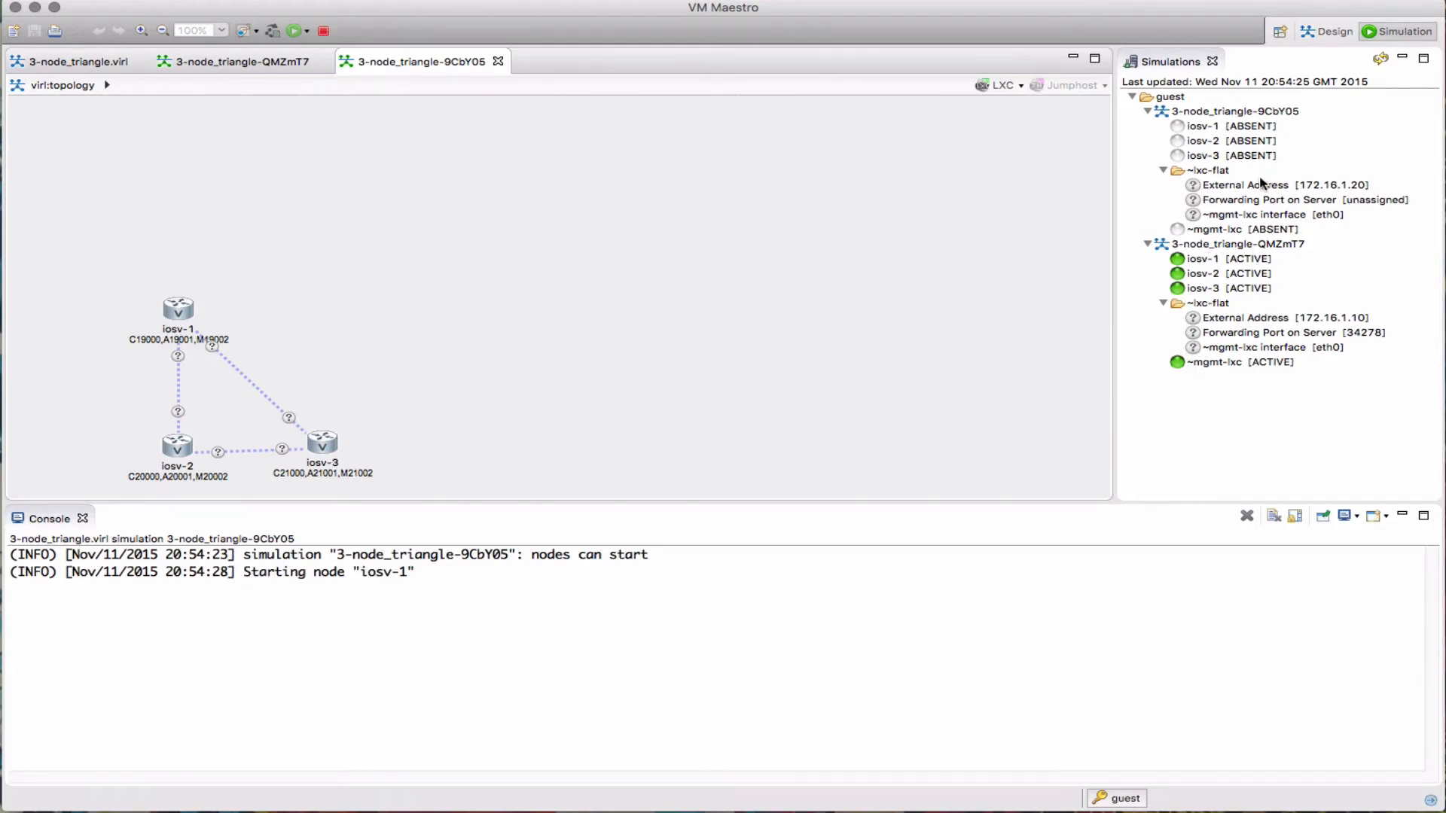
mouse_move(860, 325)
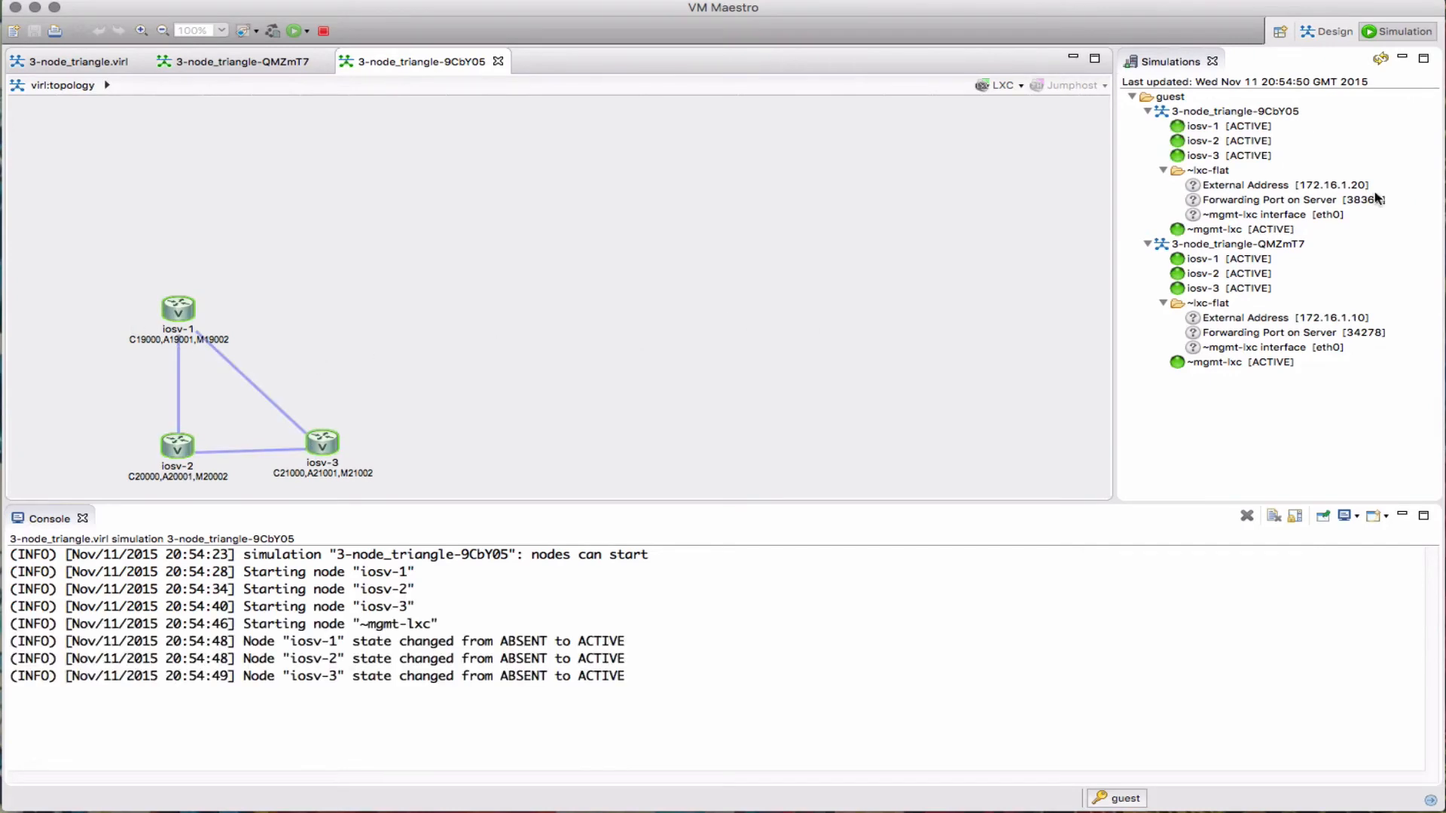
mouse_move(250, 383)
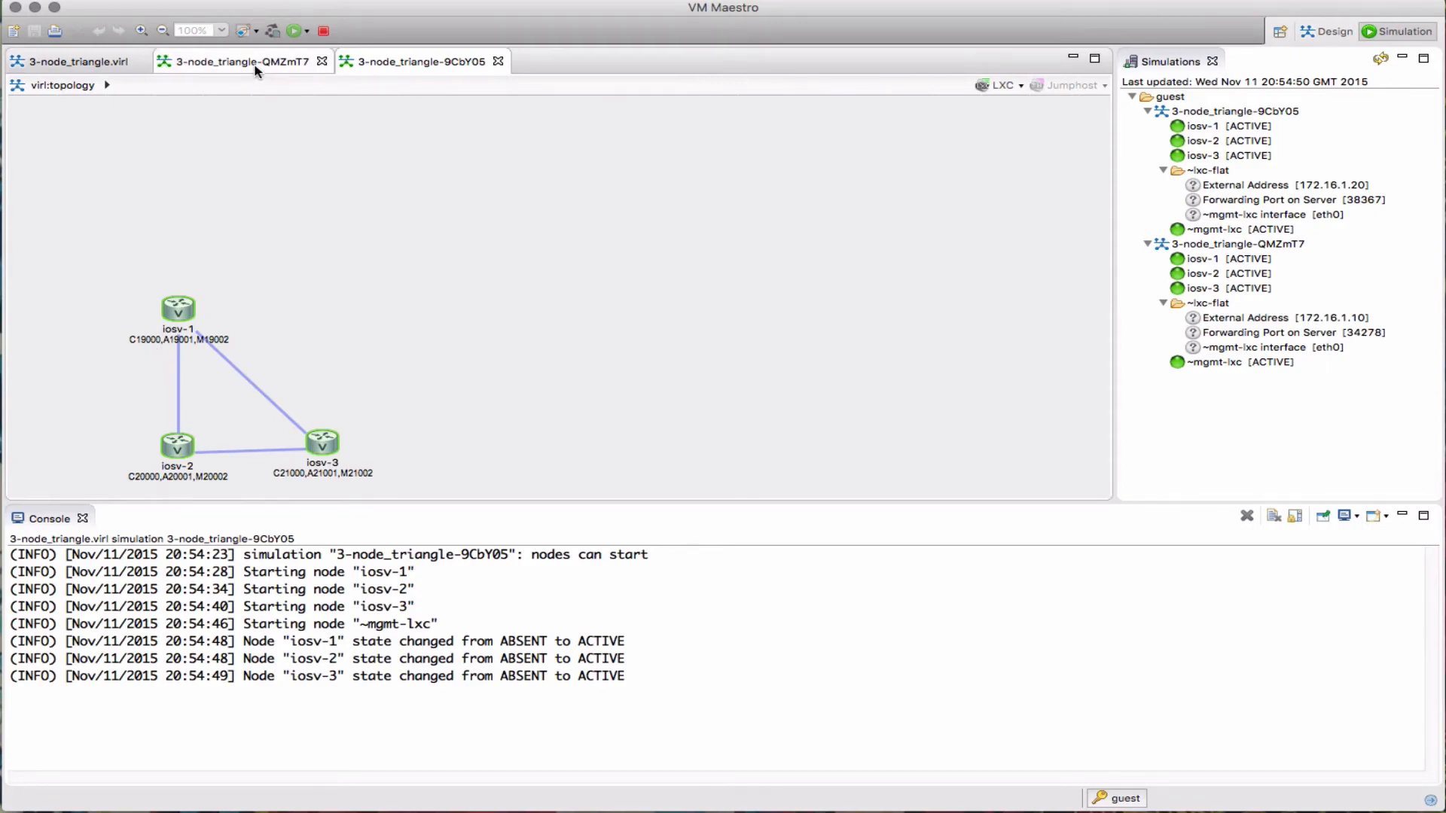
Compare the first simulation's topology and ports, then return to the new simulation's tab
left_click(240, 61)
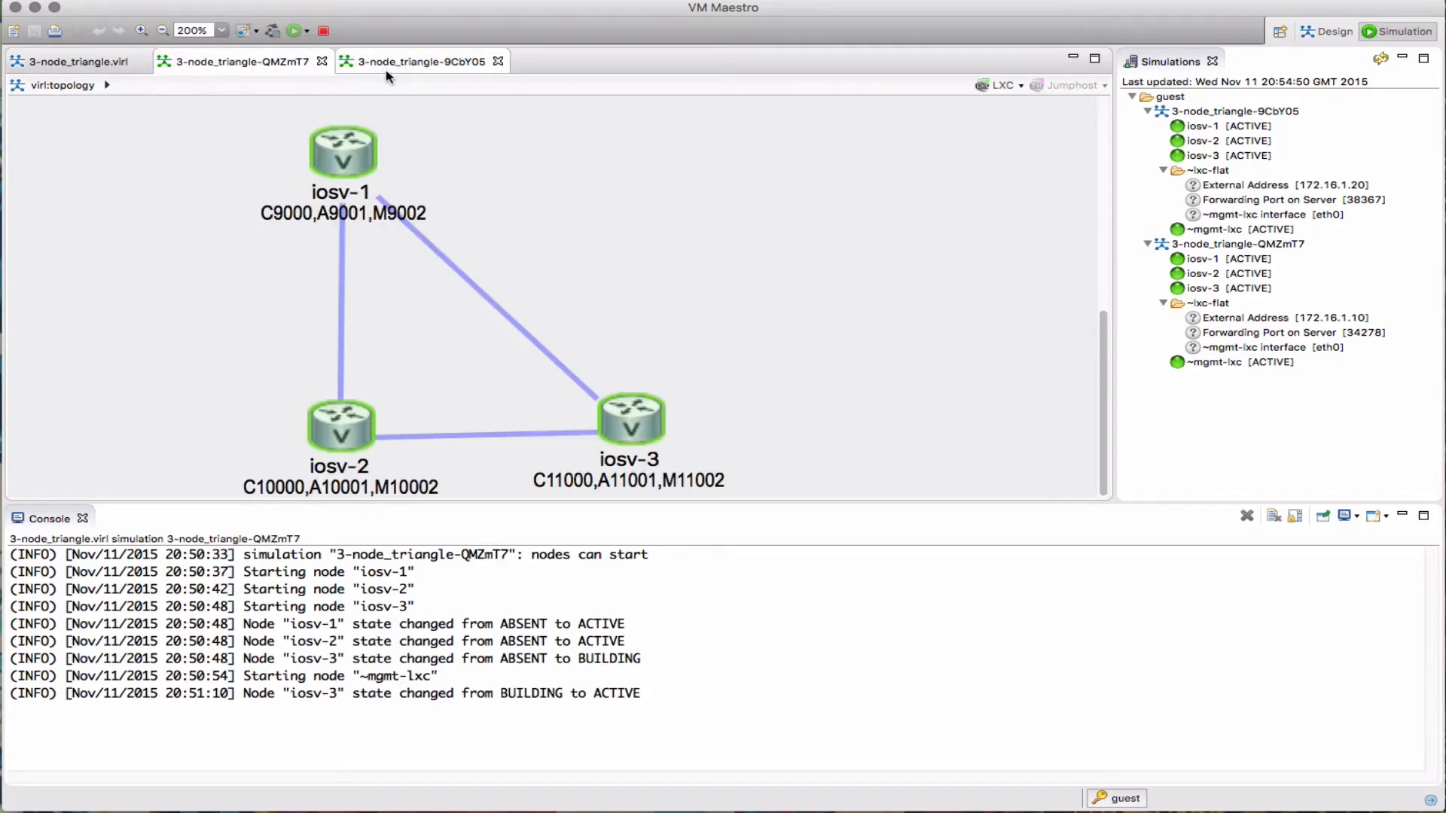
left_click(421, 61)
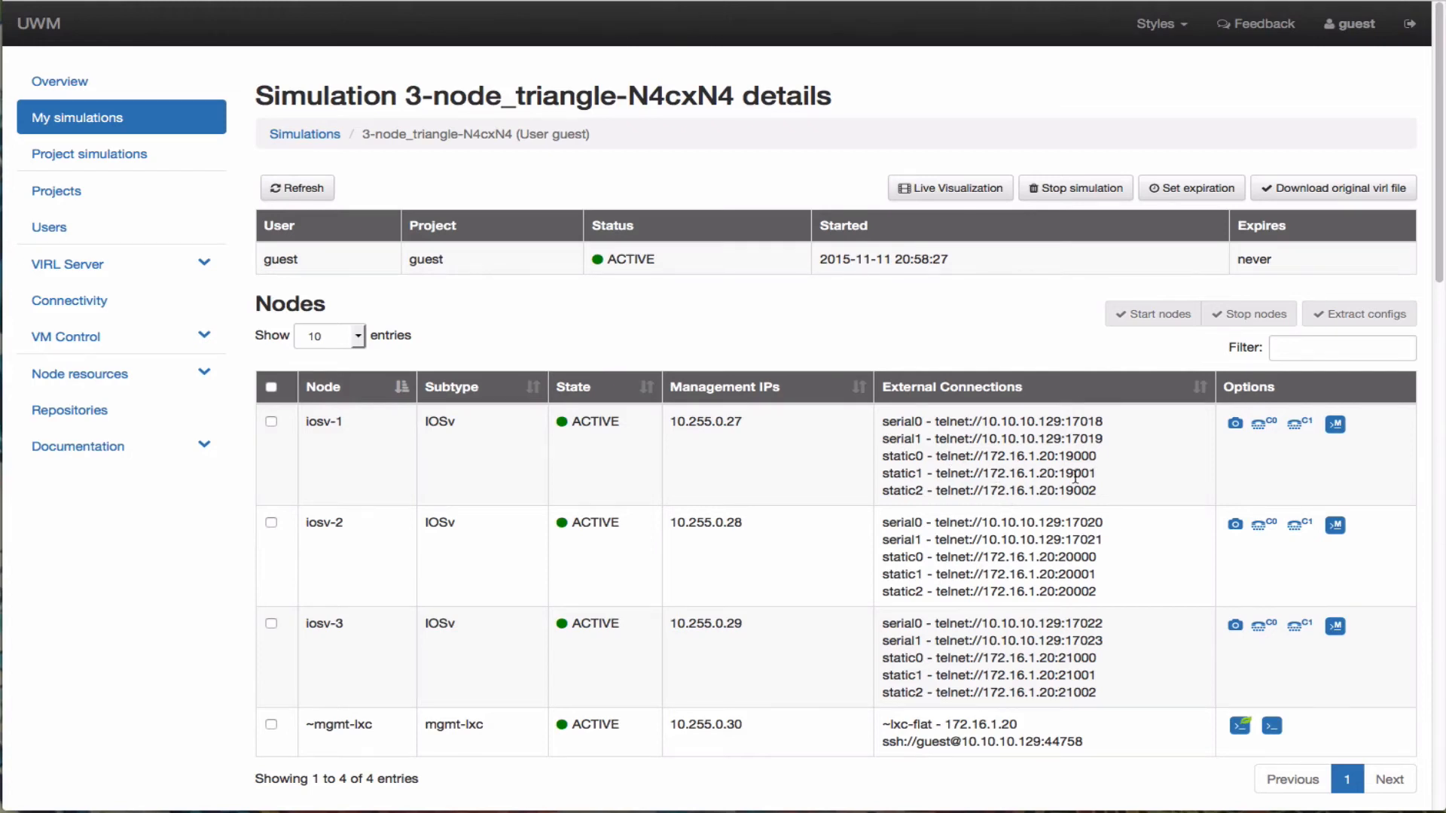
mouse_move(1033, 674)
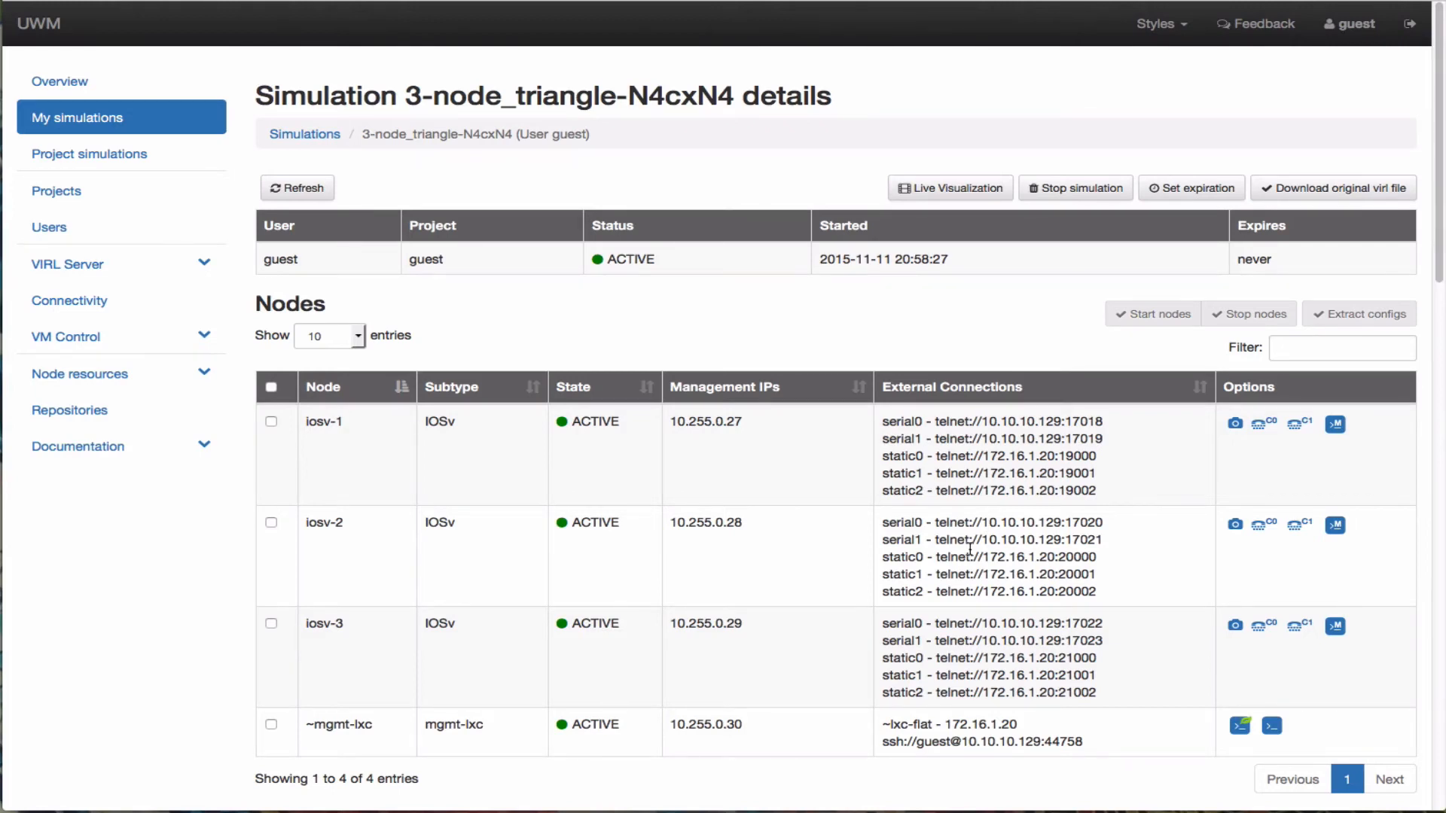
left_click(951, 189)
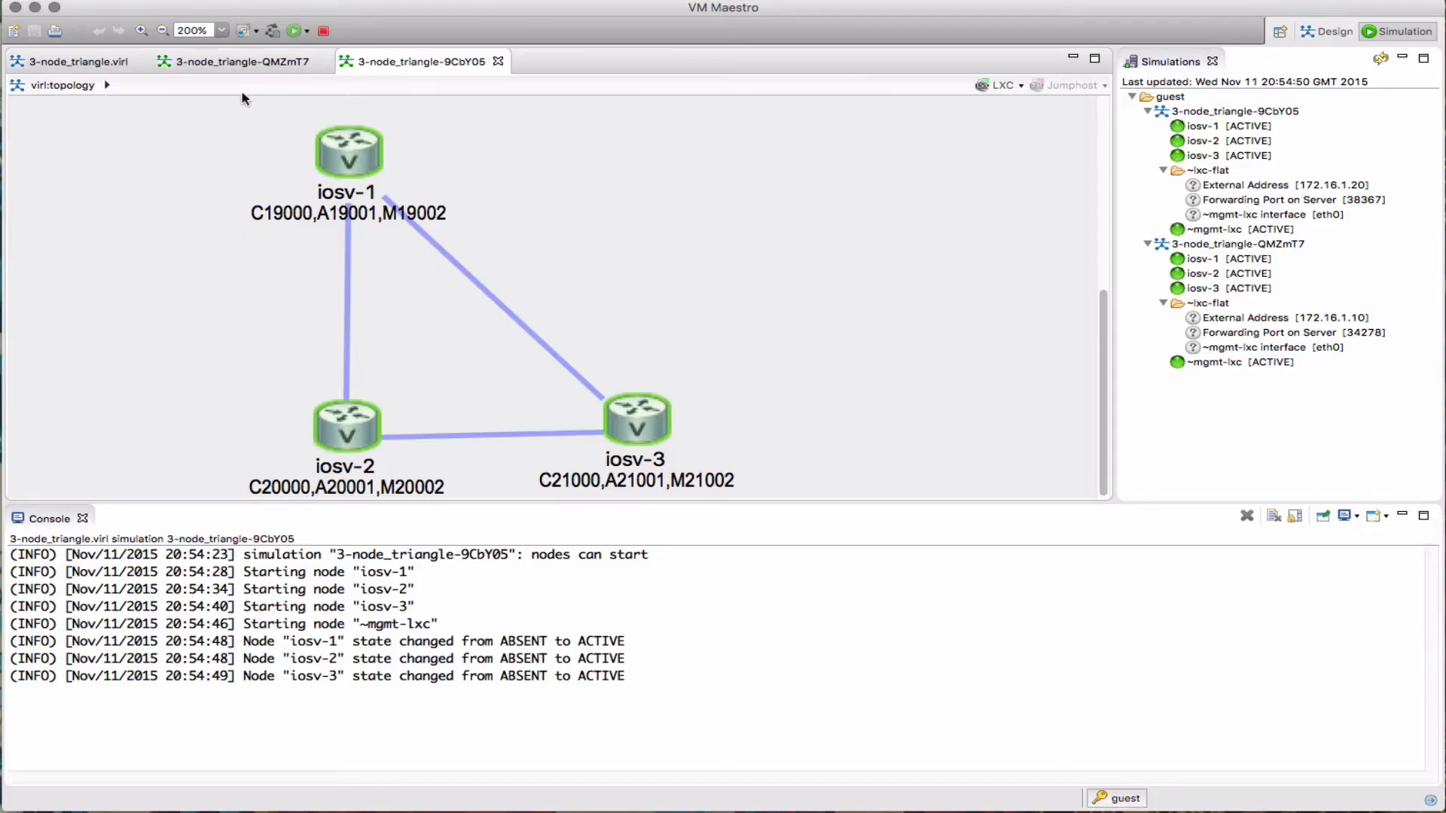
mouse_move(244, 160)
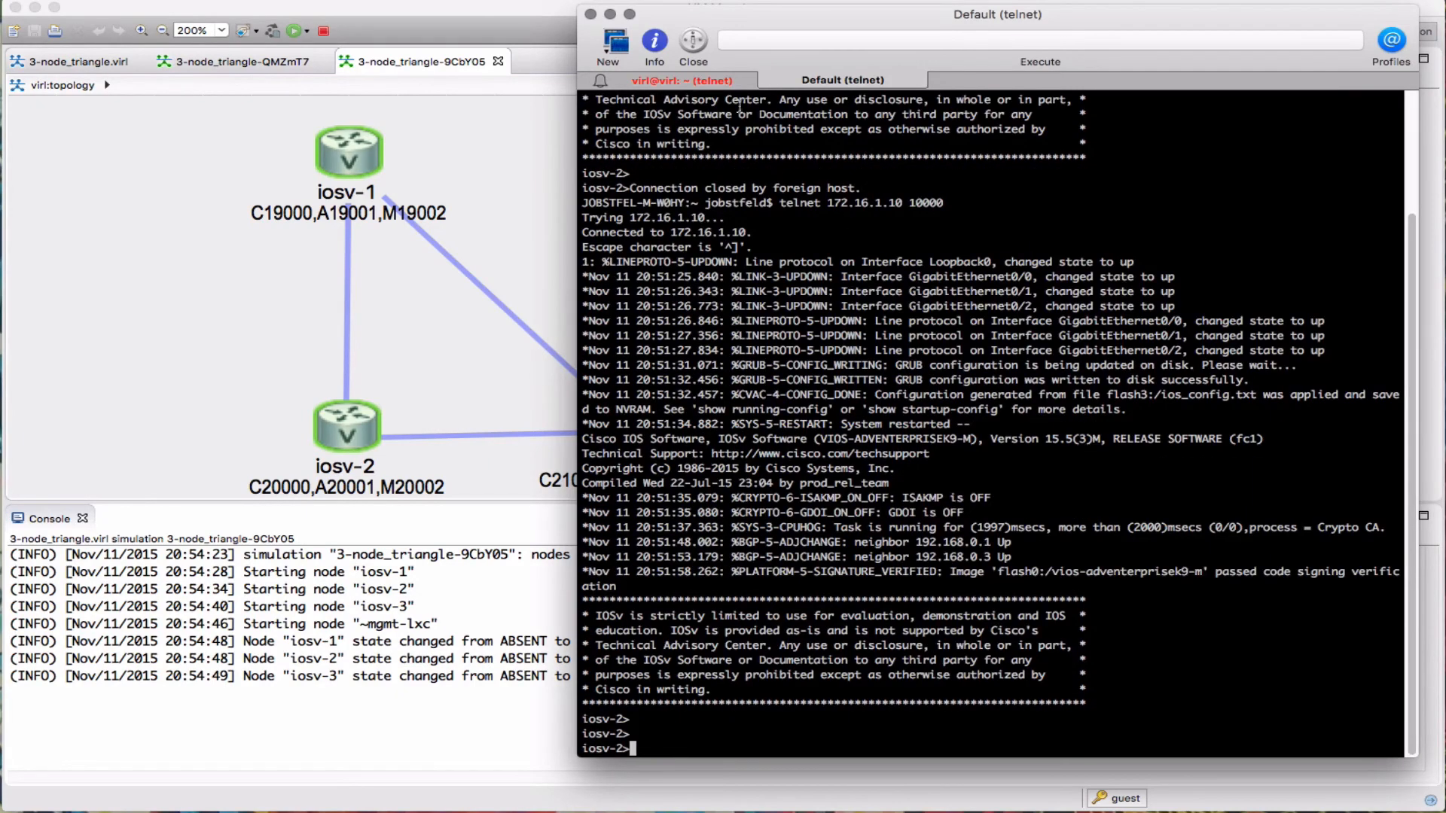
Start a new bash shell window beside the telnet session to iosv-2 at 172.16.1.10
left_click(682, 79)
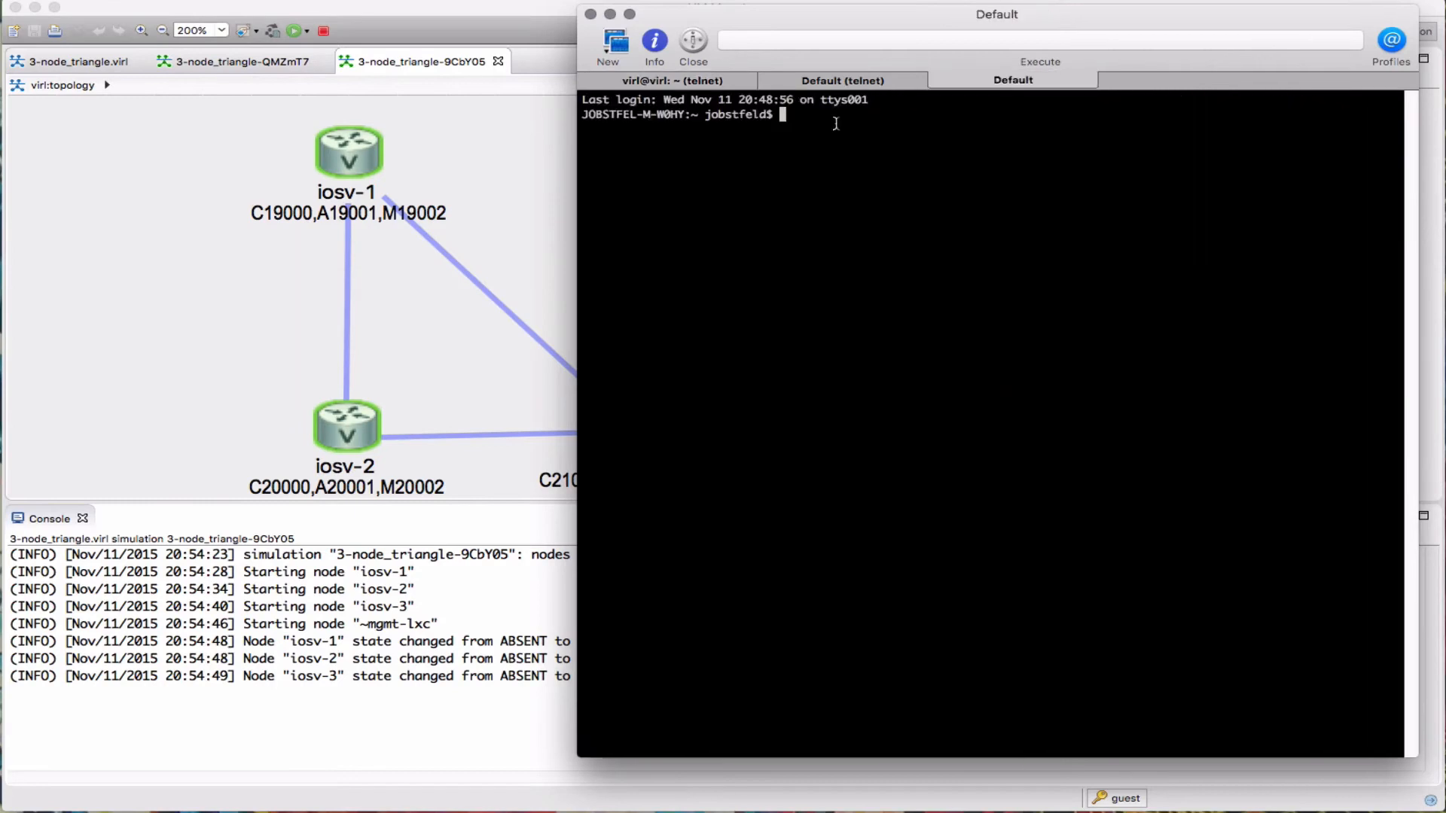
left_click(1012, 80)
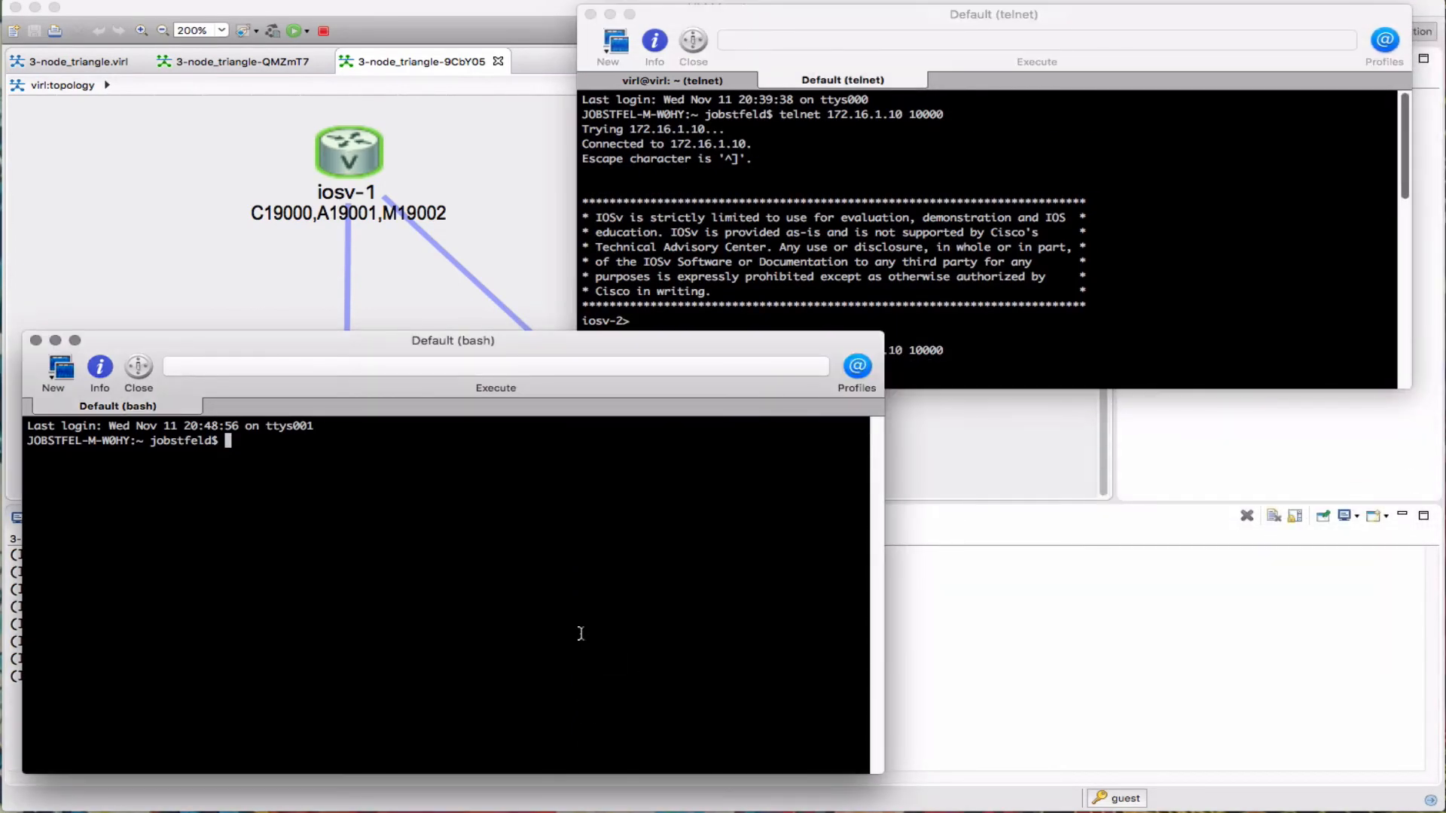
Ping 172.16.1.20 and confirm it replies with no packet loss
type("ping 1721")
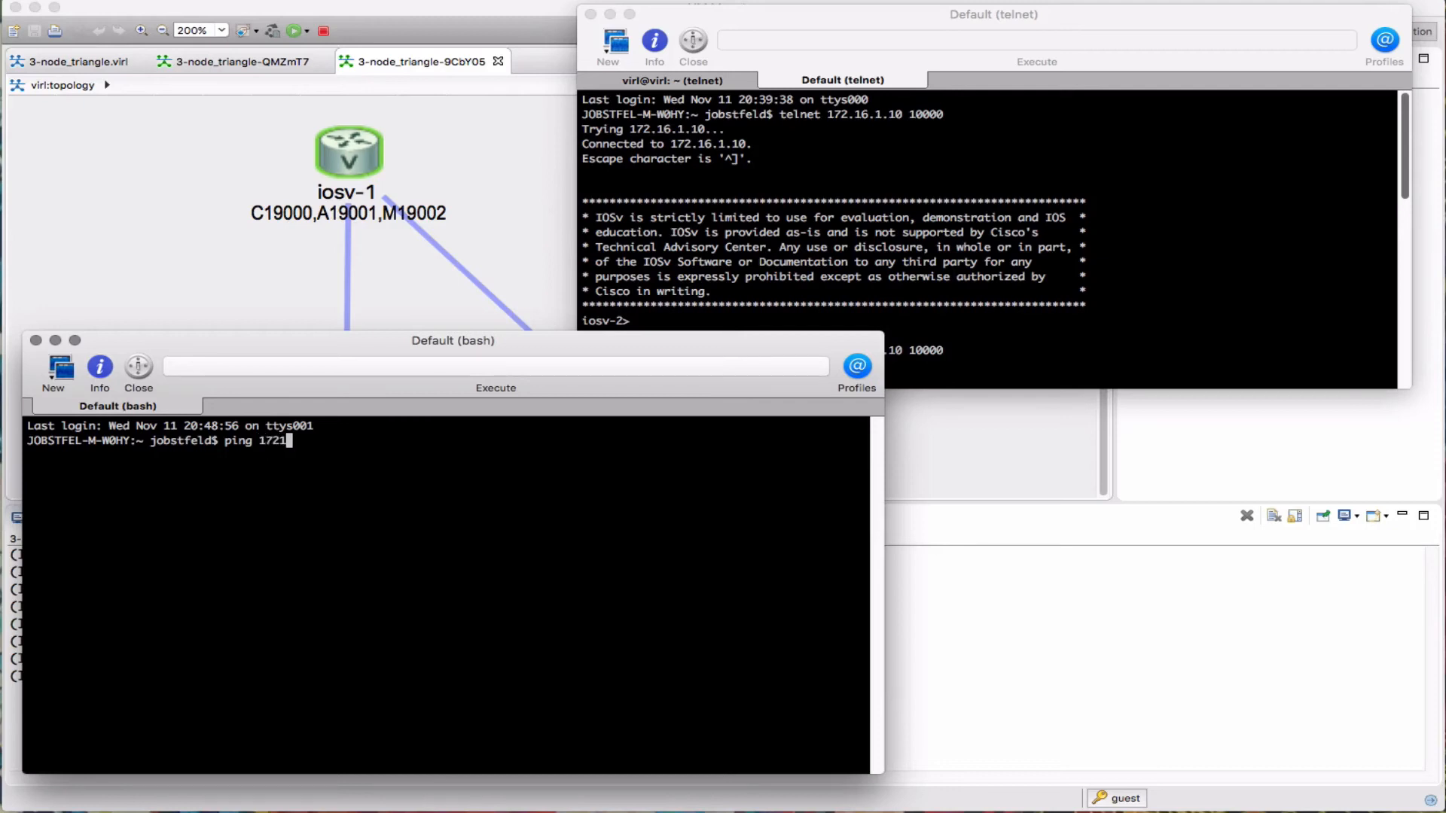
key("Backspace")
type(".16.1.20")
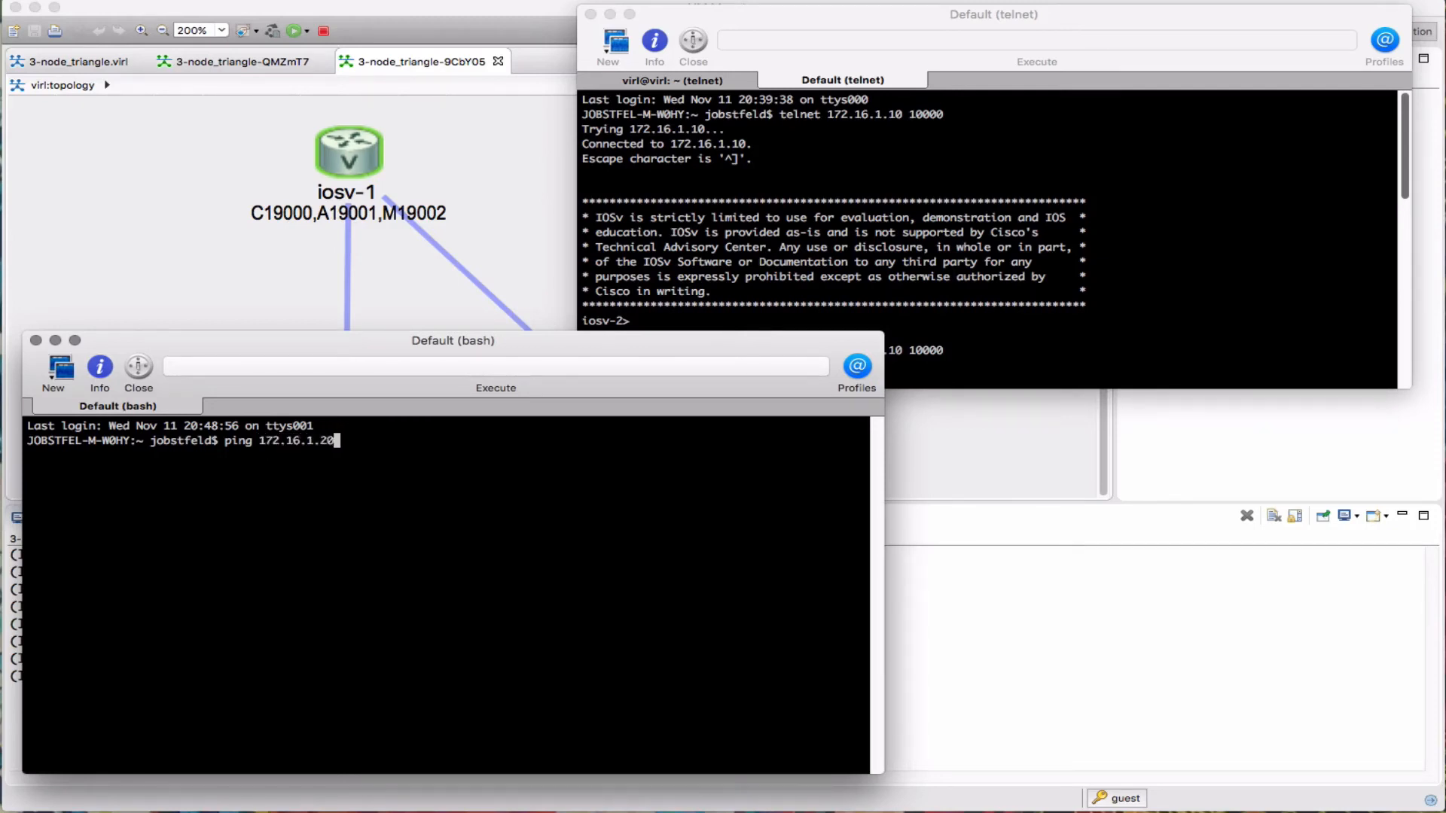
key("Return")
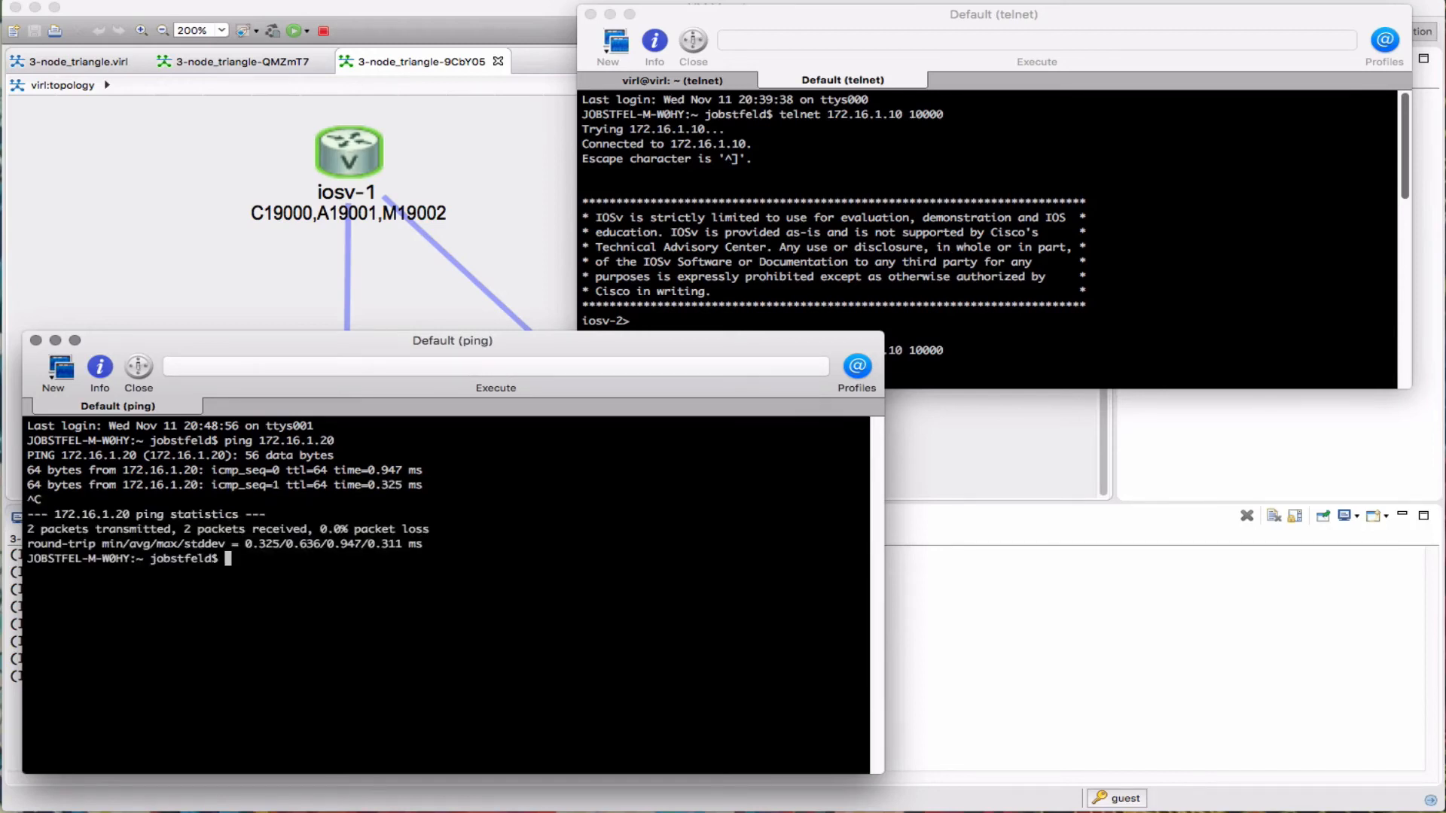
Telnet to the router console at 172.16.1.20 port 19000
type("telnet 172.1")
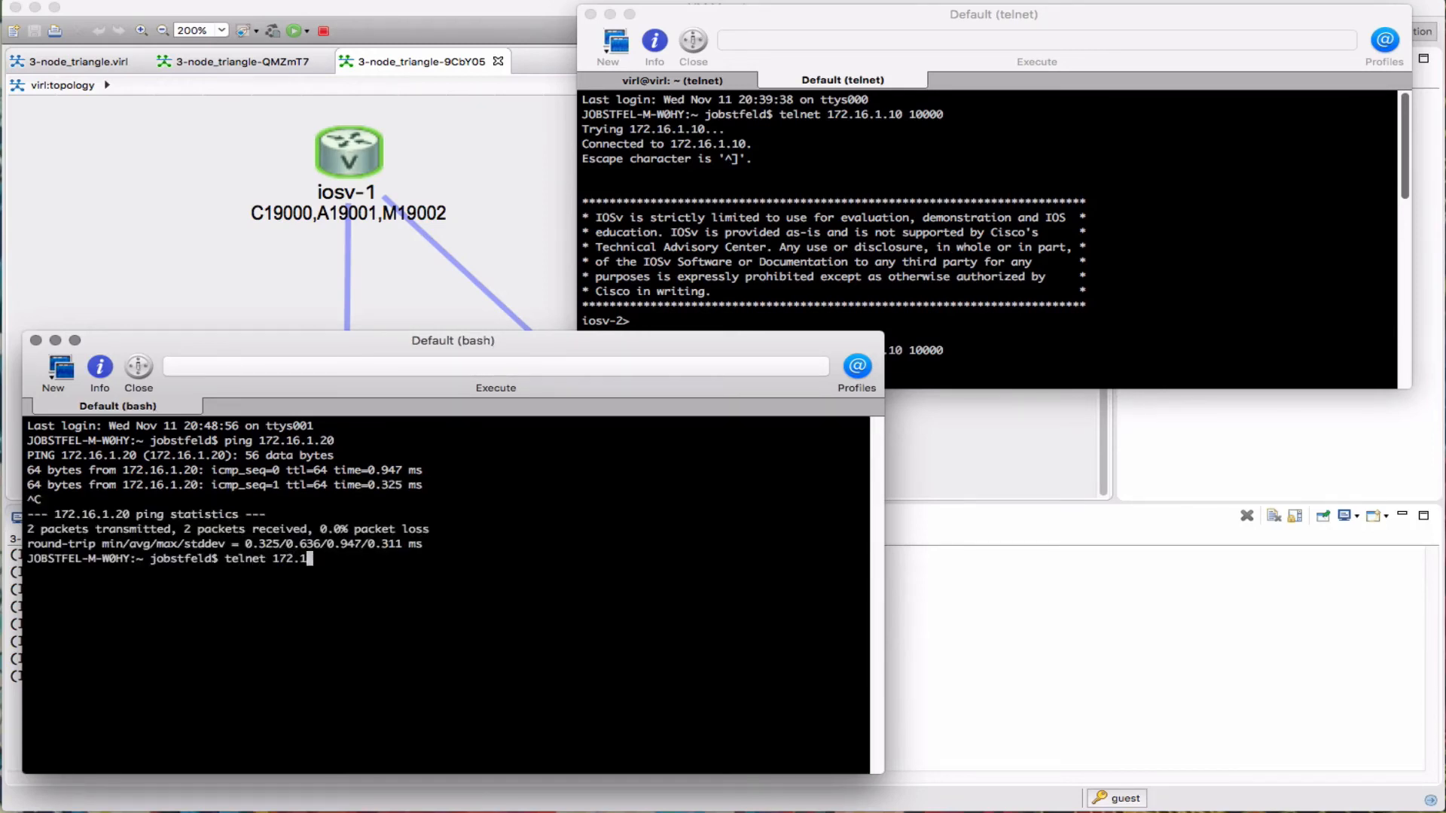
type("6.1.20")
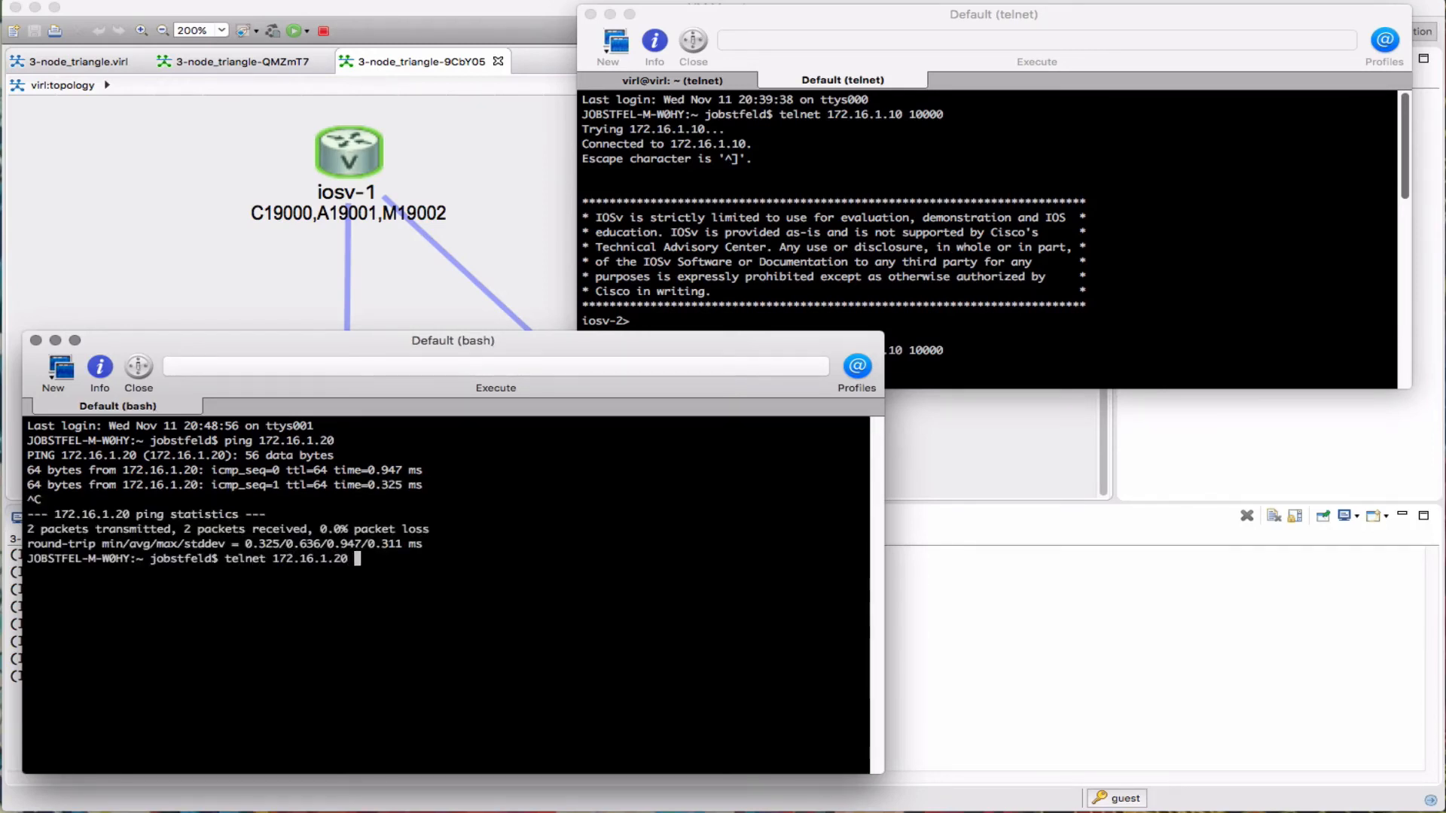
type("19")
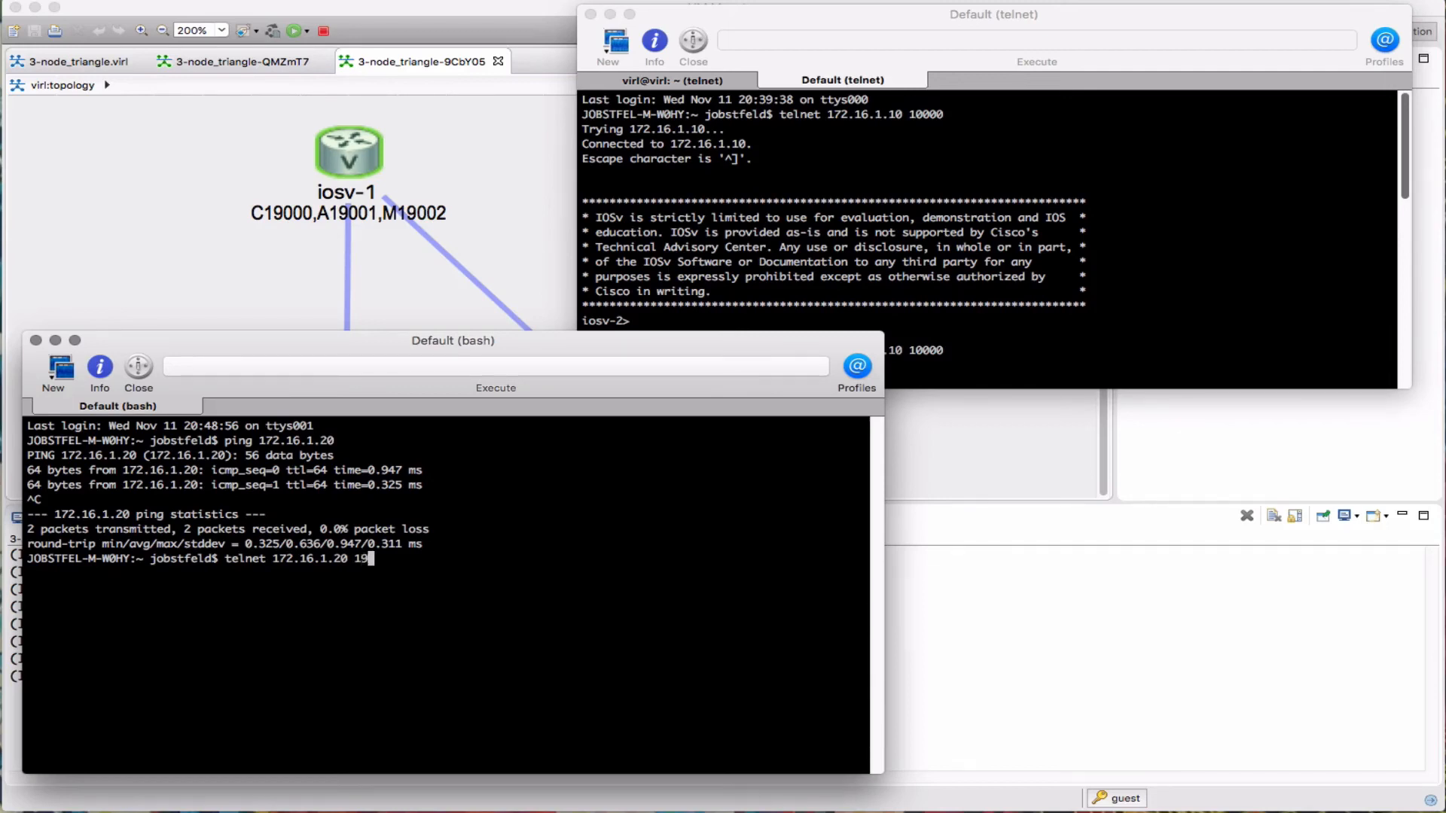
key("Return")
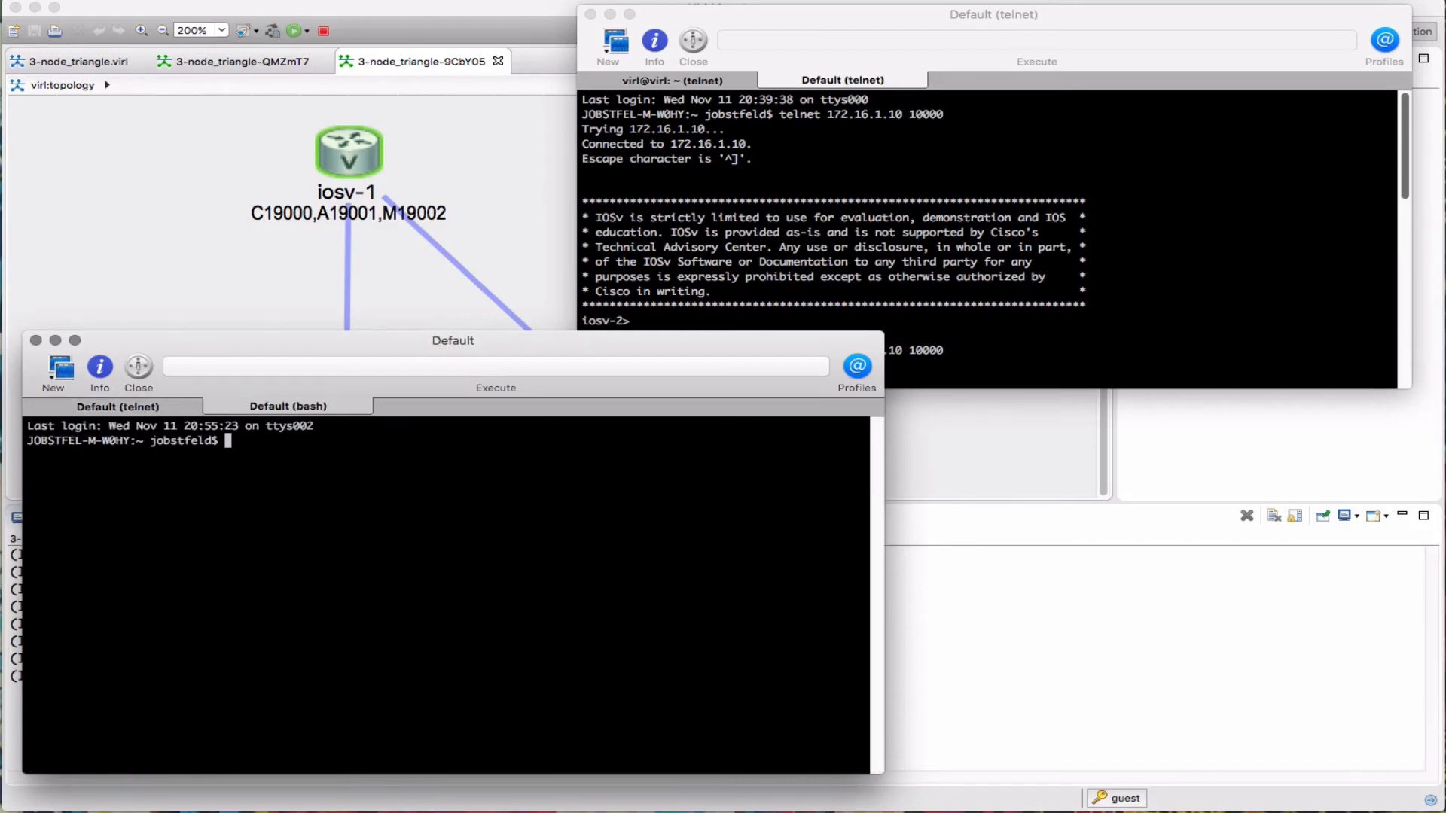
Attempt telnet 172.16.1.20 11000, get refused, and retry the connection with an edited port
type("telnet 17")
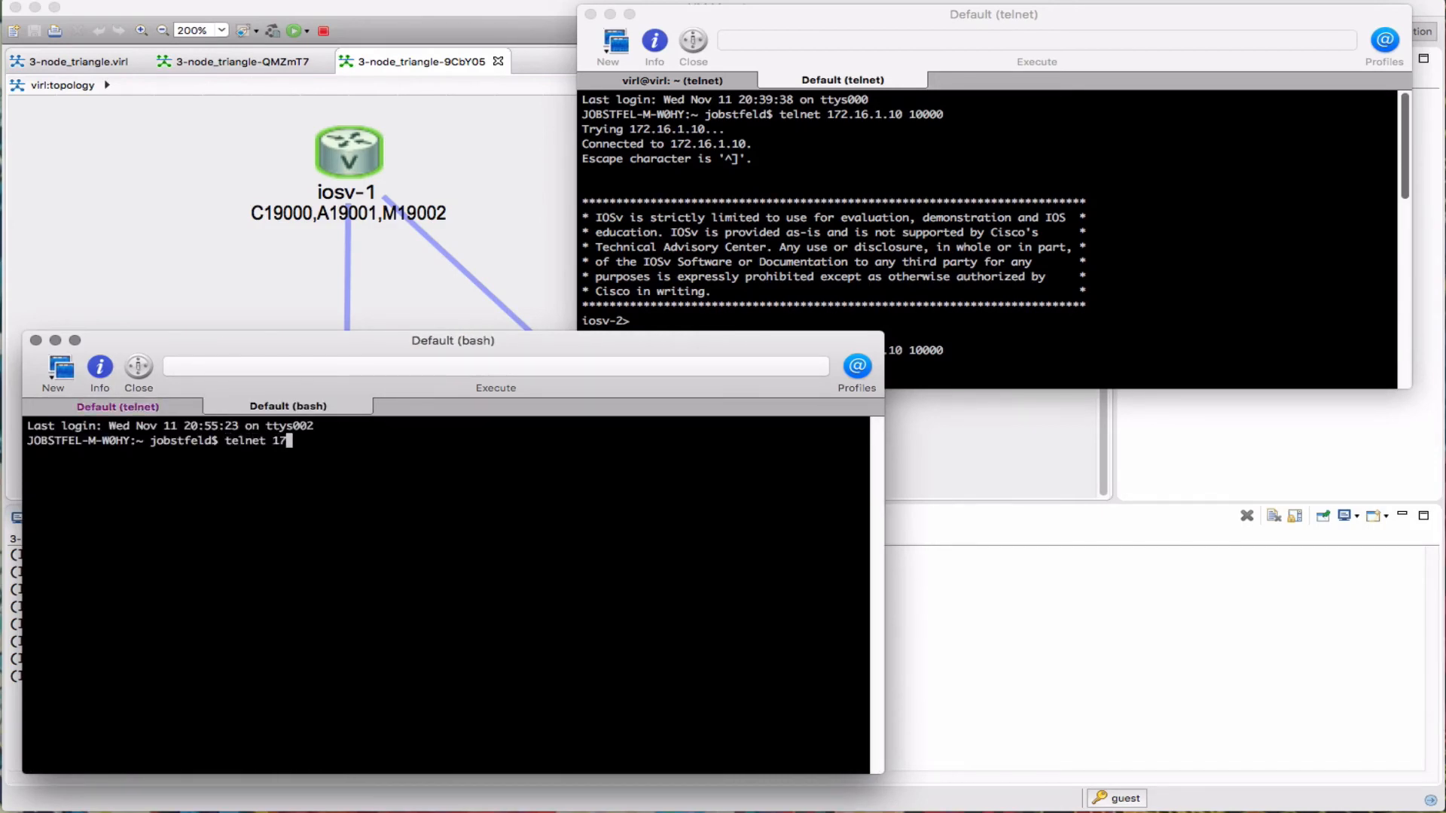
type("2.16.1.20")
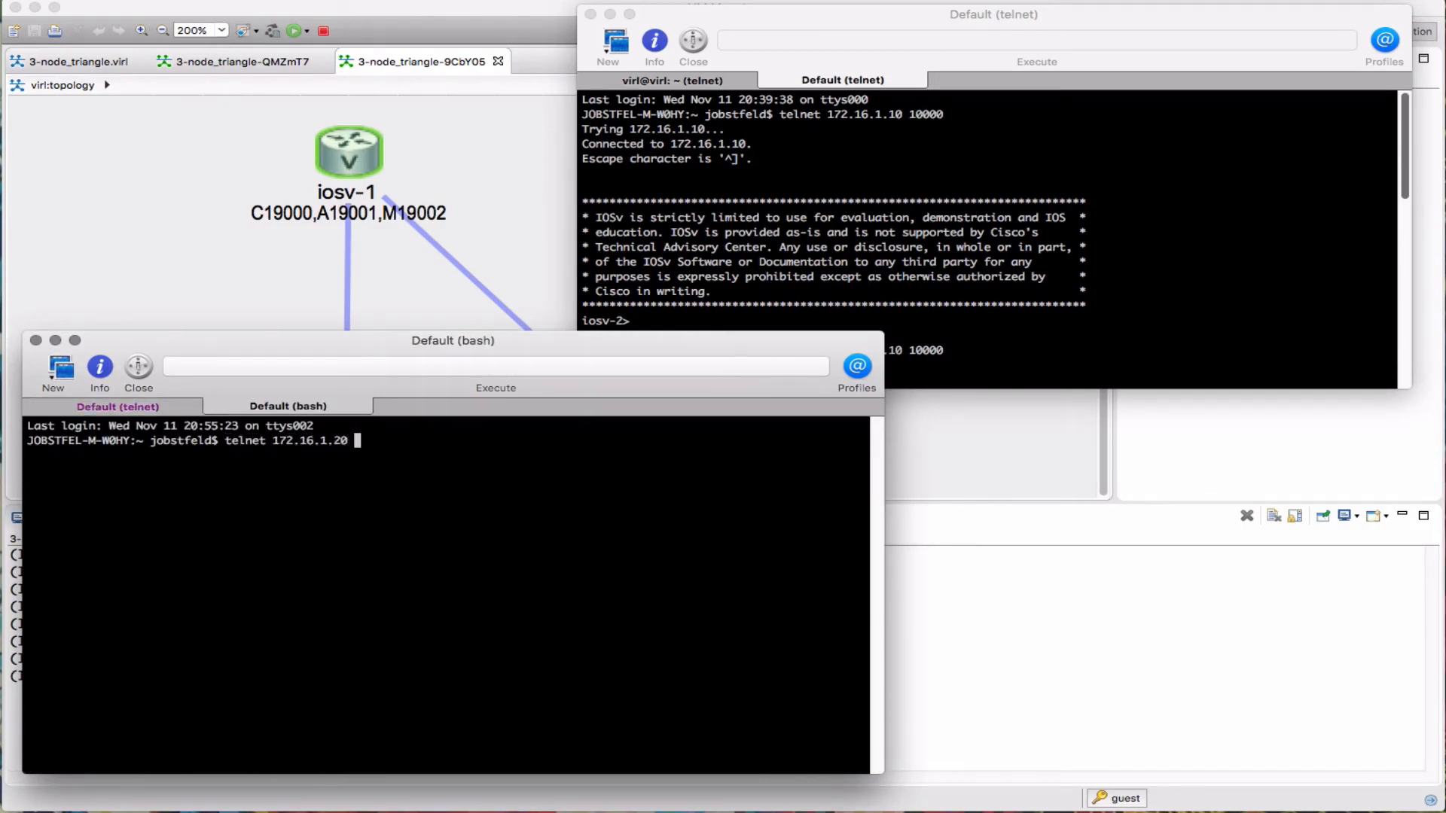
type("11000")
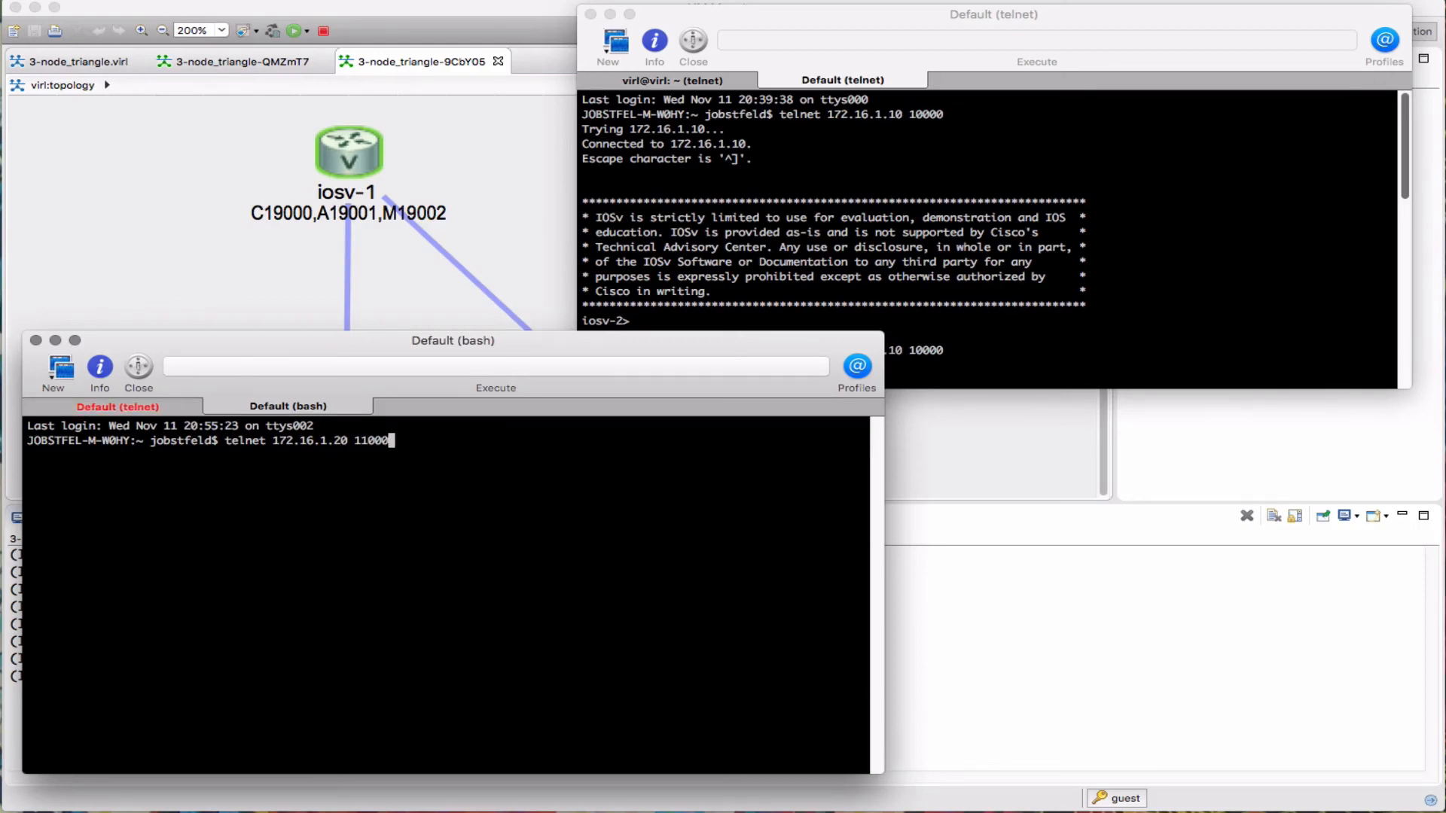
key("Return")
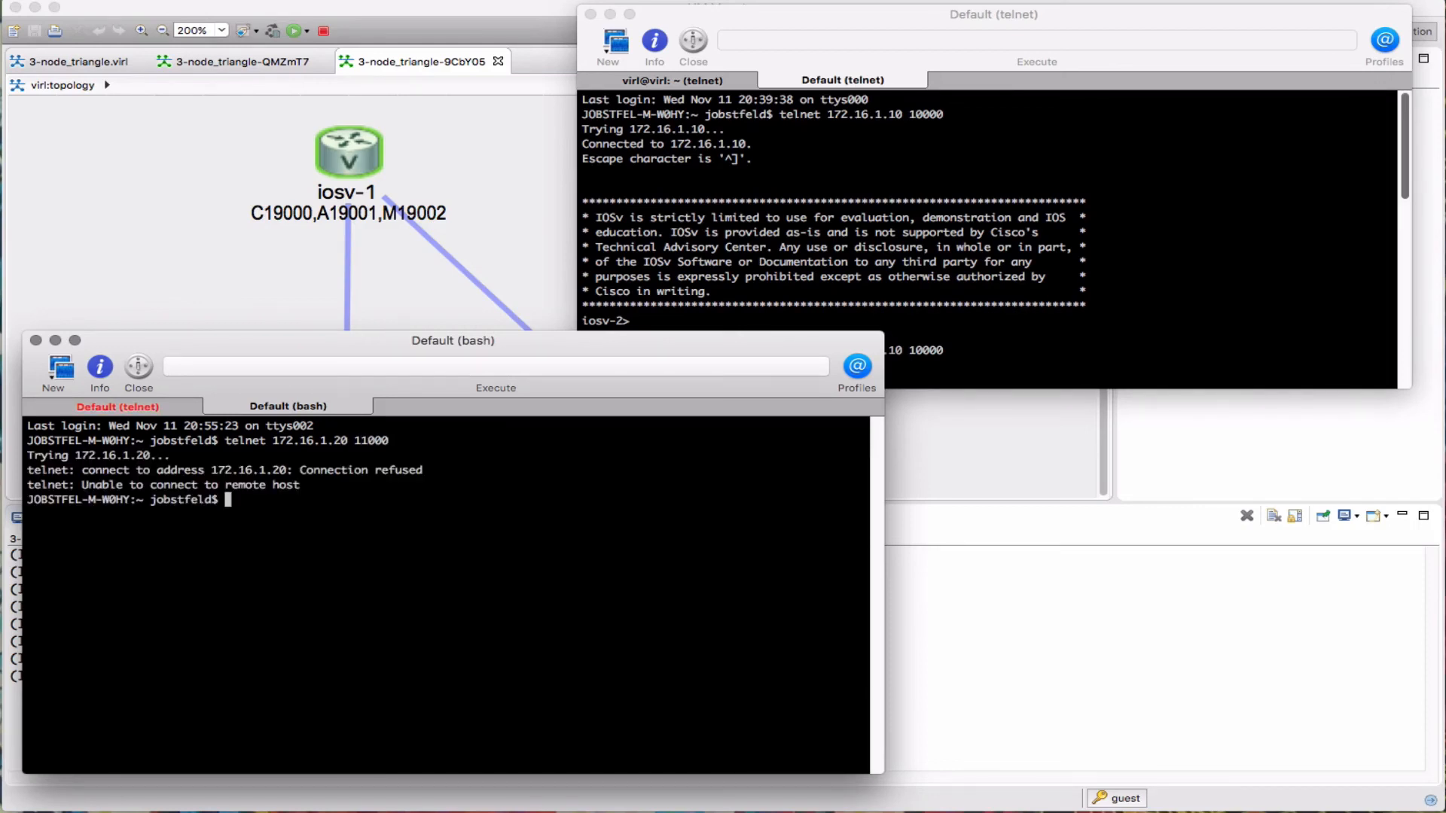
type("telnet 172.16.1.20 11000")
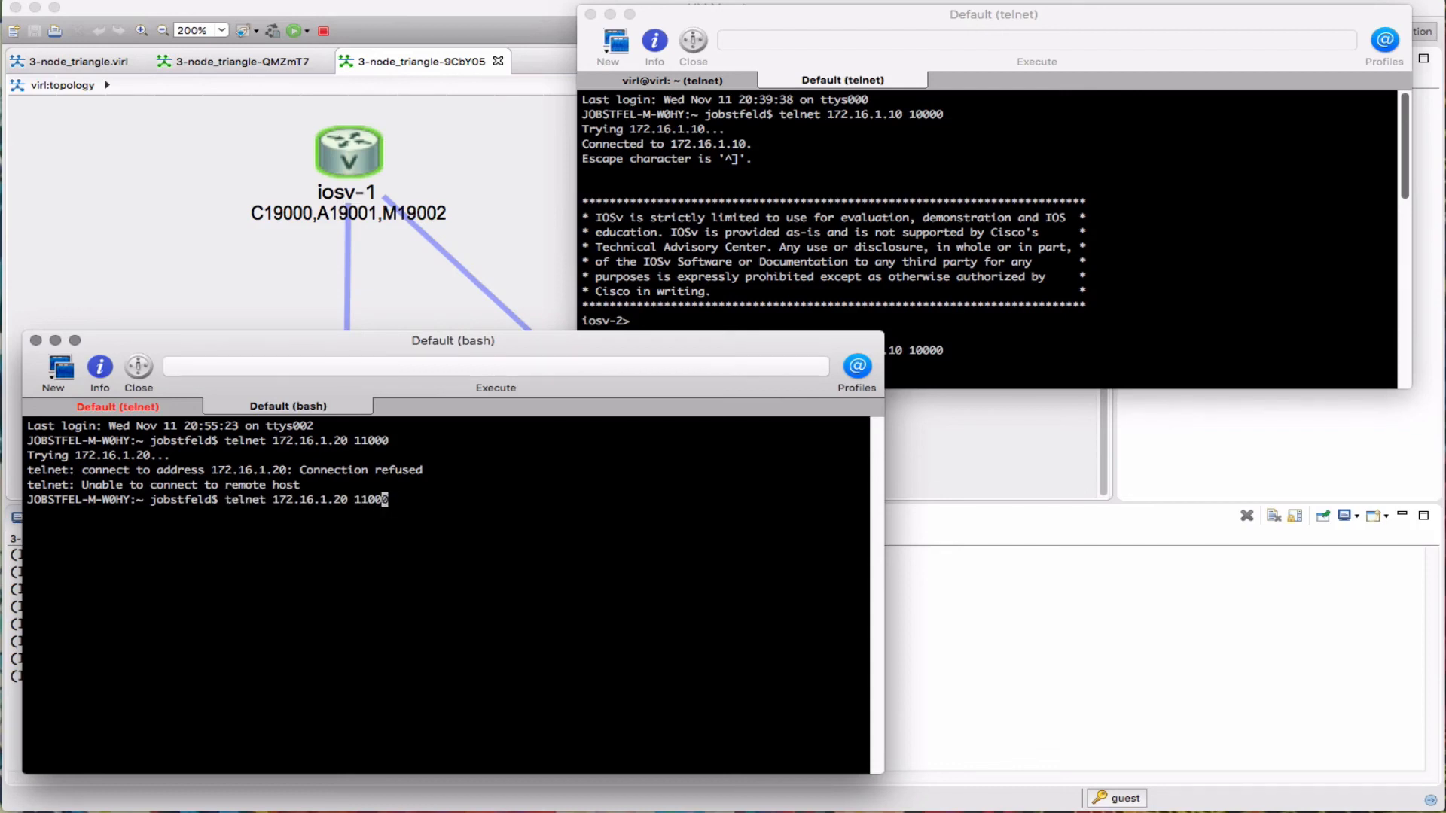
key("Return")
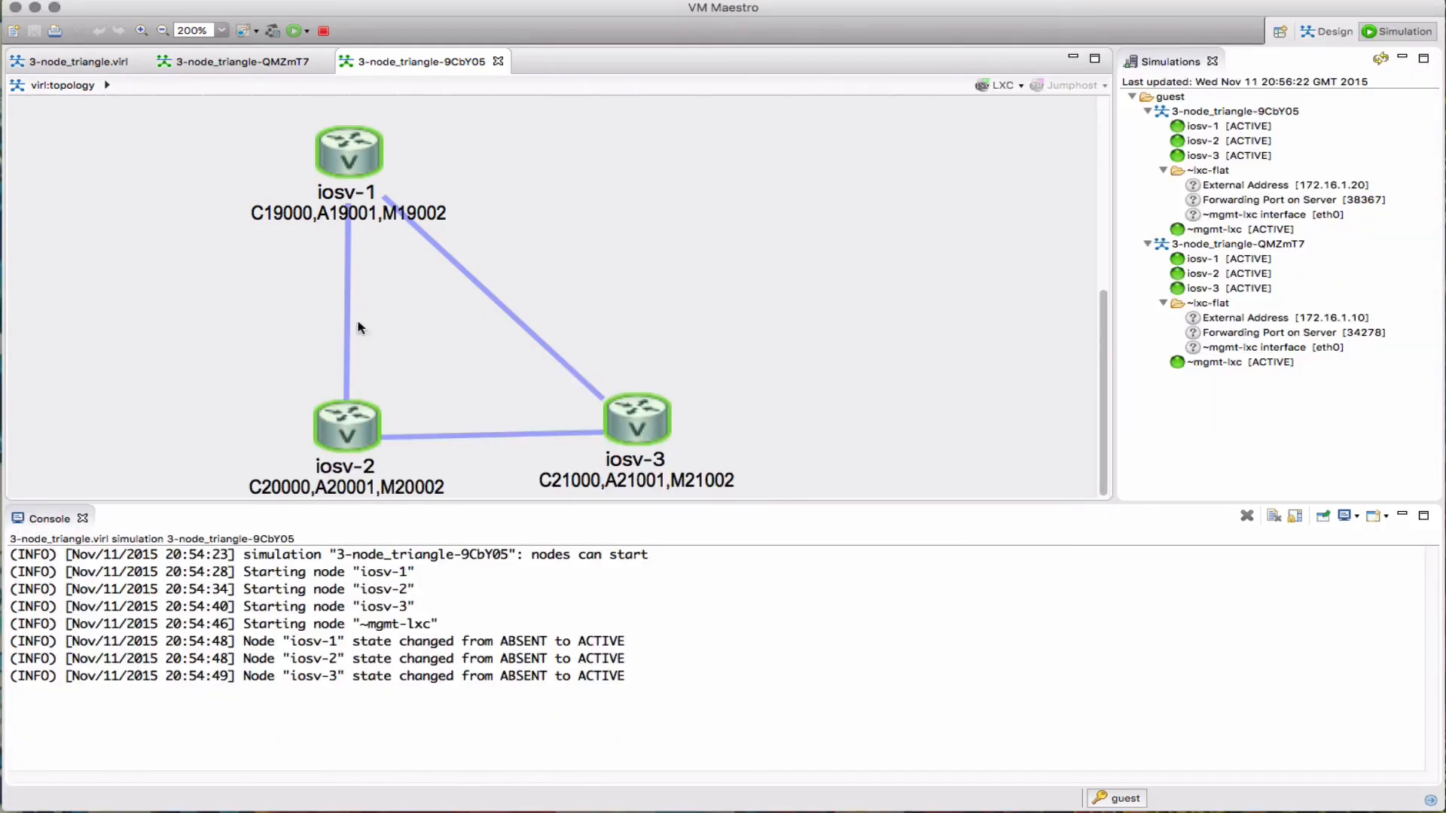
mouse_move(698, 292)
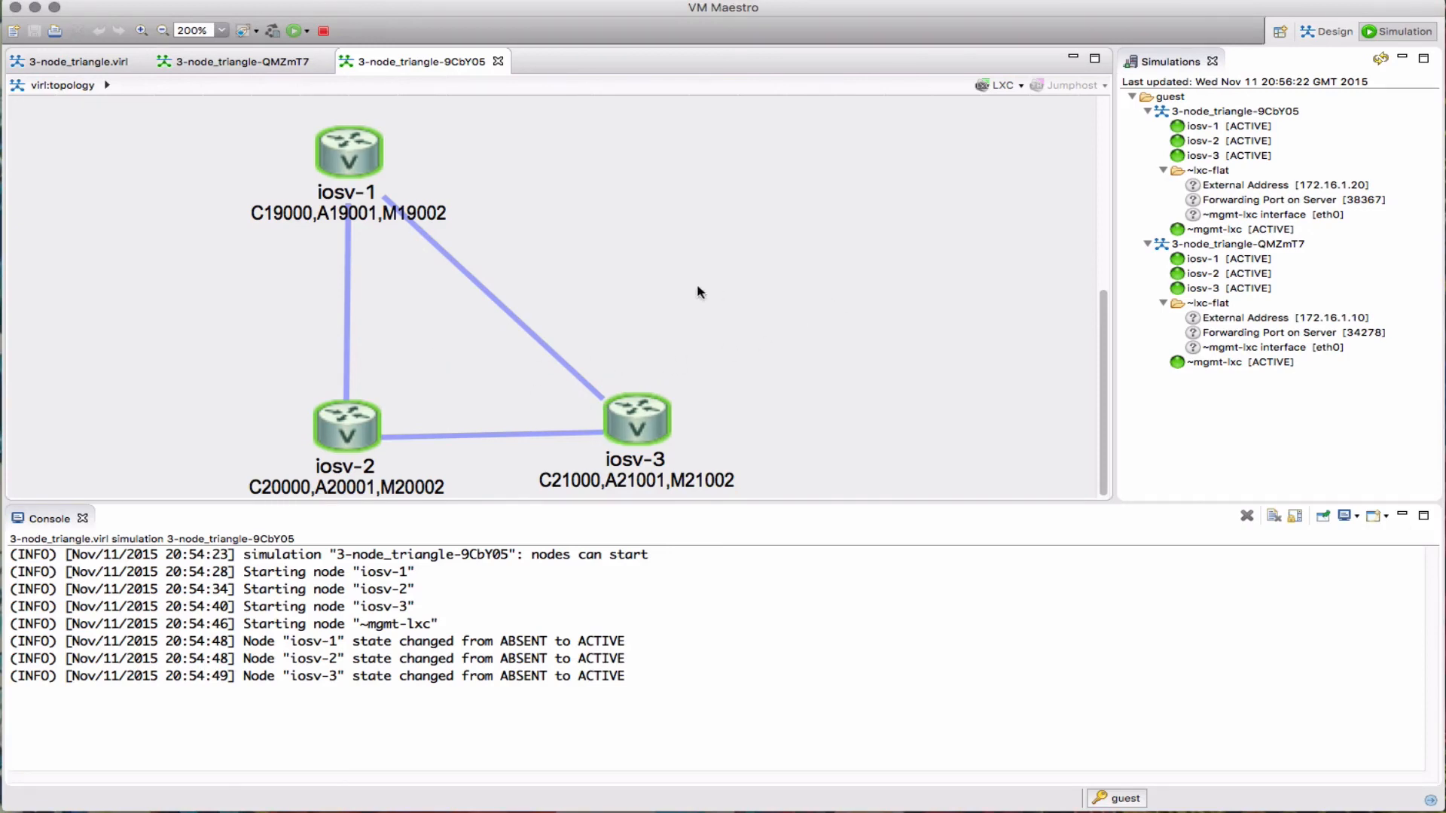
mouse_move(889, 18)
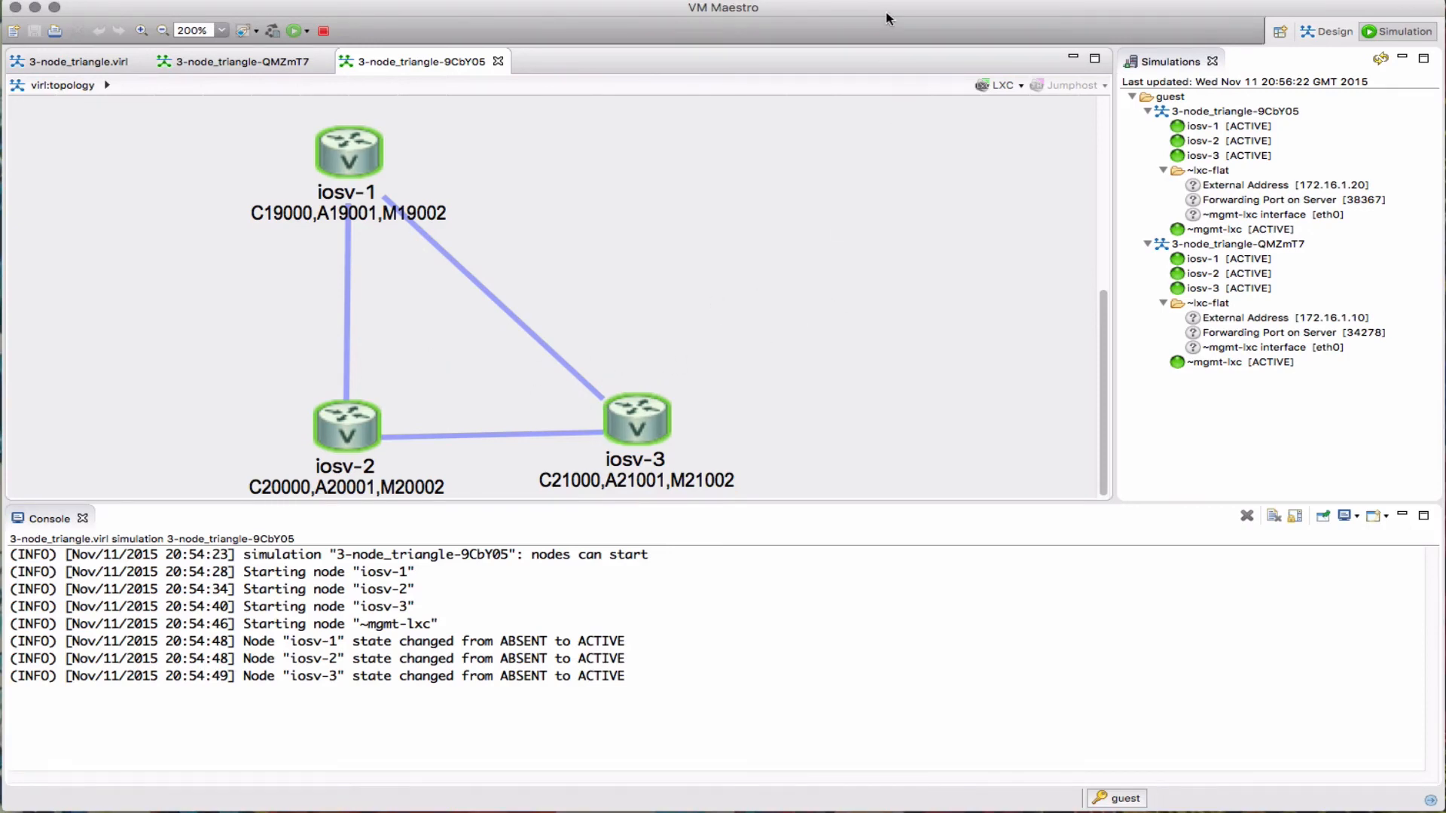